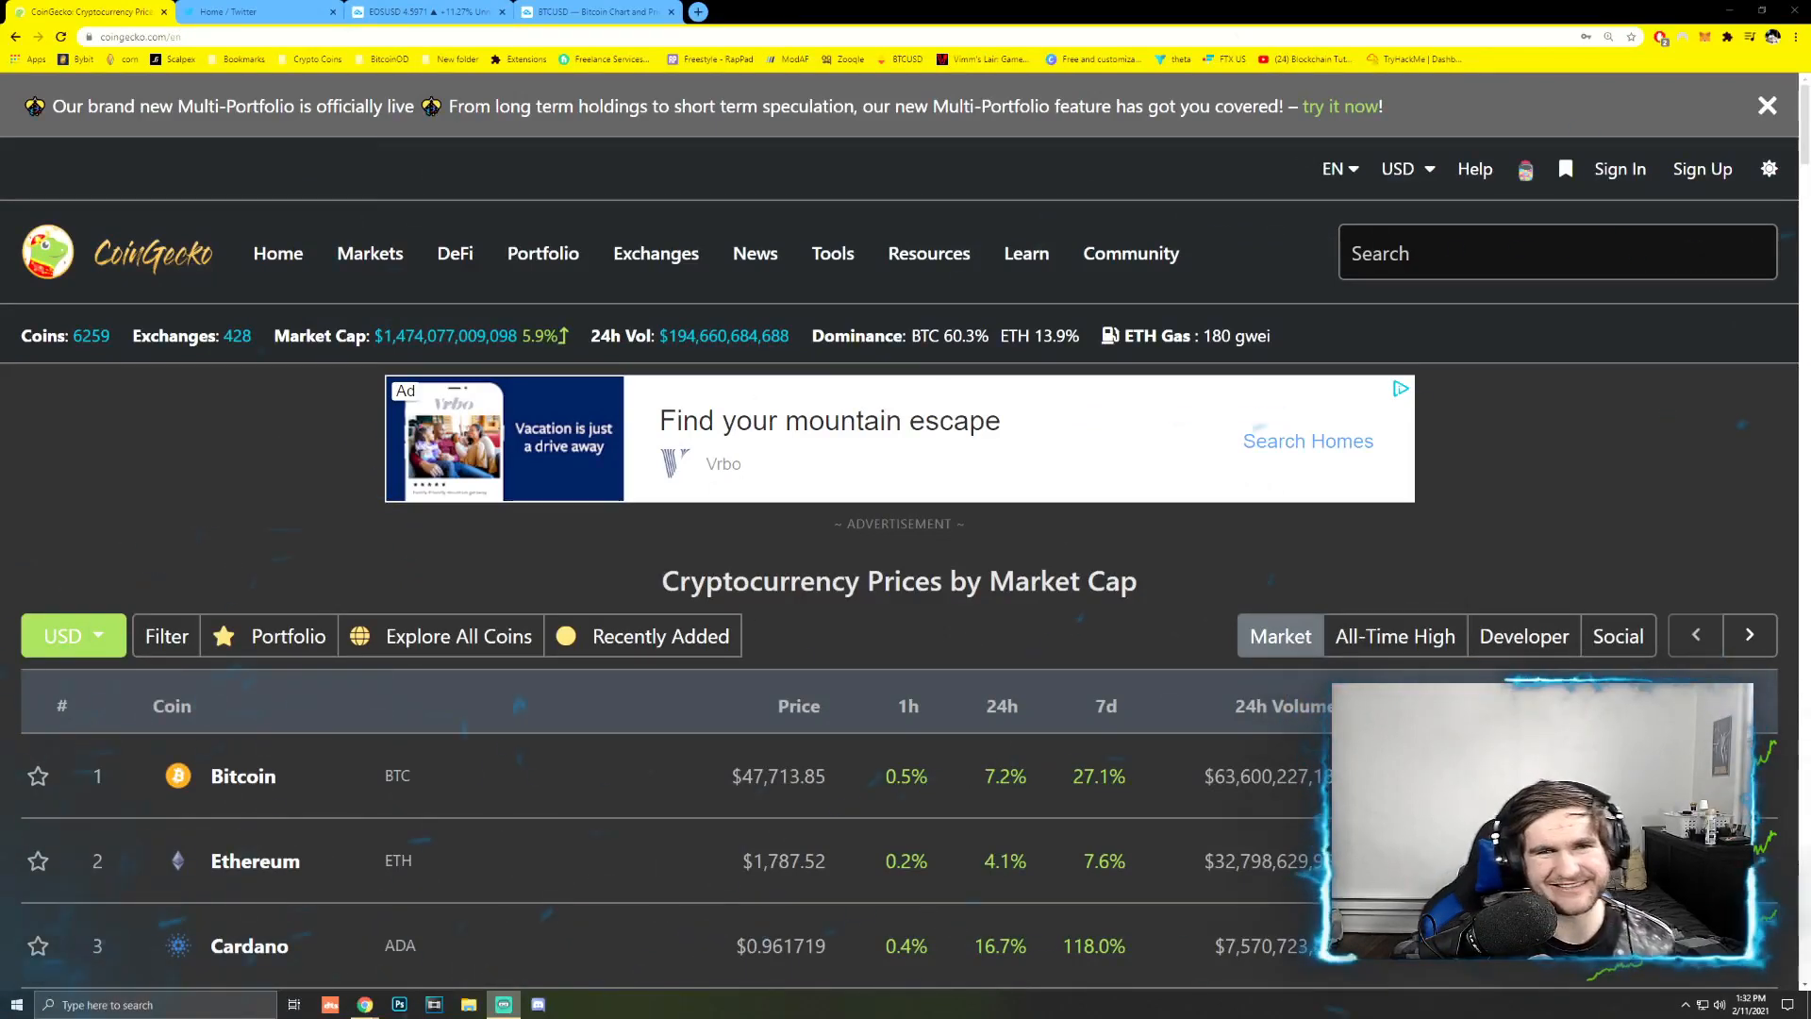
# - Switch from CoinGecko to the TradingView tab showing the EOS/USD five-minute chart
pyautogui.click(427, 11)
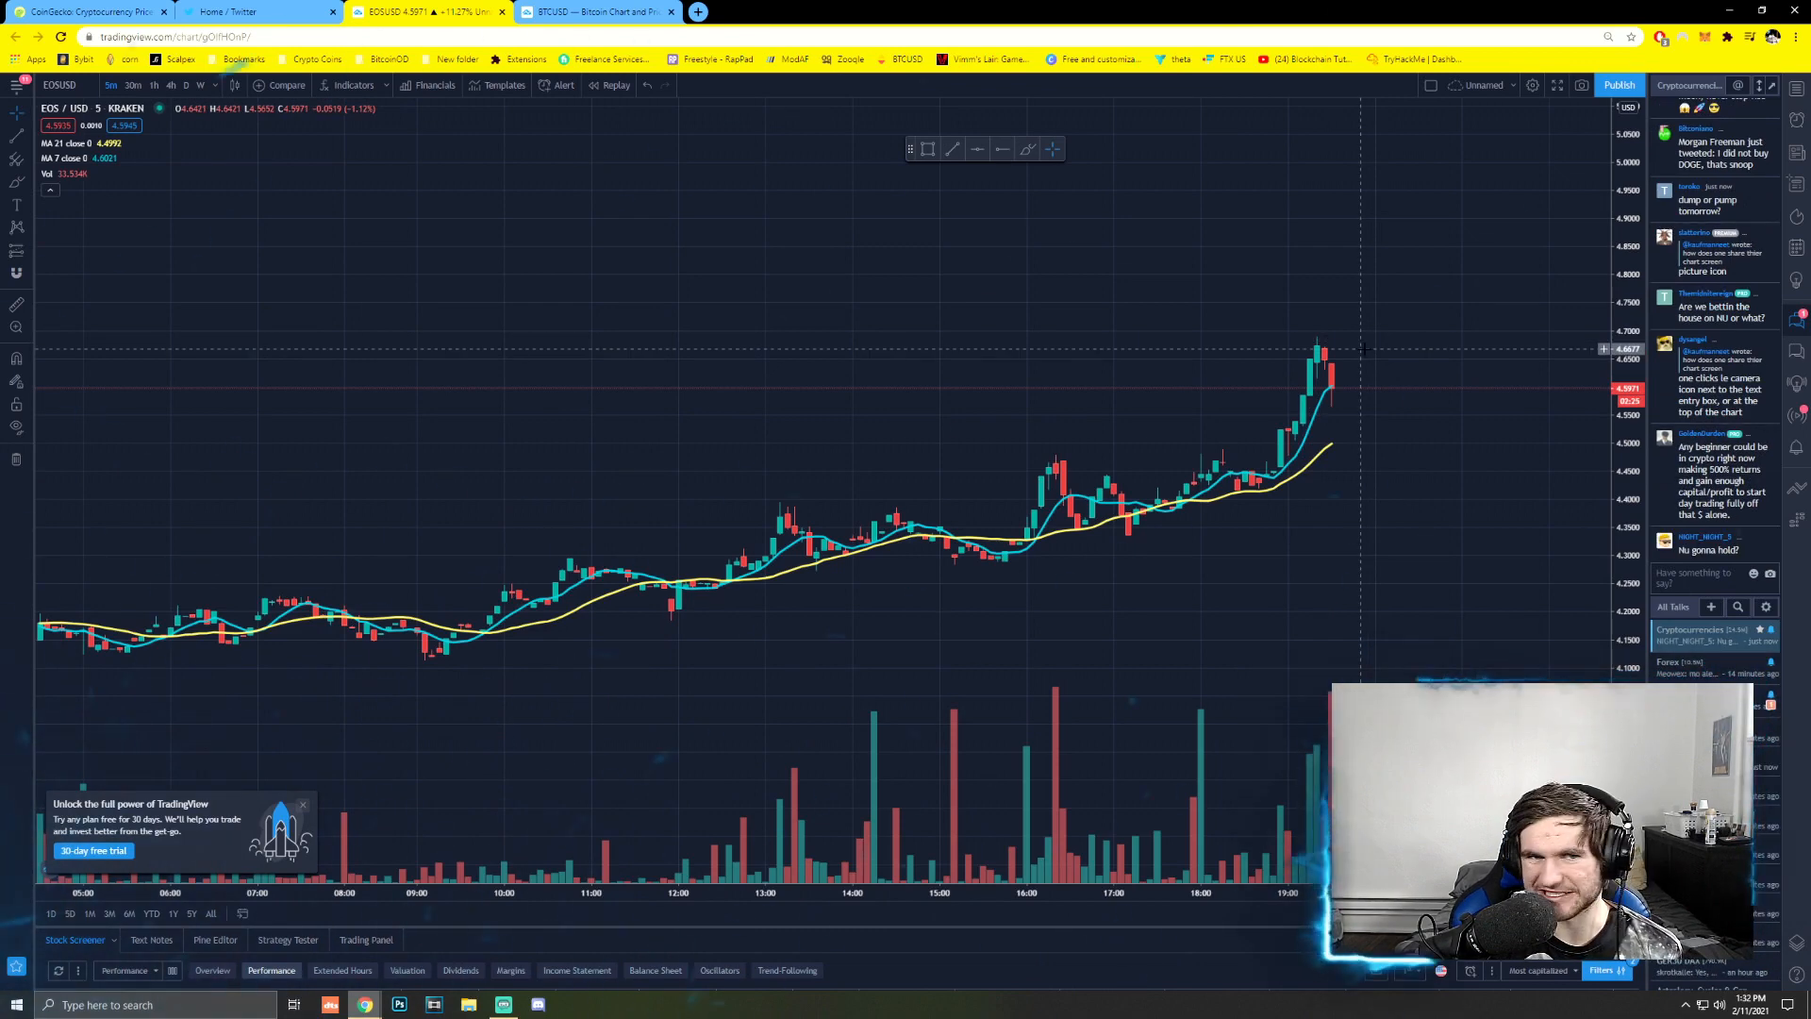
# - Put EOS/USD on 1D candles and add a Relative Strength Index pane with length 25
pyautogui.click(185, 84)
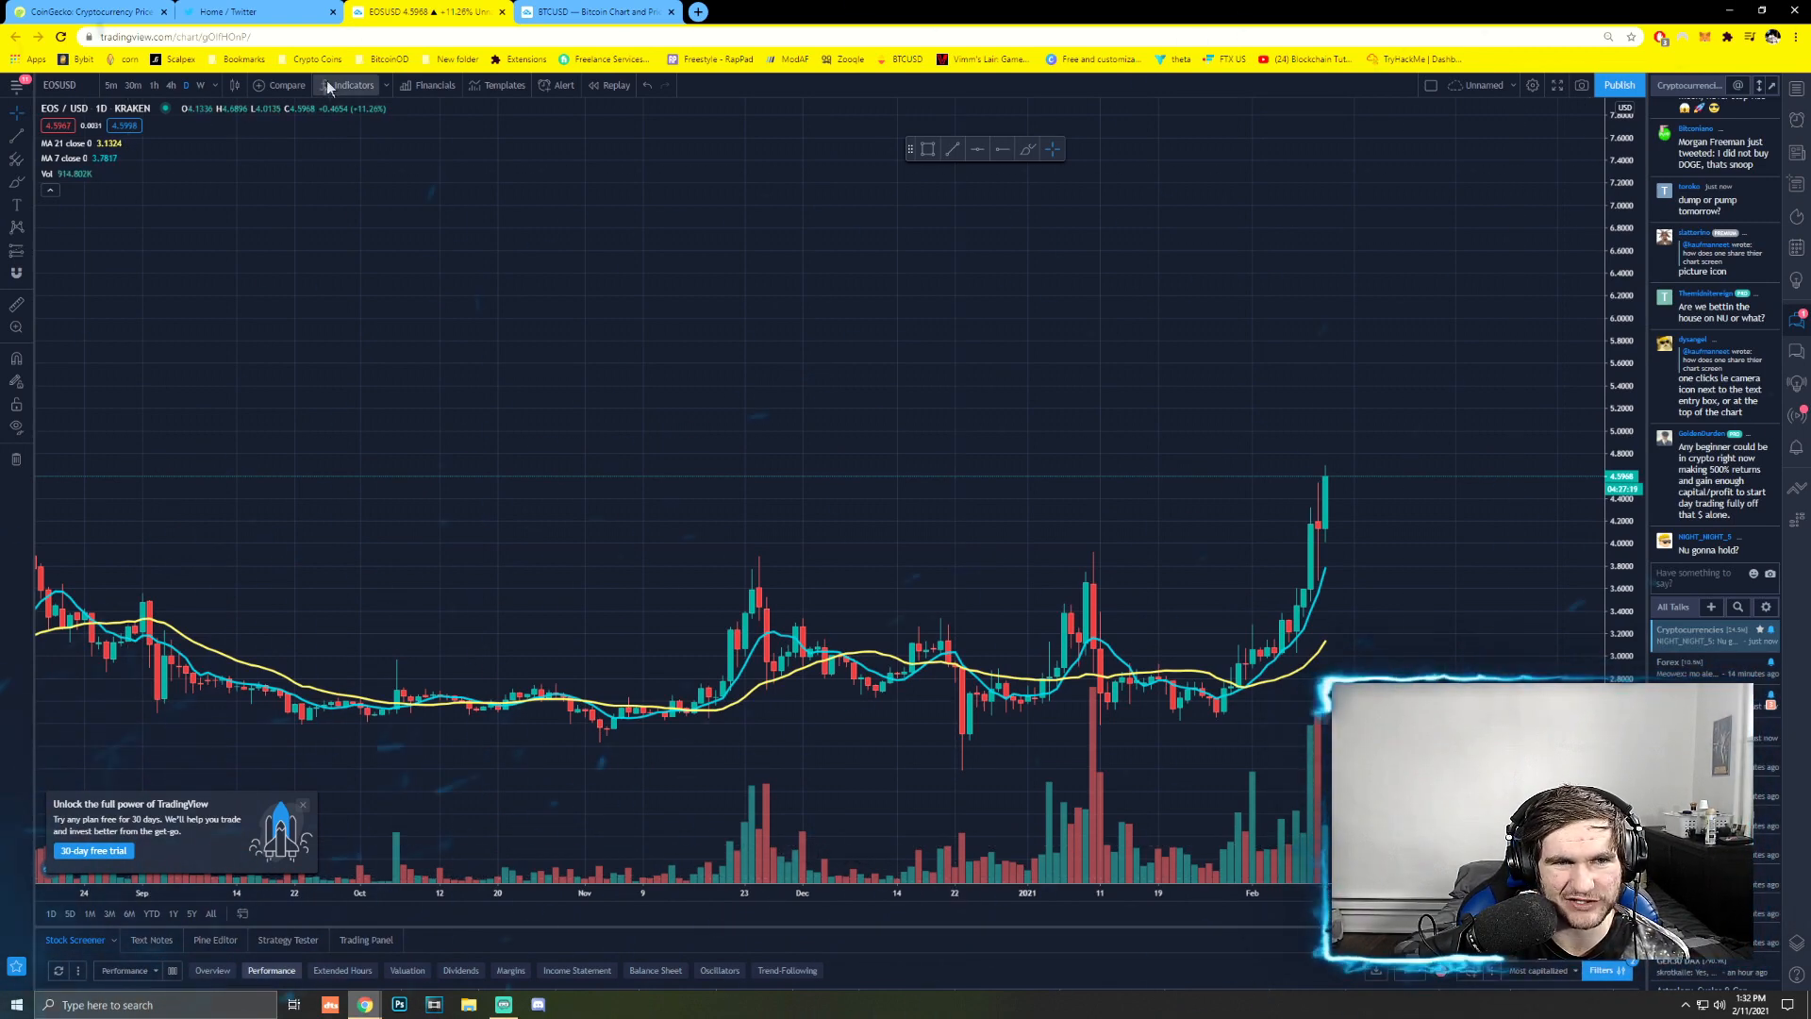
pyautogui.click(352, 84)
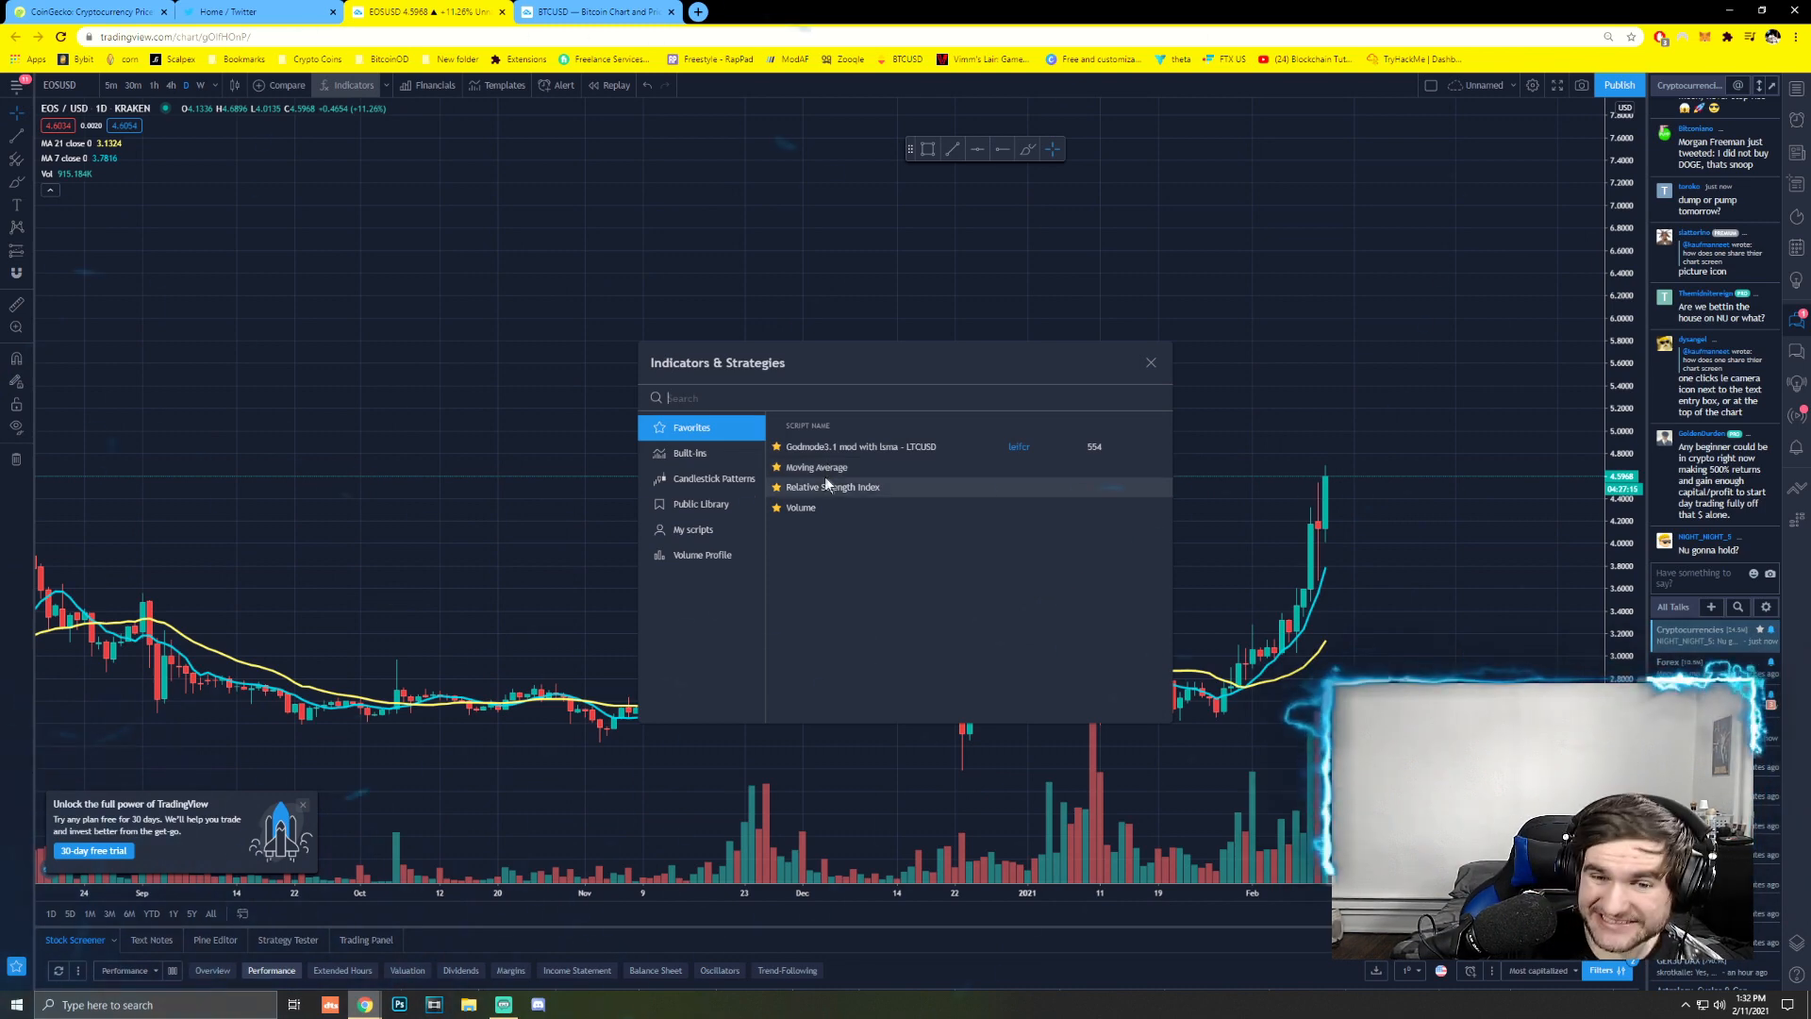
pyautogui.click(832, 487)
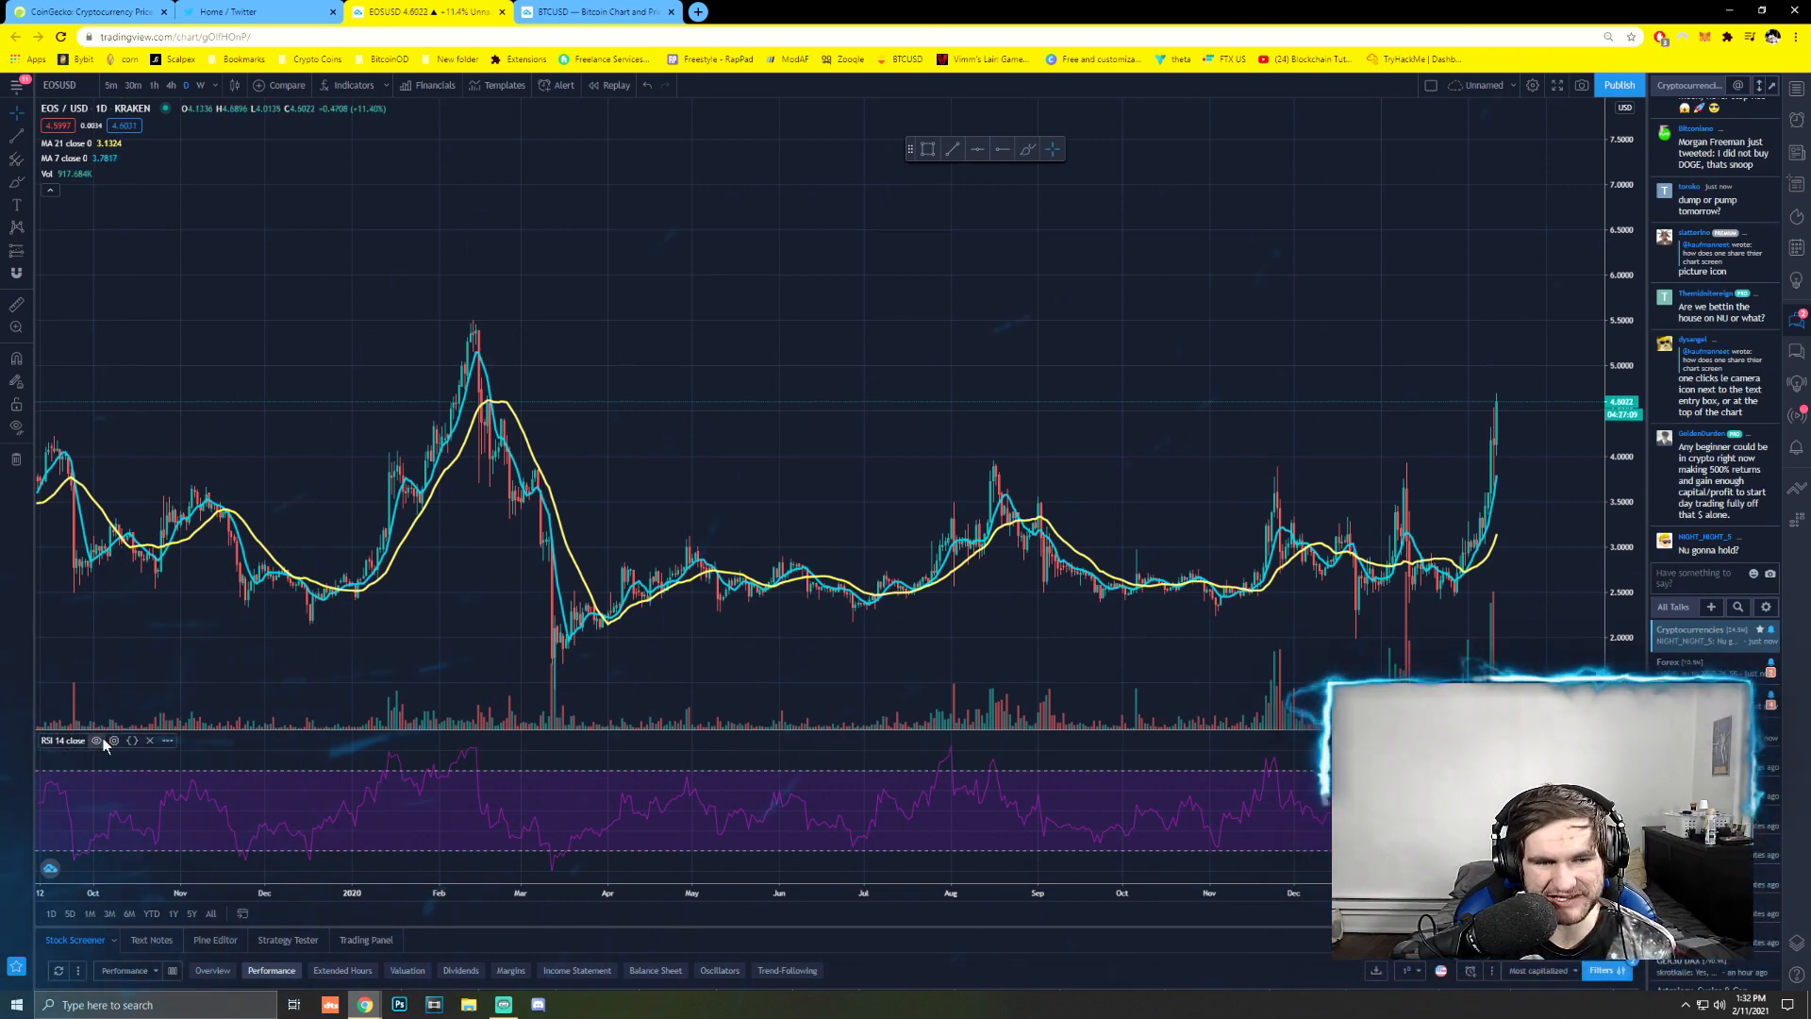
pyautogui.click(97, 741)
pyautogui.write('25')
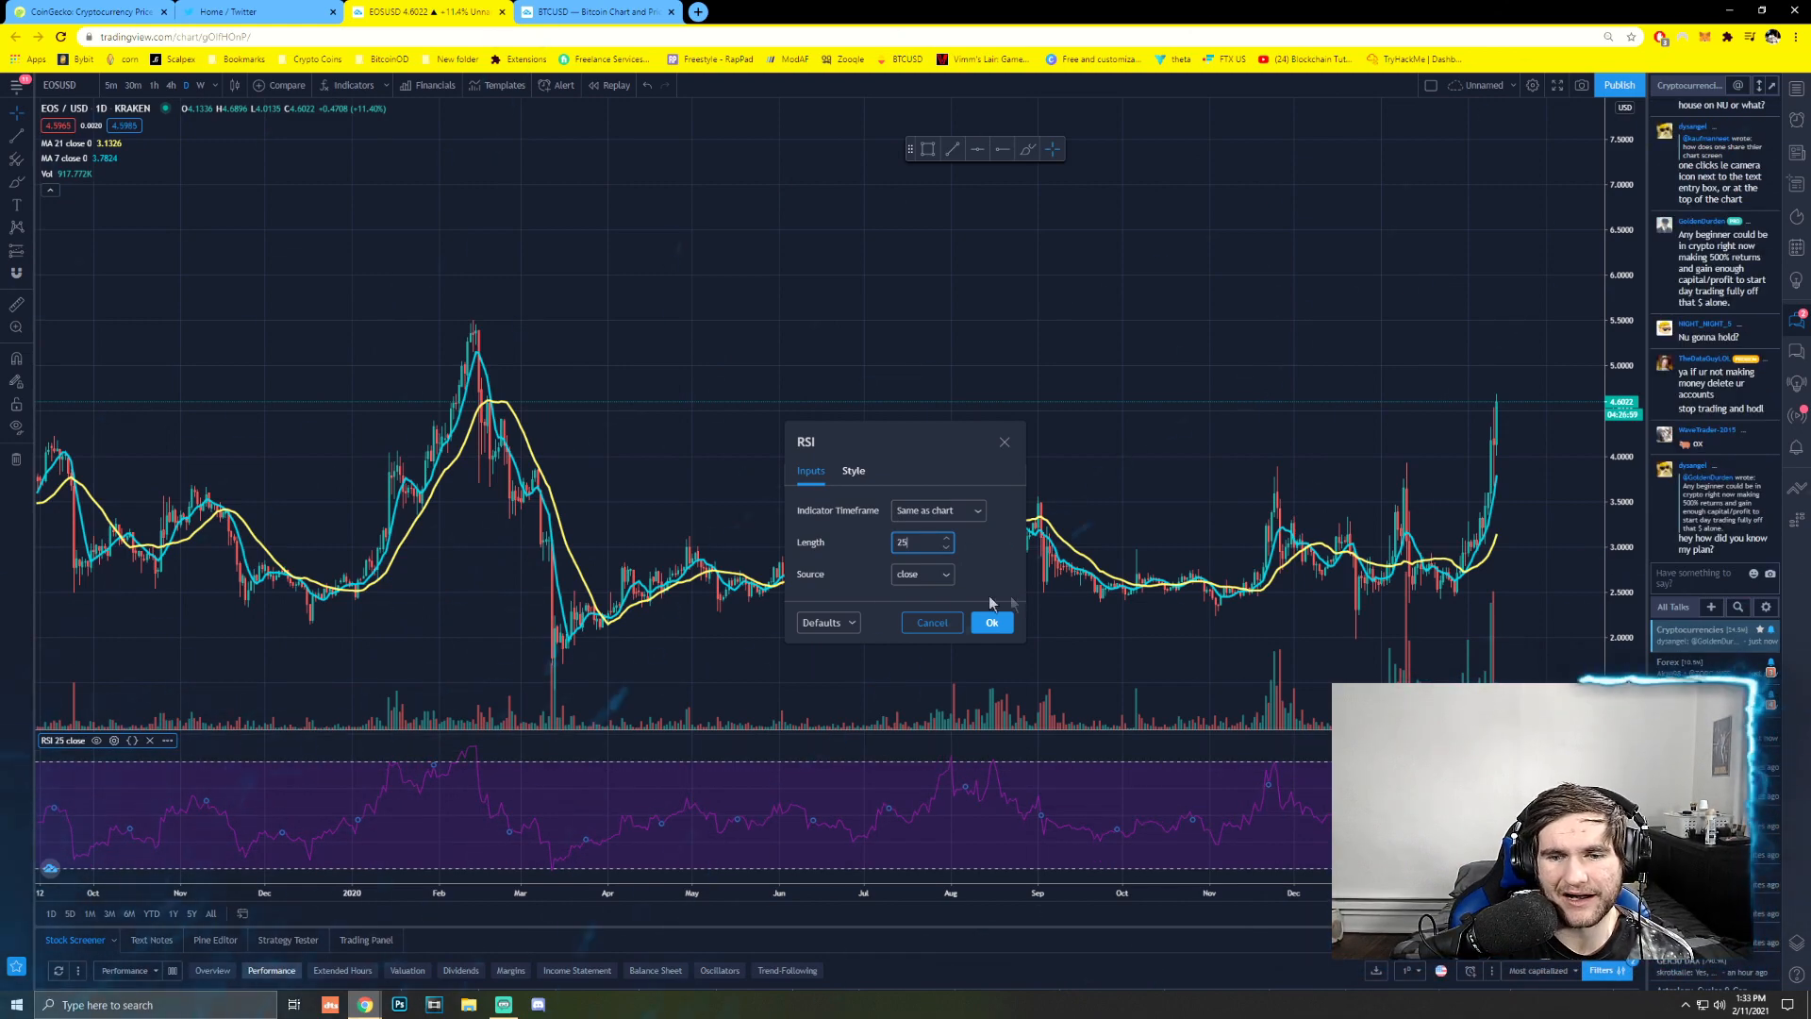
pyautogui.click(991, 621)
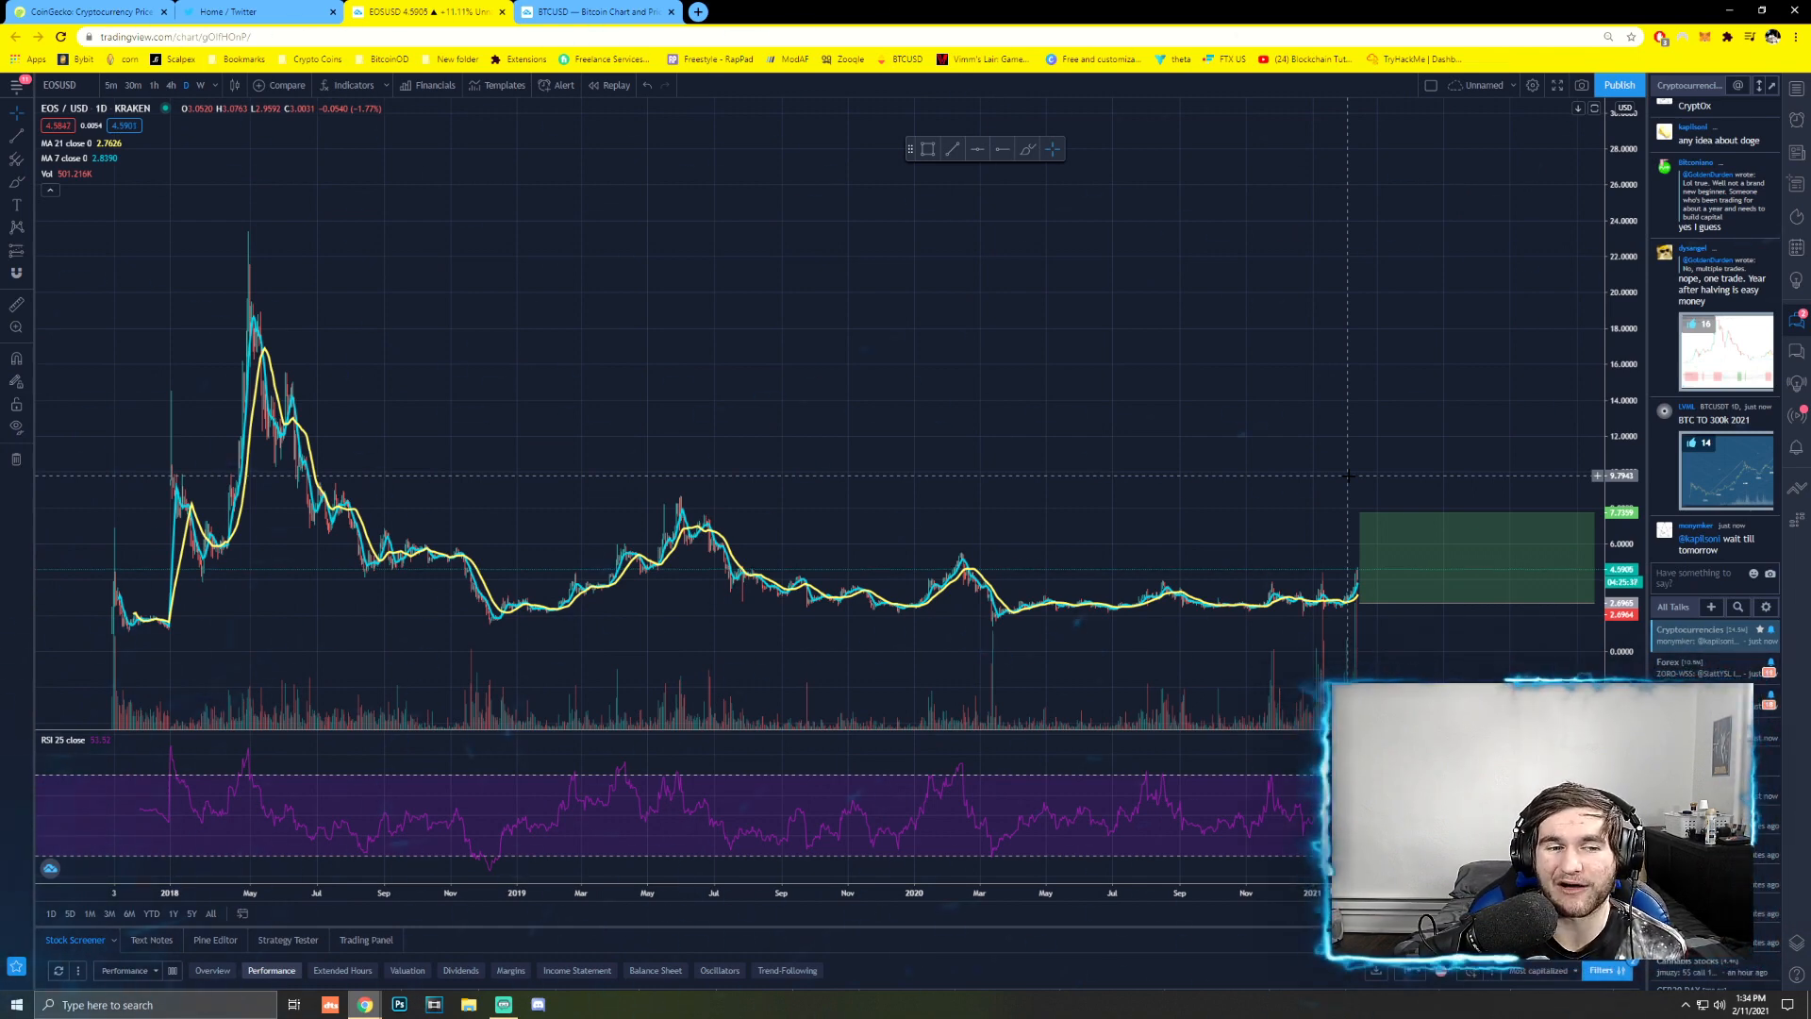
pyautogui.moveTo(1385, 441)
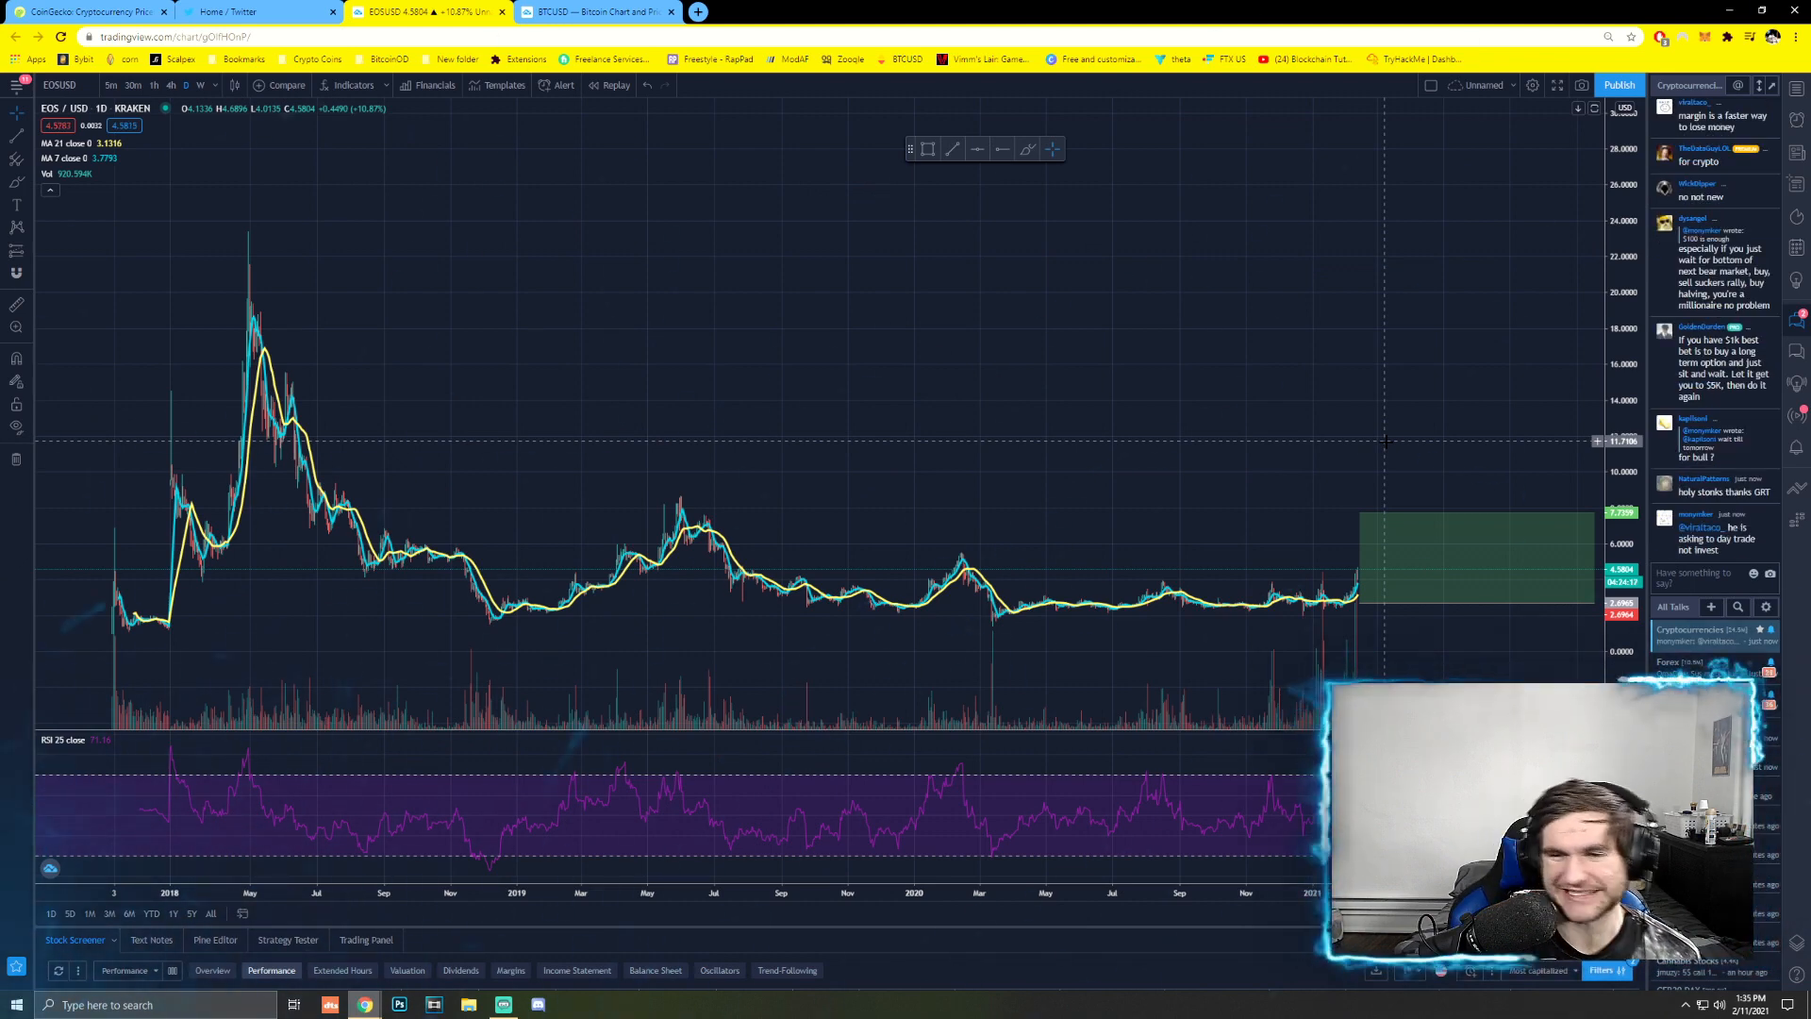
pyautogui.moveTo(1109, 292)
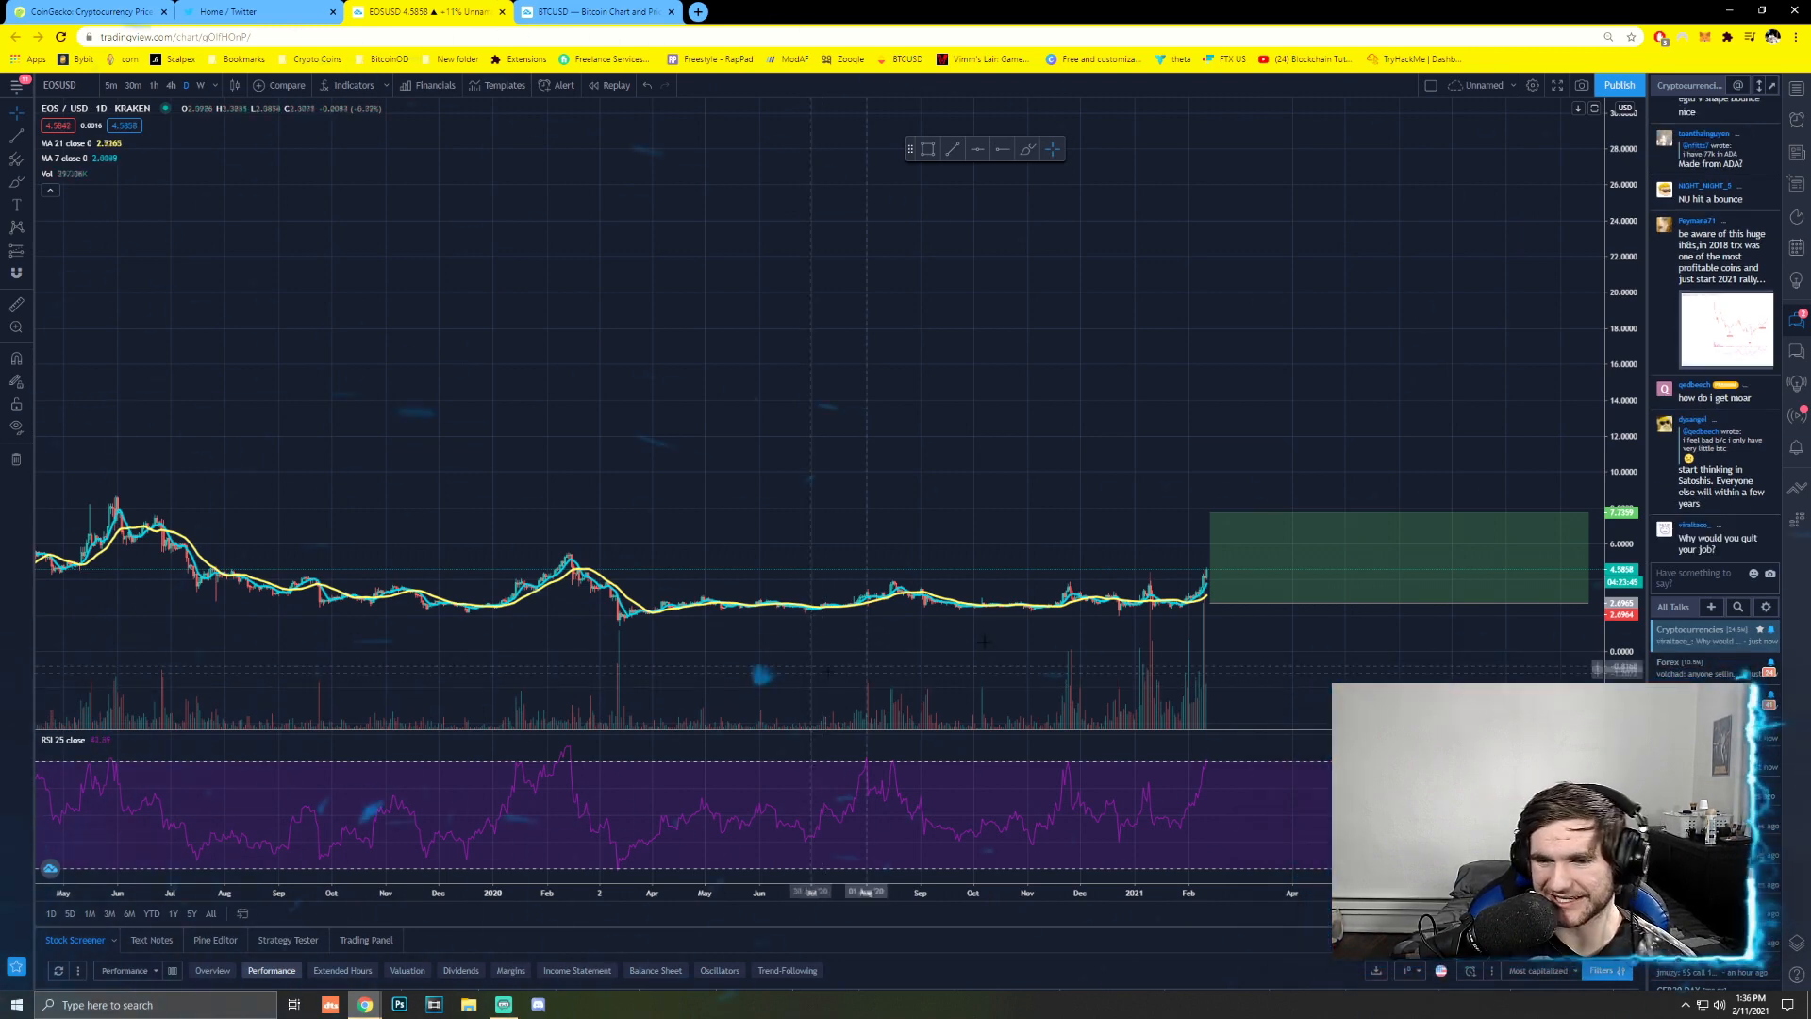
pyautogui.moveTo(1158, 592)
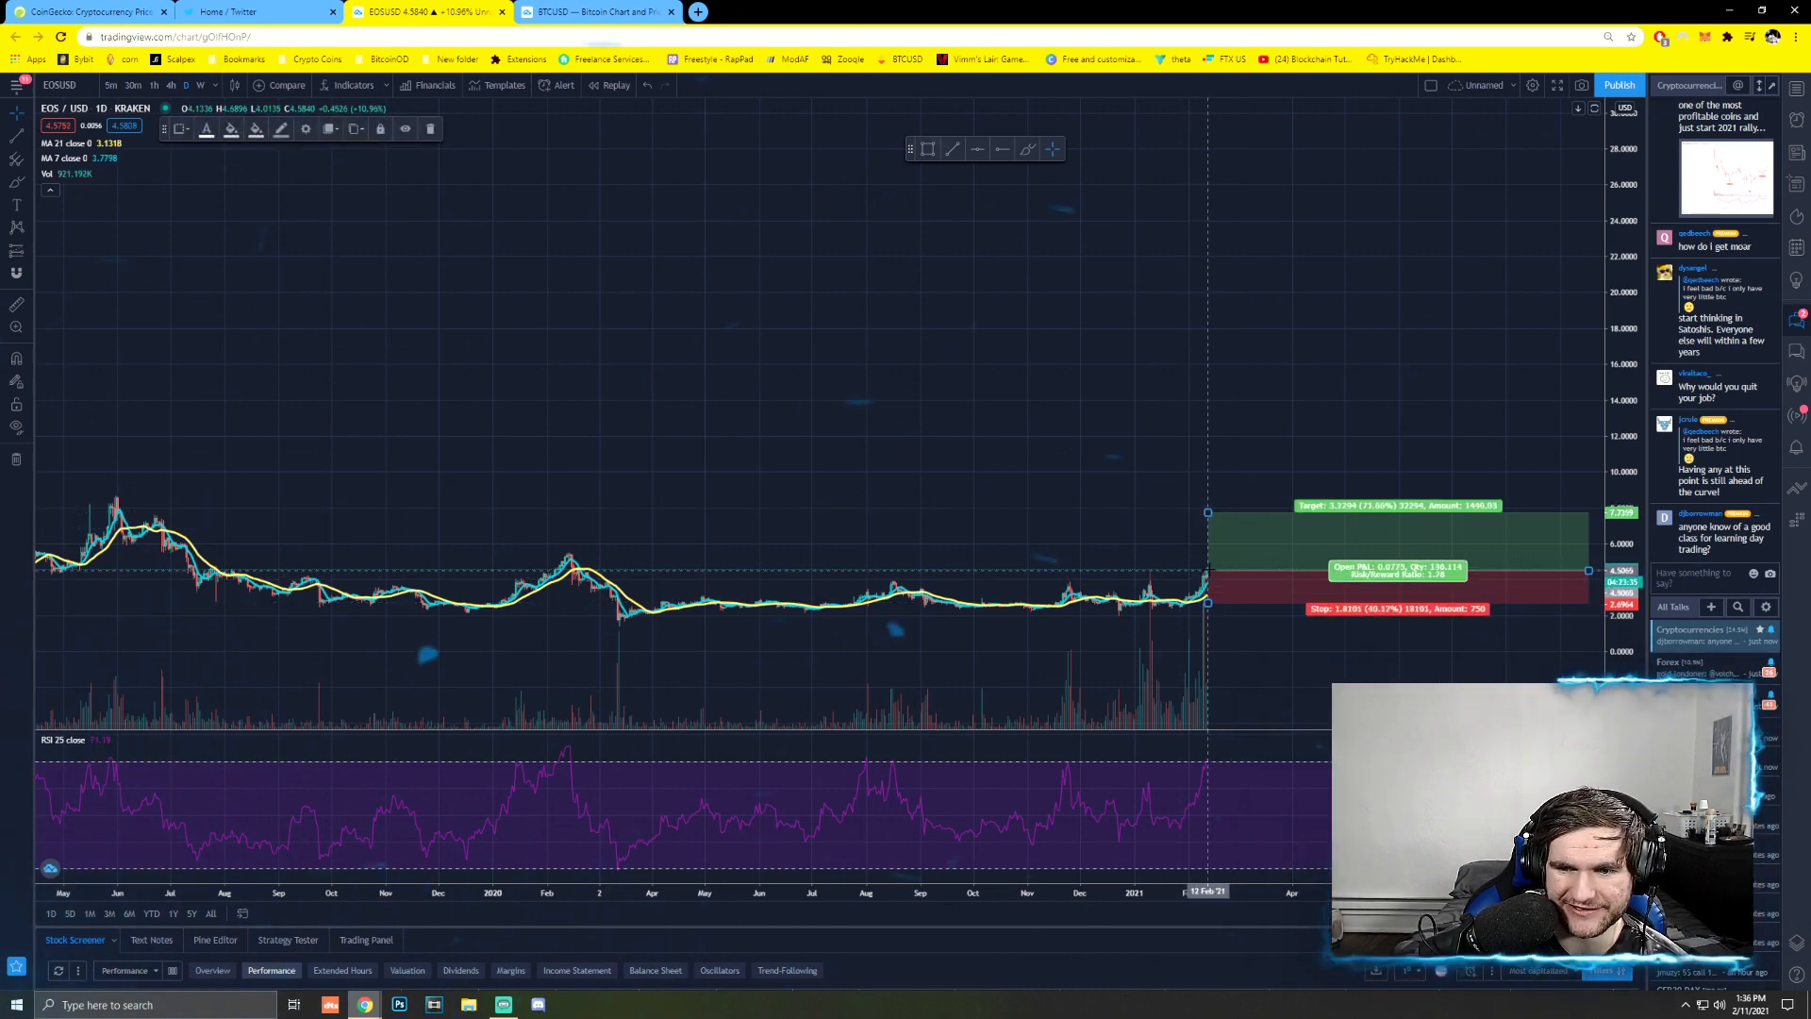
pyautogui.moveTo(1082, 713)
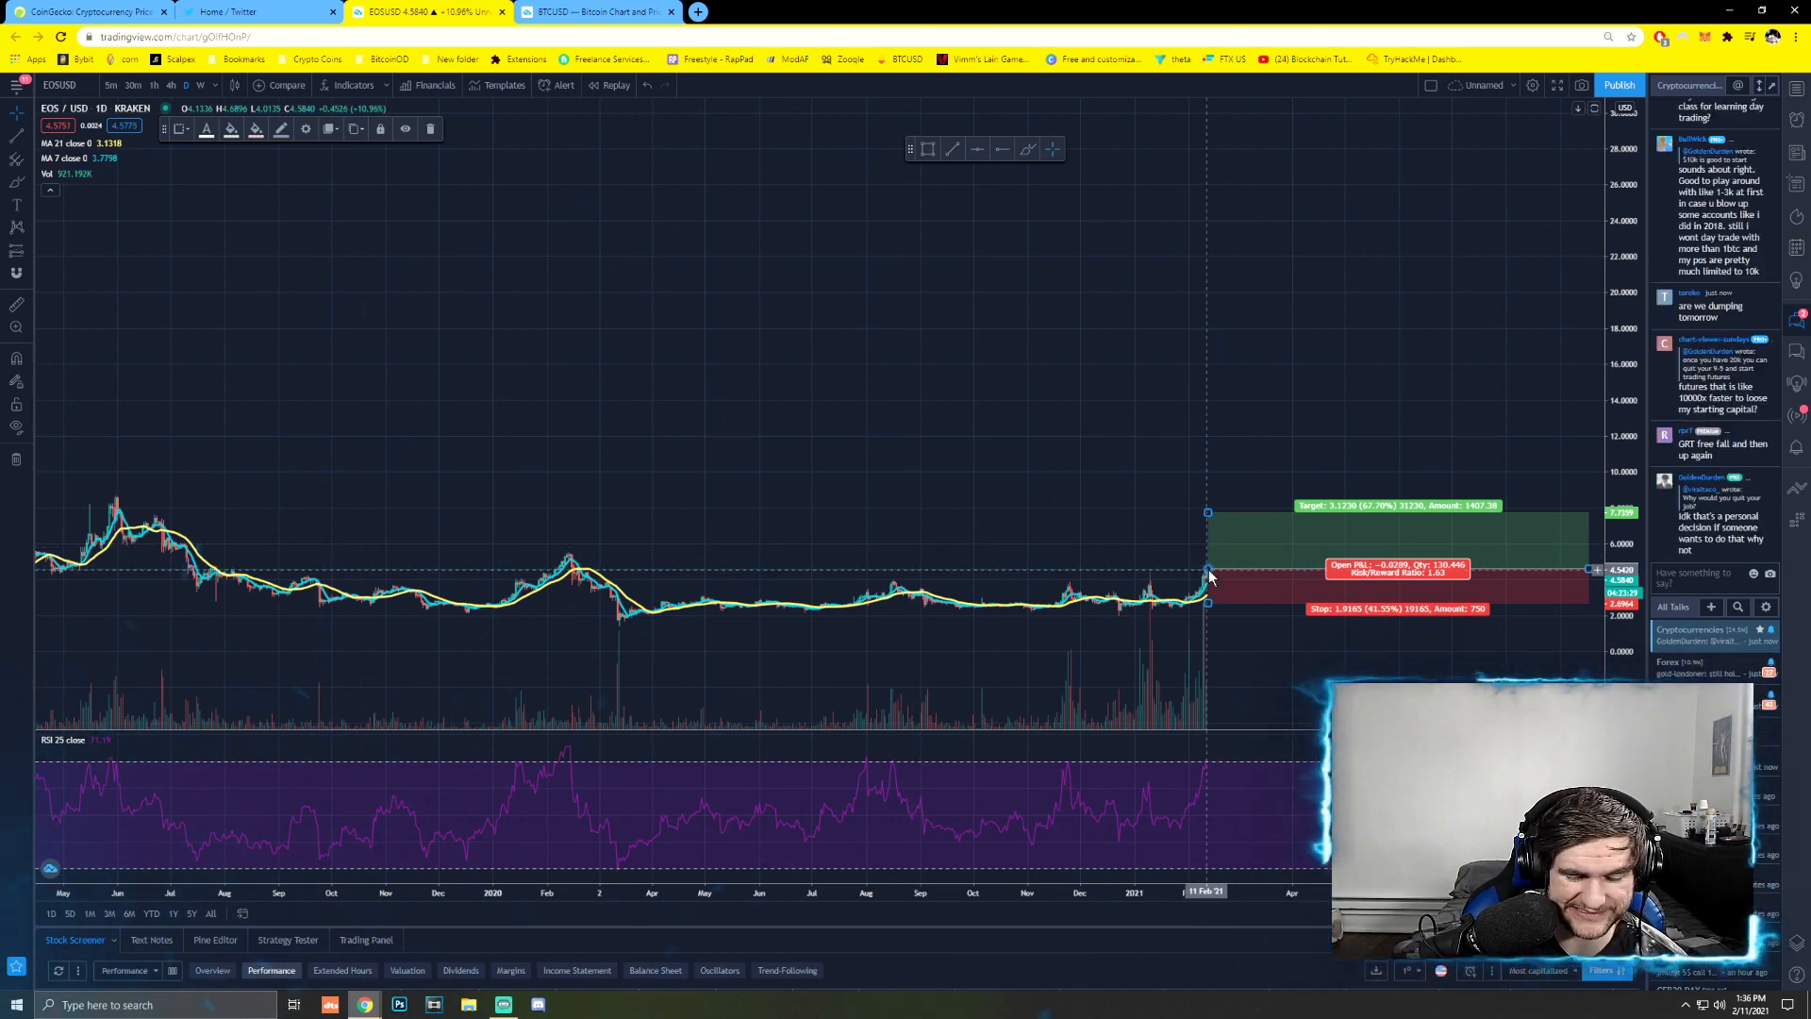
# - Scroll the EOS/USD chart while reviewing the long position's target and stop levels
pyautogui.scroll(-3)
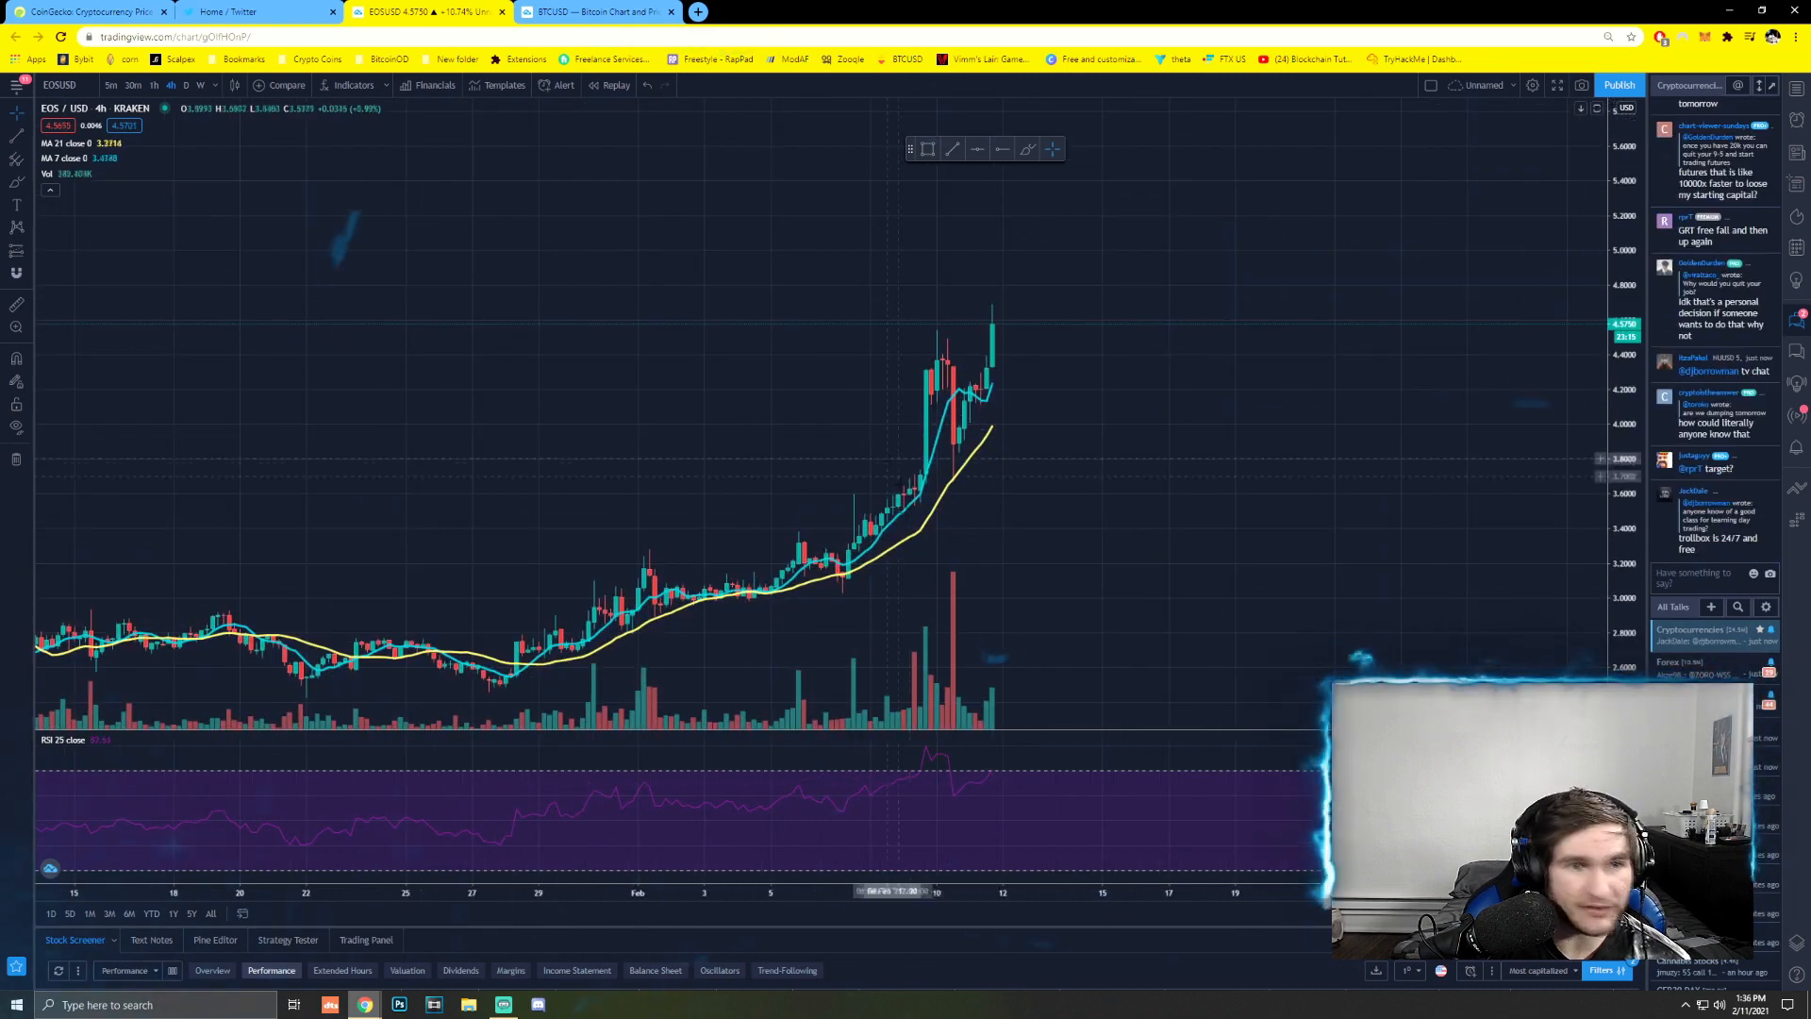
pyautogui.moveTo(904, 510)
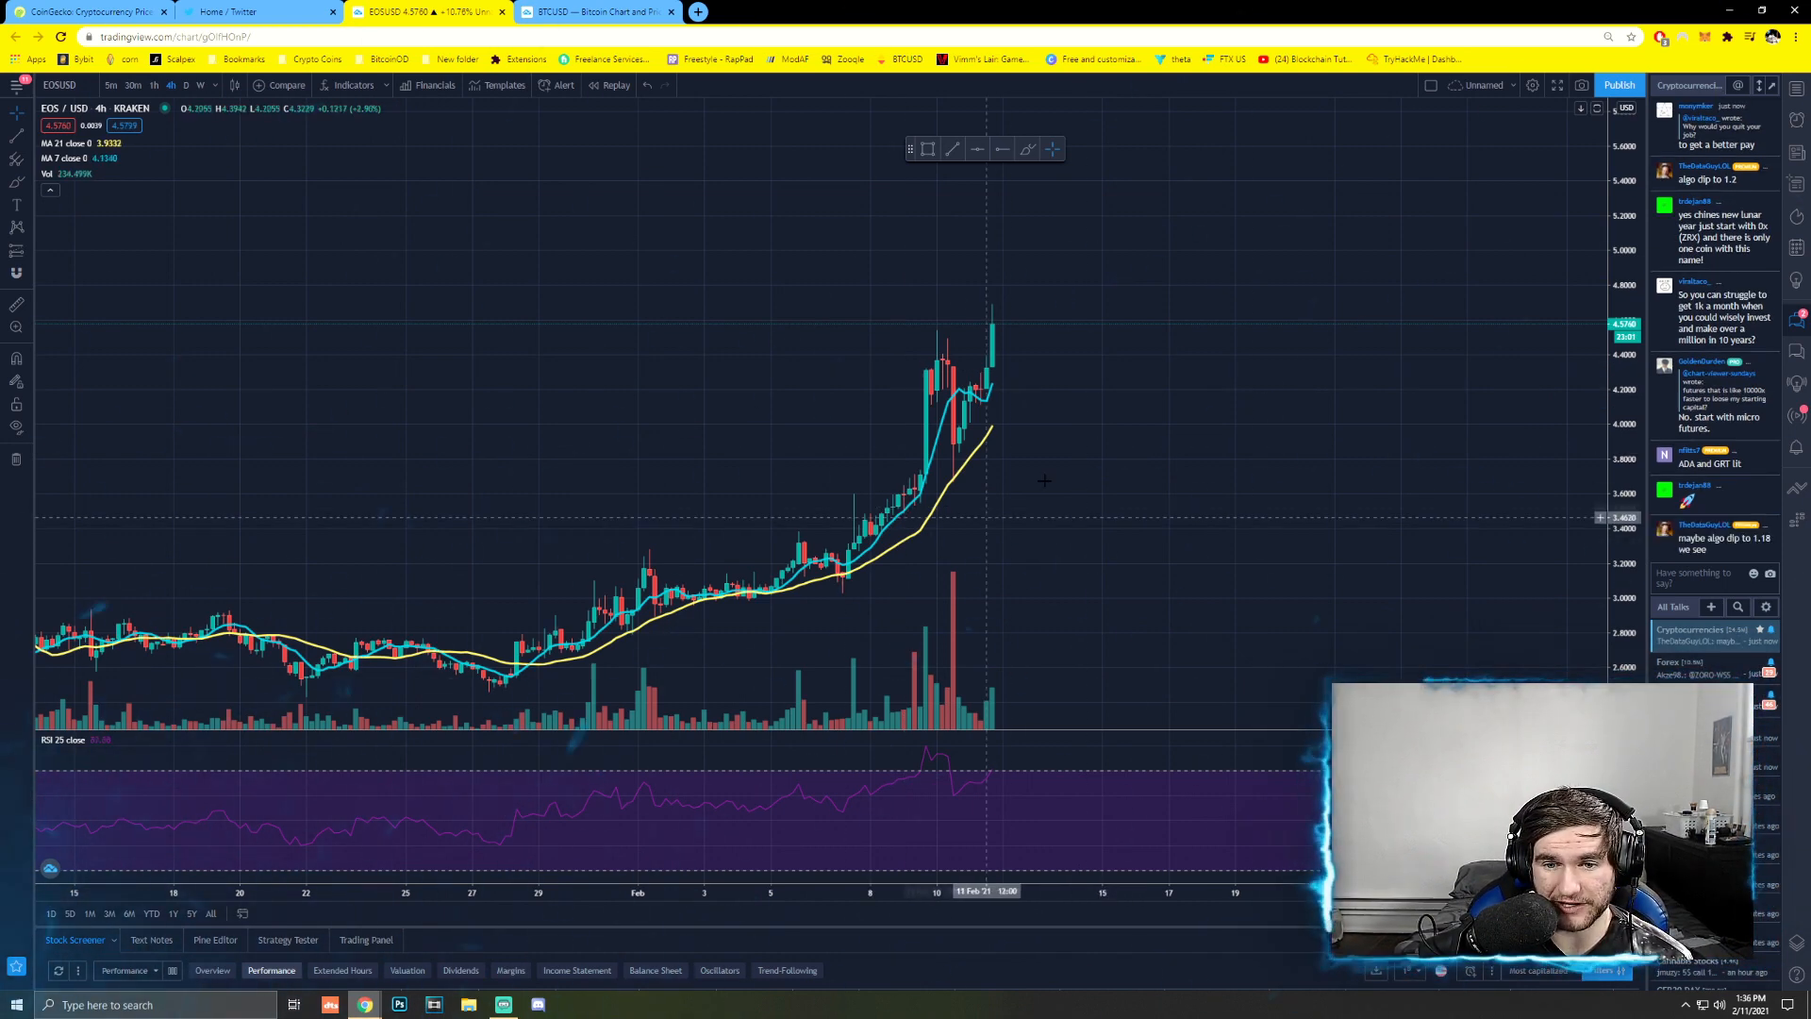
pyautogui.moveTo(994, 497)
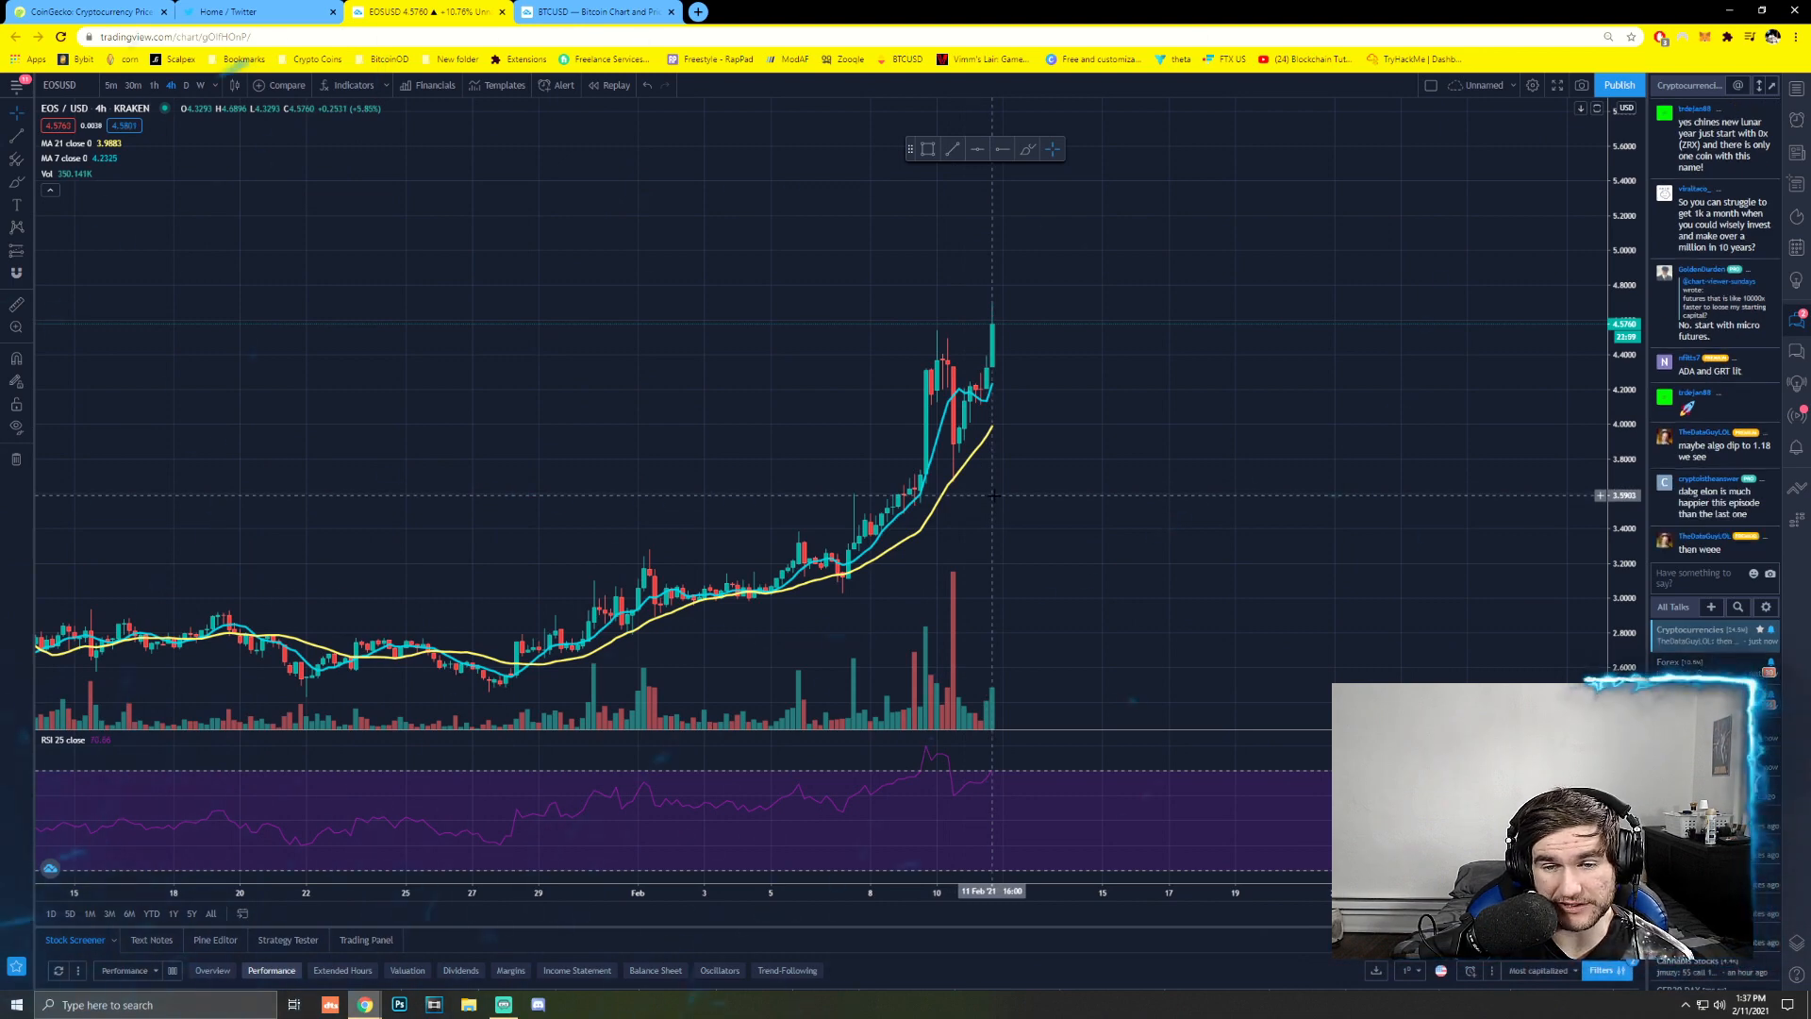
pyautogui.moveTo(1138, 372)
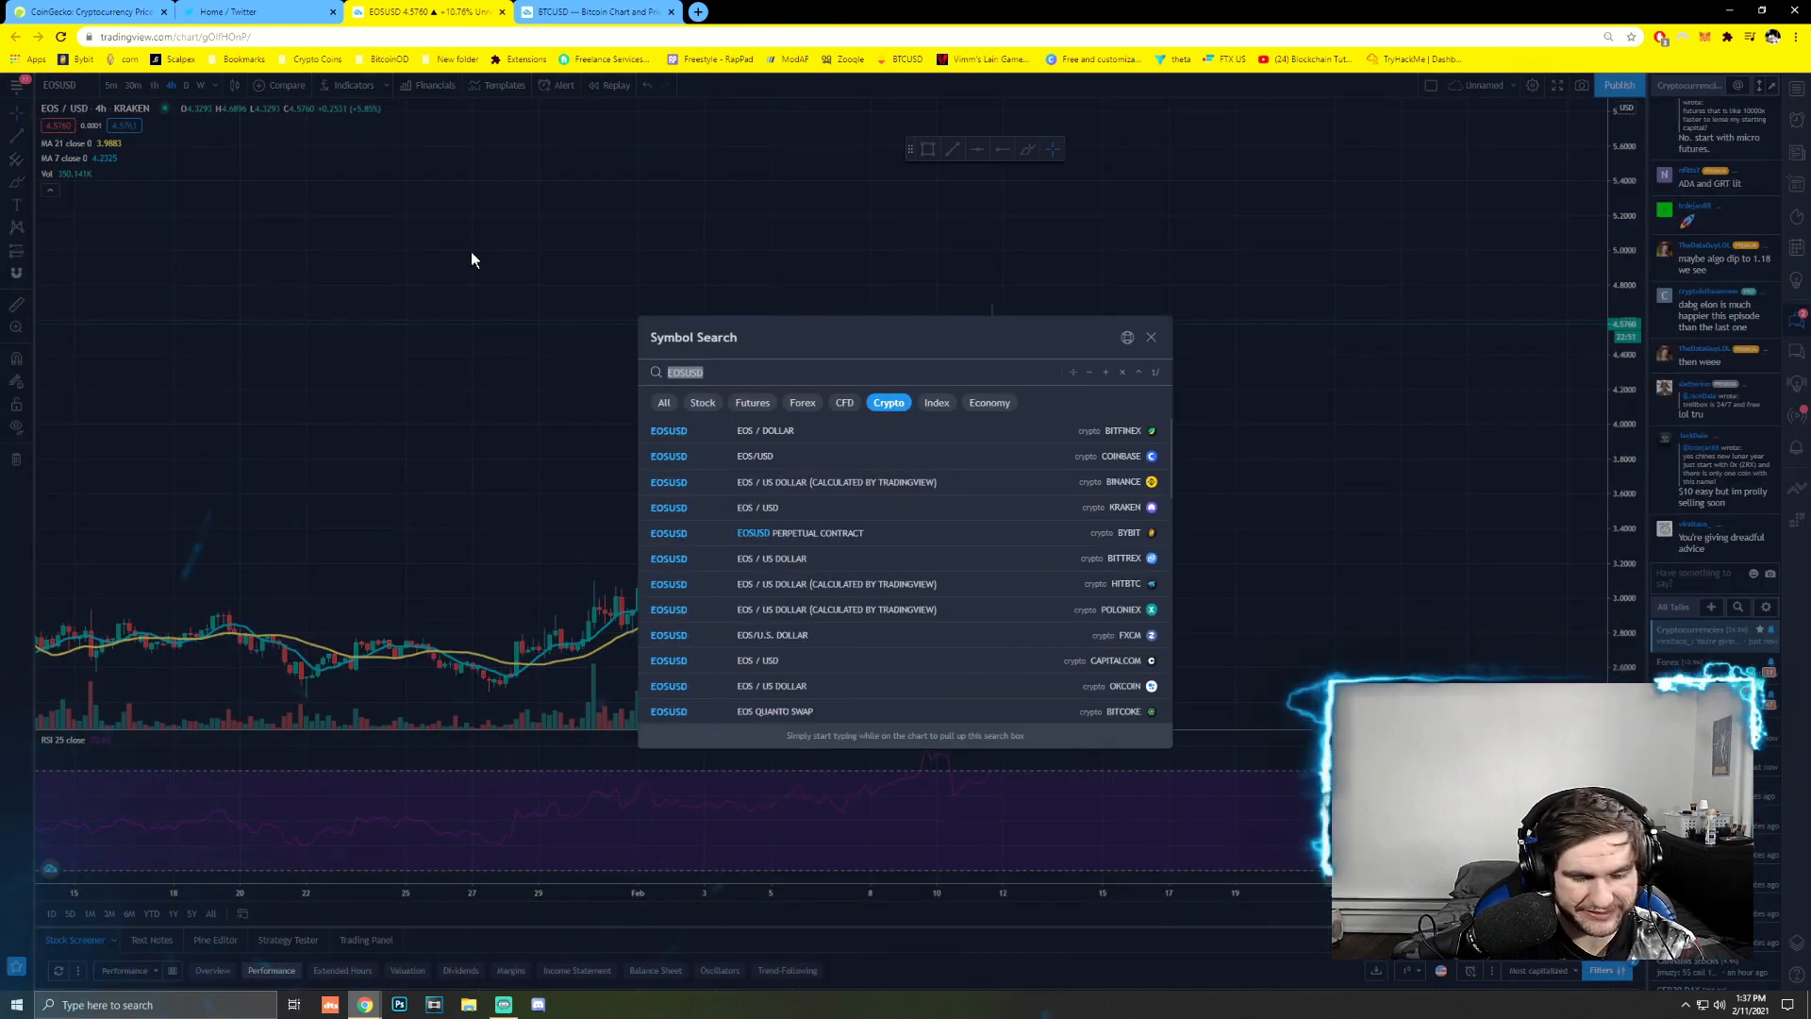
# - Search for ETH to load the Kraken ETHUSD chart
pyautogui.write('ETH')
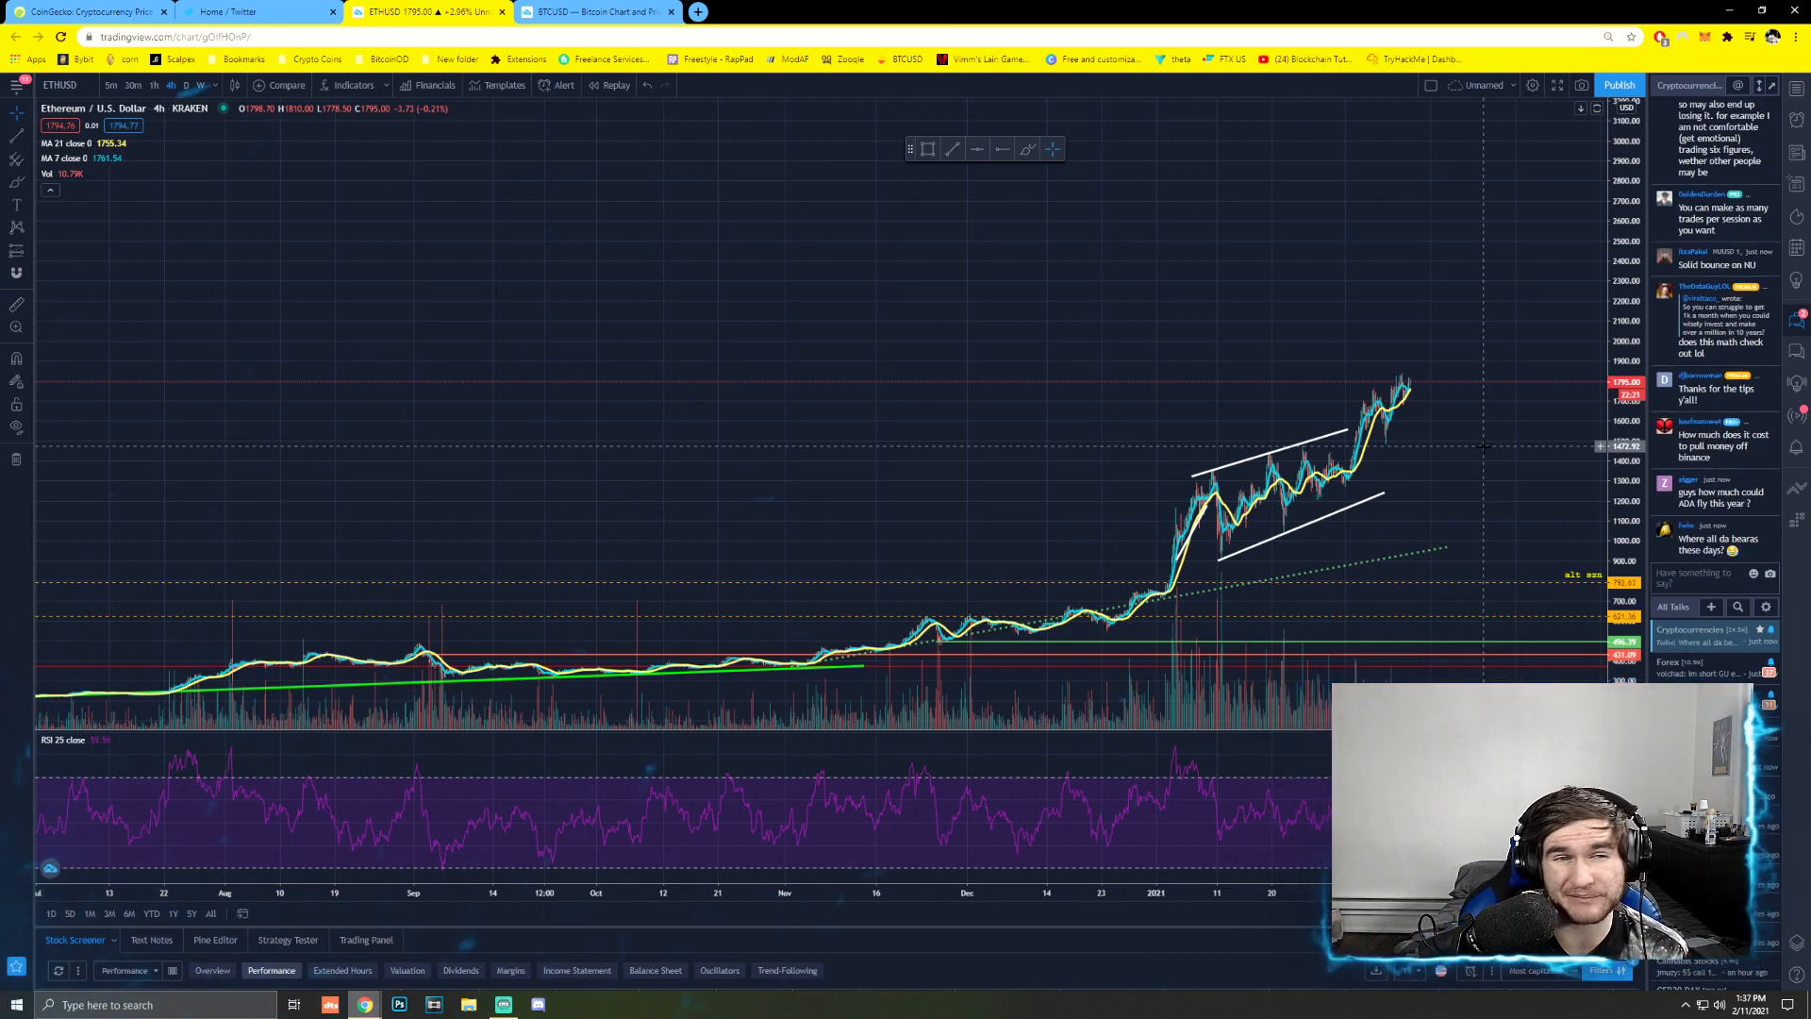
# - Put ETHUSD on 5m candles and zoom the chart around recent intraday swings
pyautogui.click(112, 84)
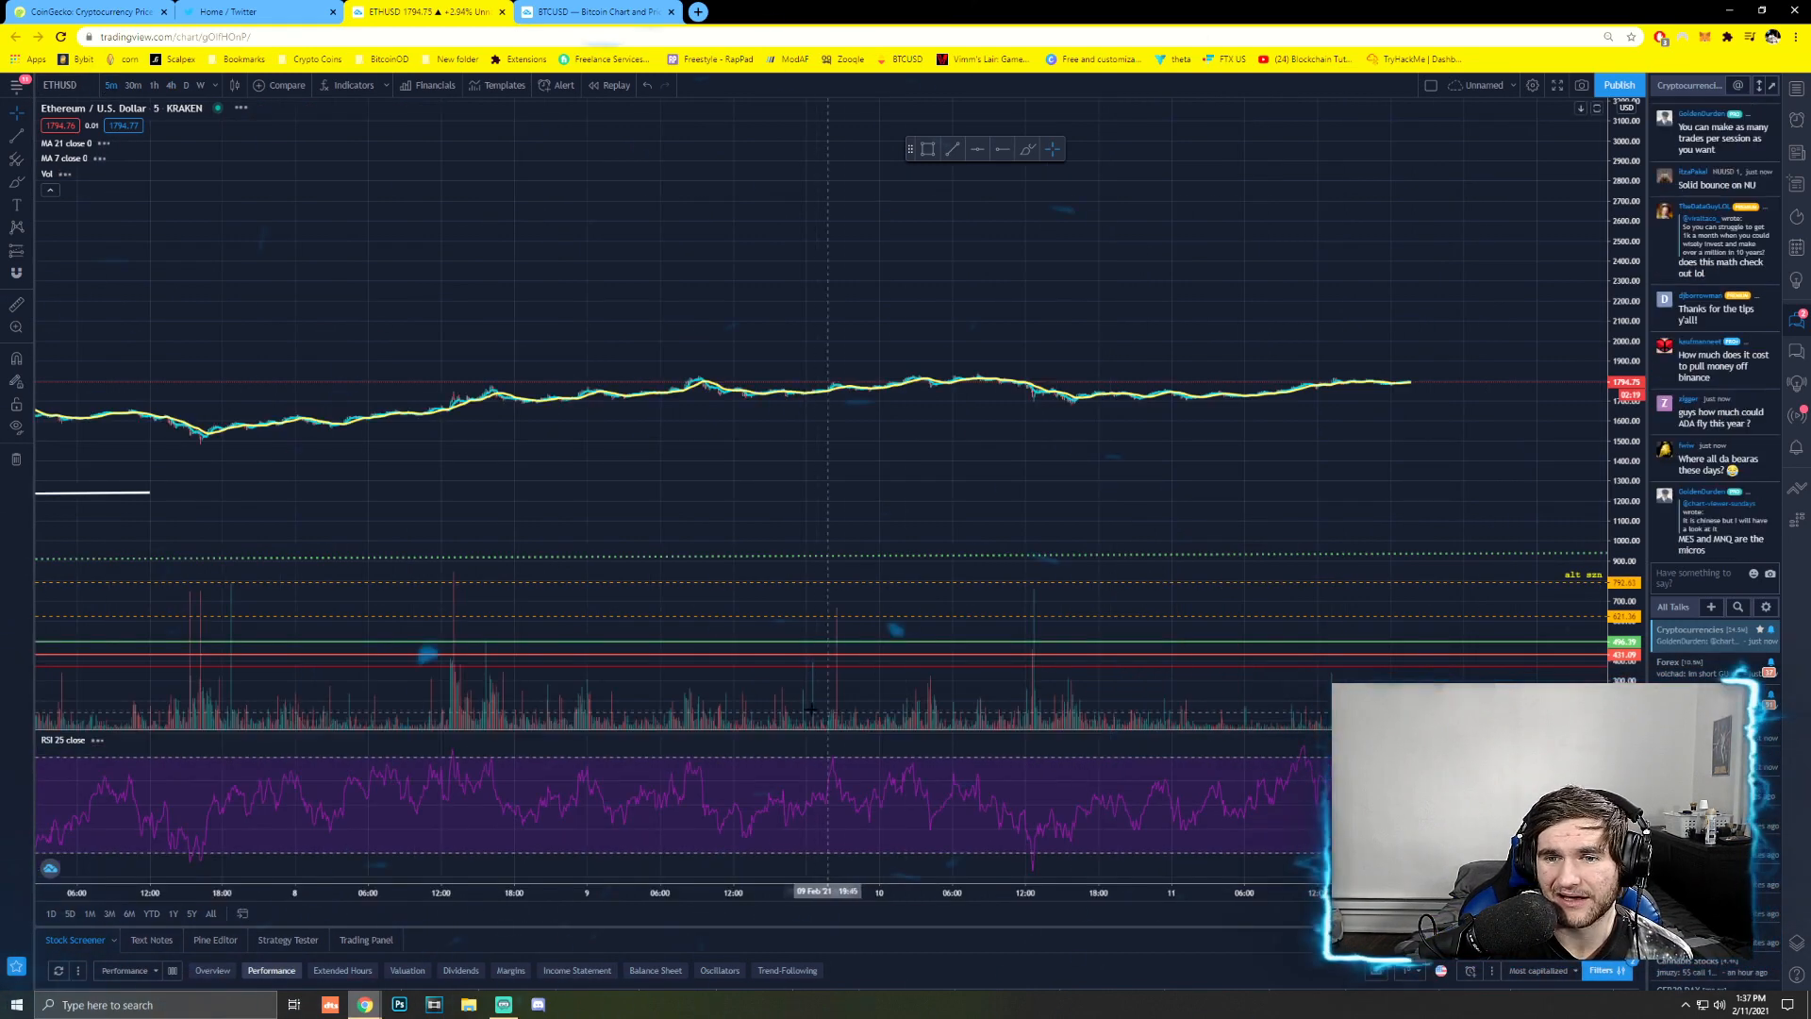
pyautogui.scroll(3)
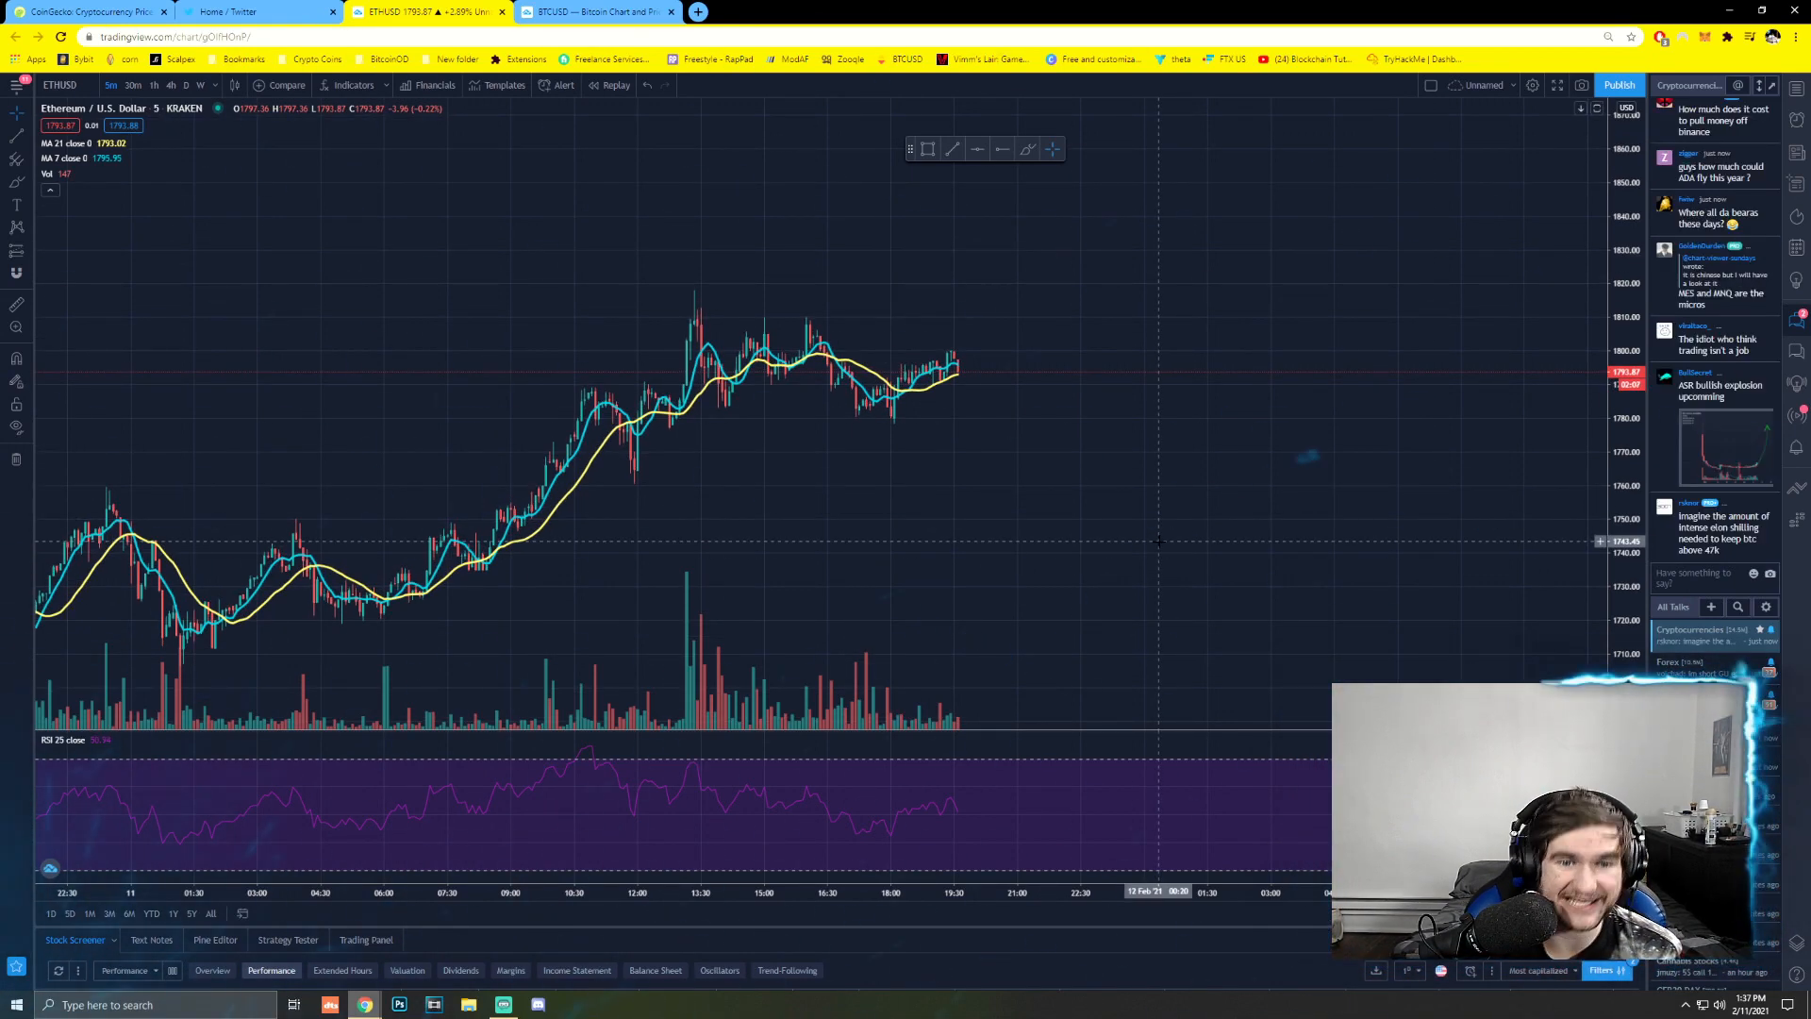
pyautogui.moveTo(1043, 474)
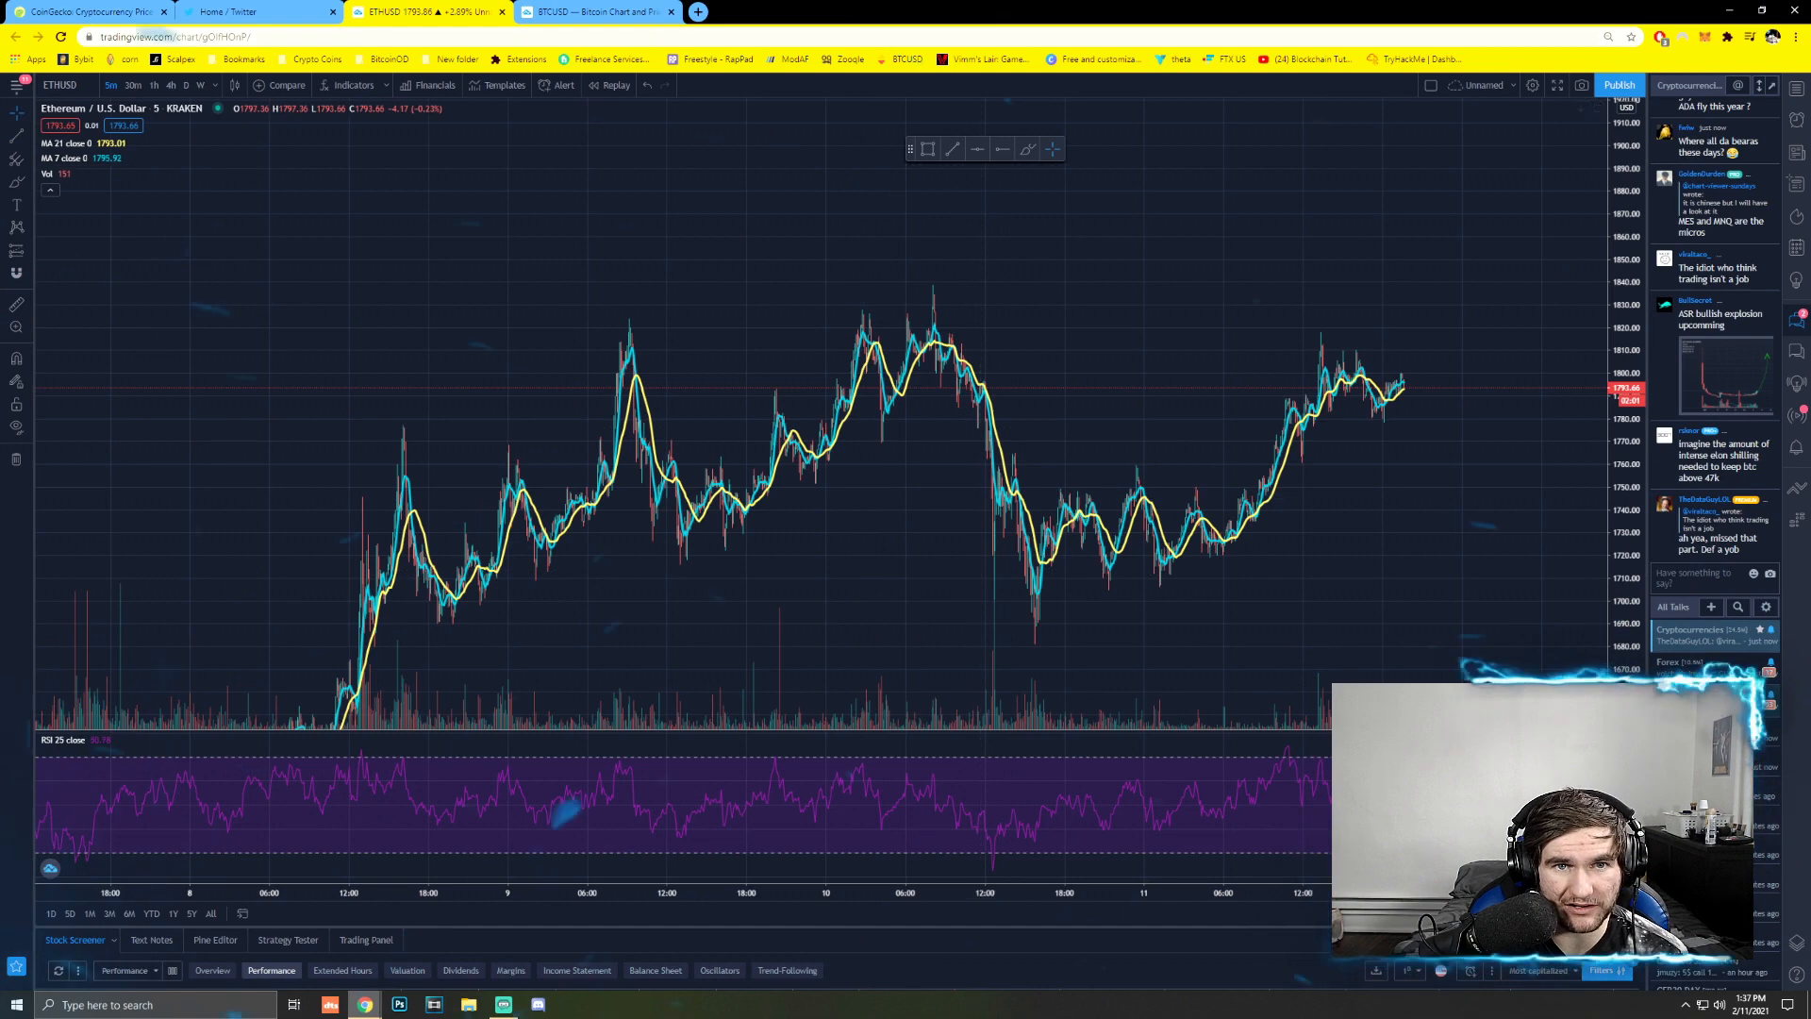
pyautogui.scroll(-3)
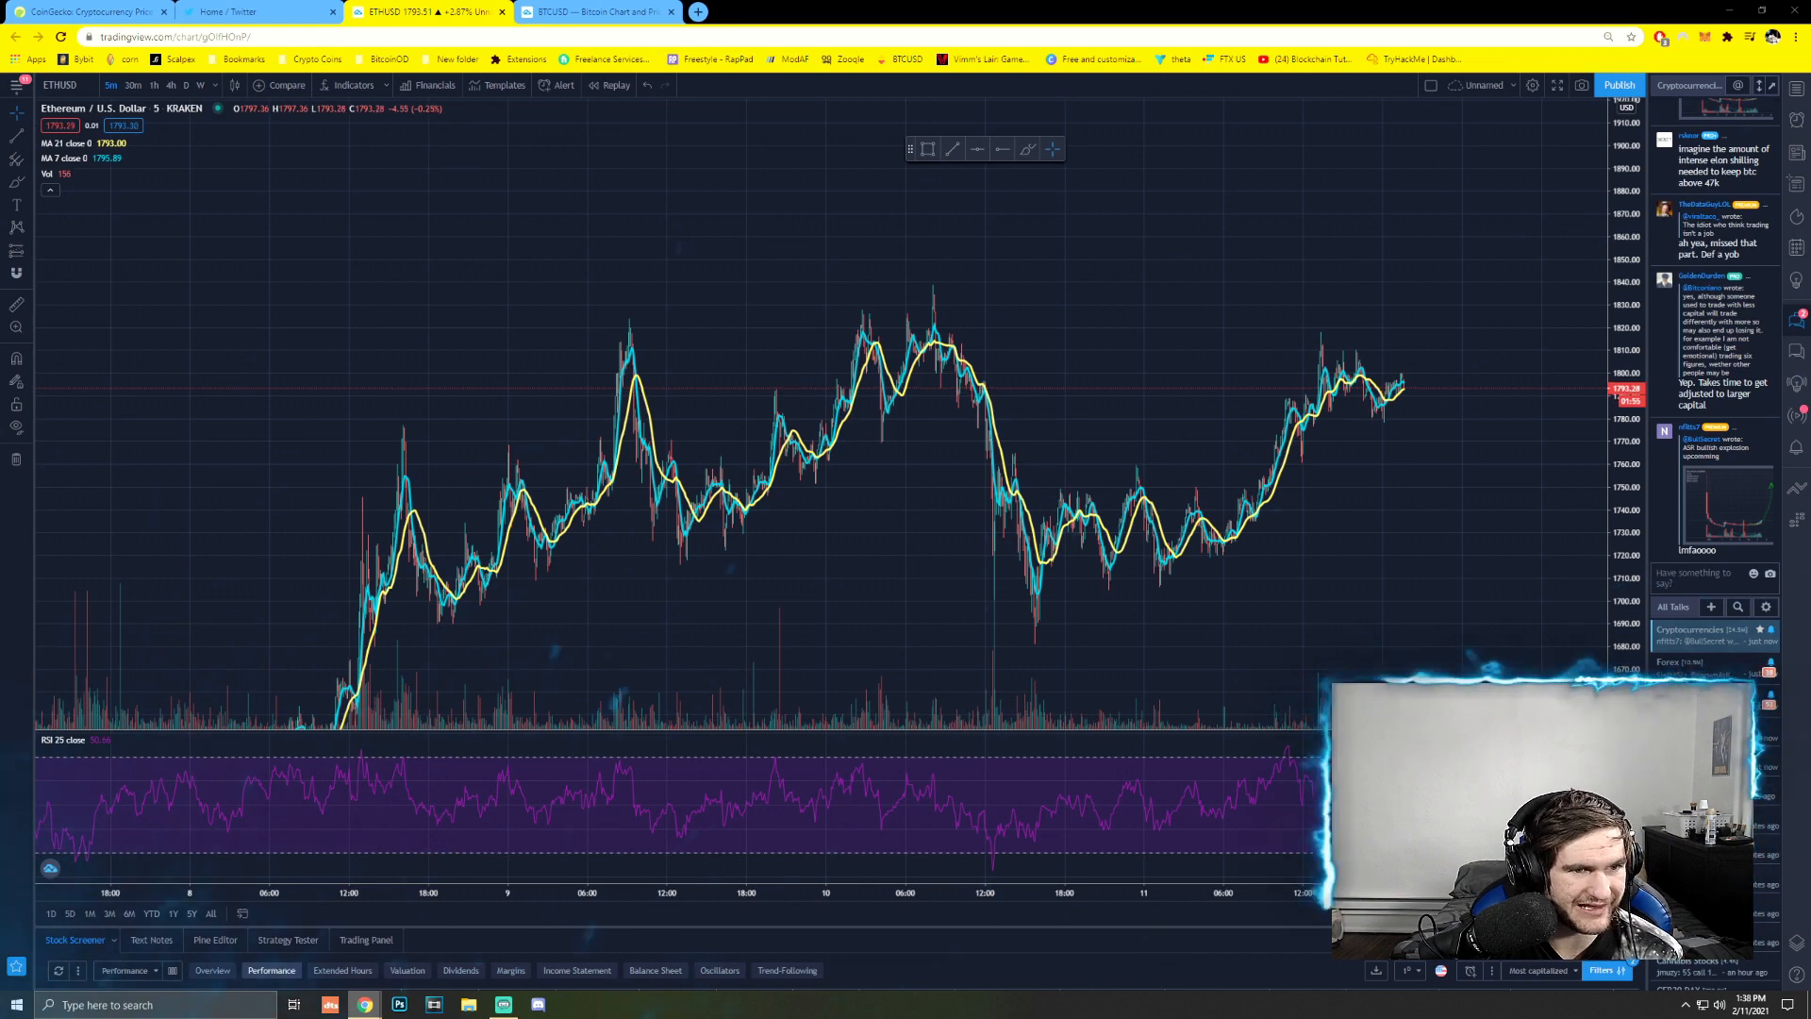
pyautogui.moveTo(1069, 531)
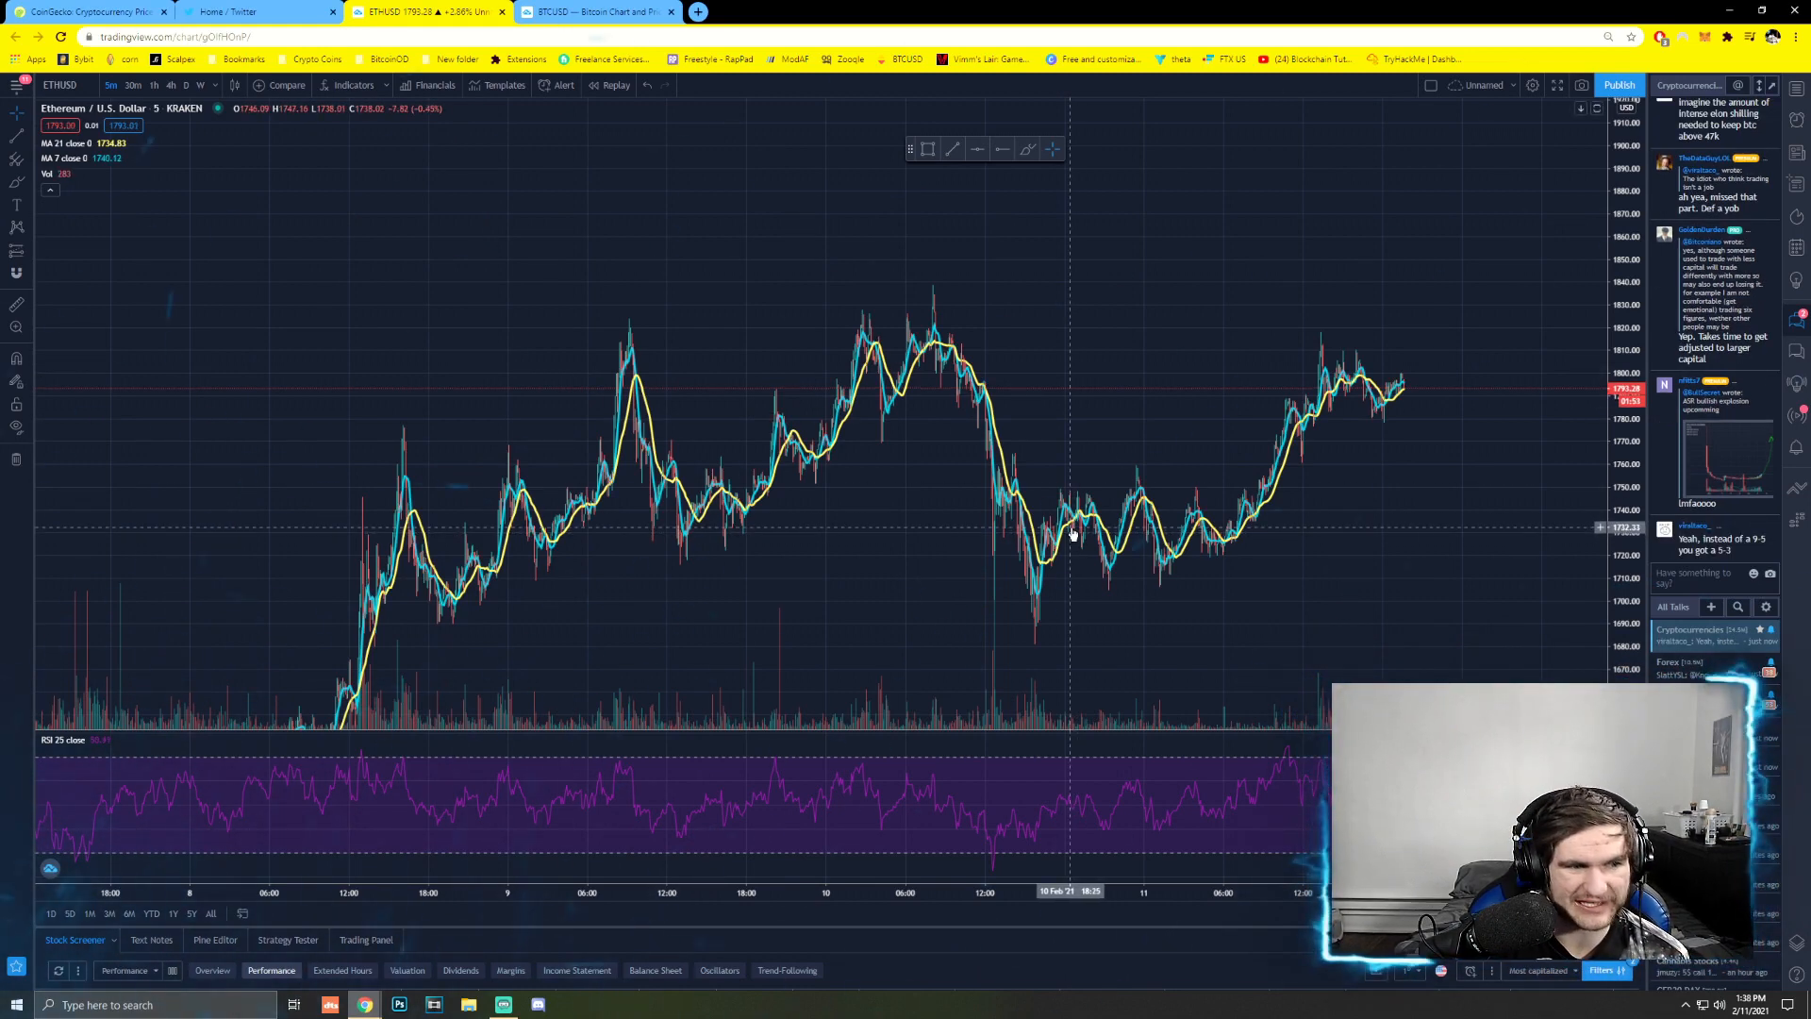
pyautogui.moveTo(982, 294)
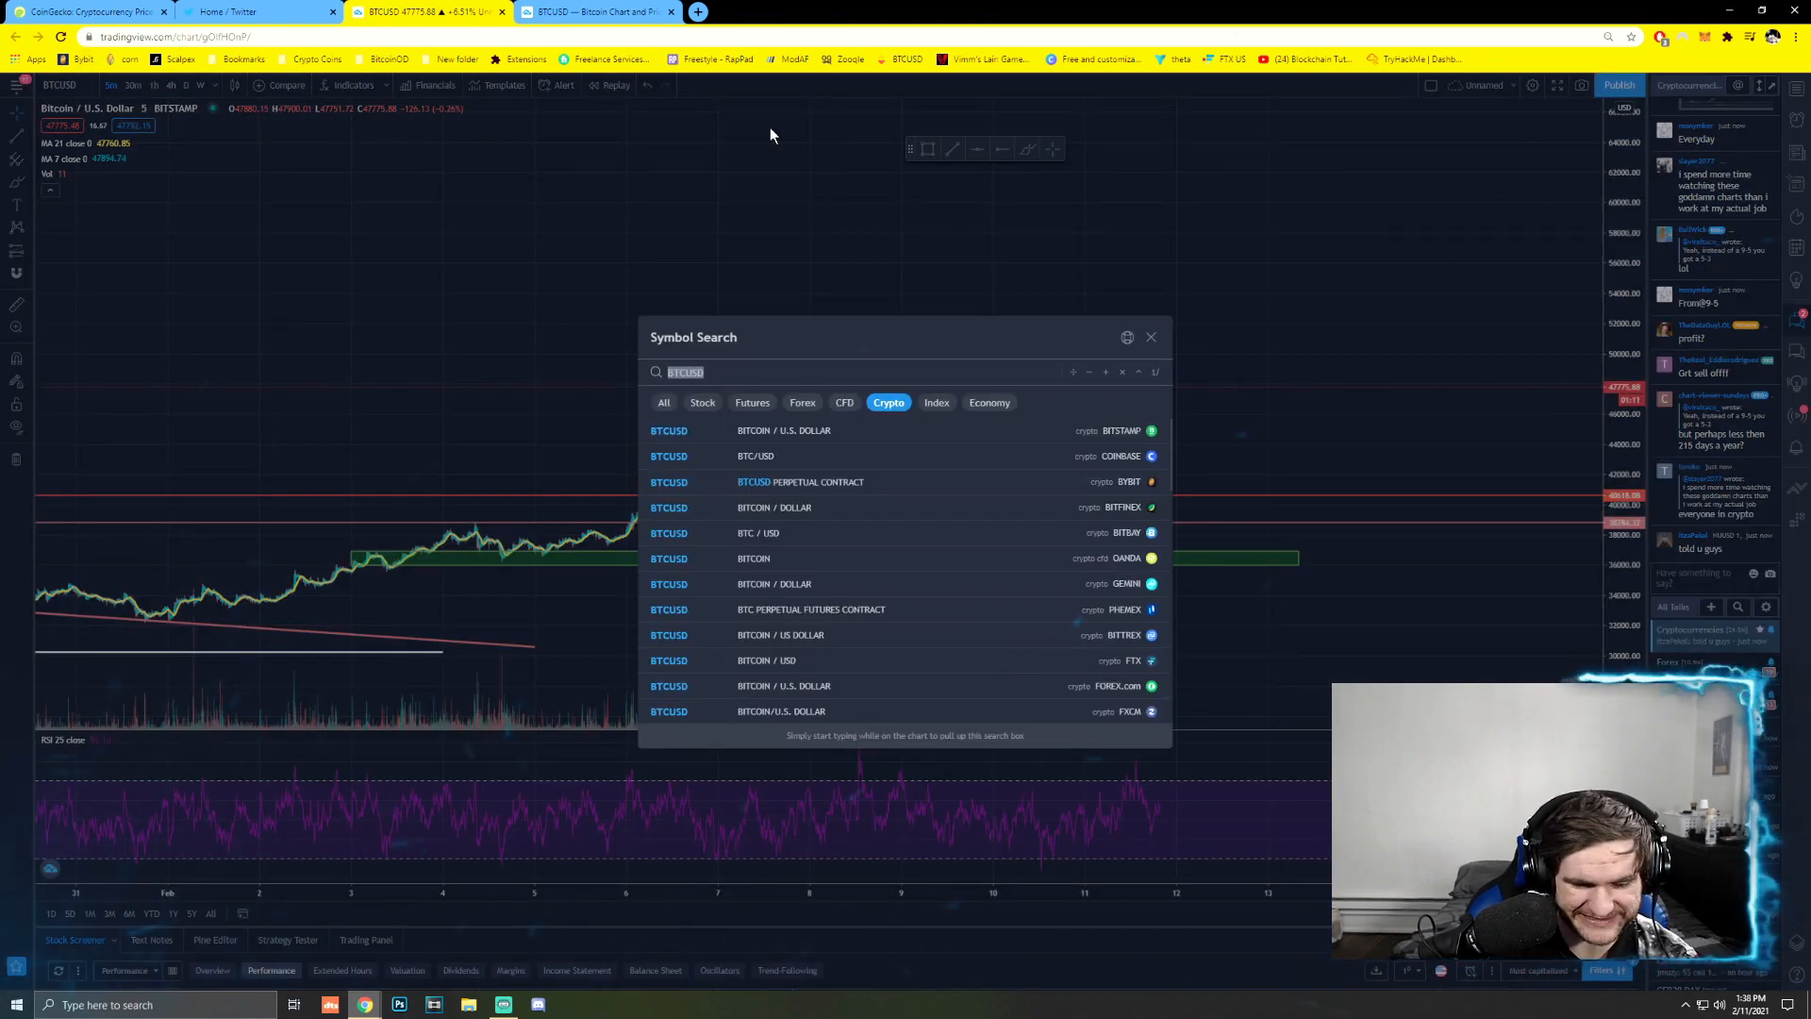
# - Search BTC and load the Coinbase BTCUSD chart instead of Bitstamp
pyautogui.write('BTC')
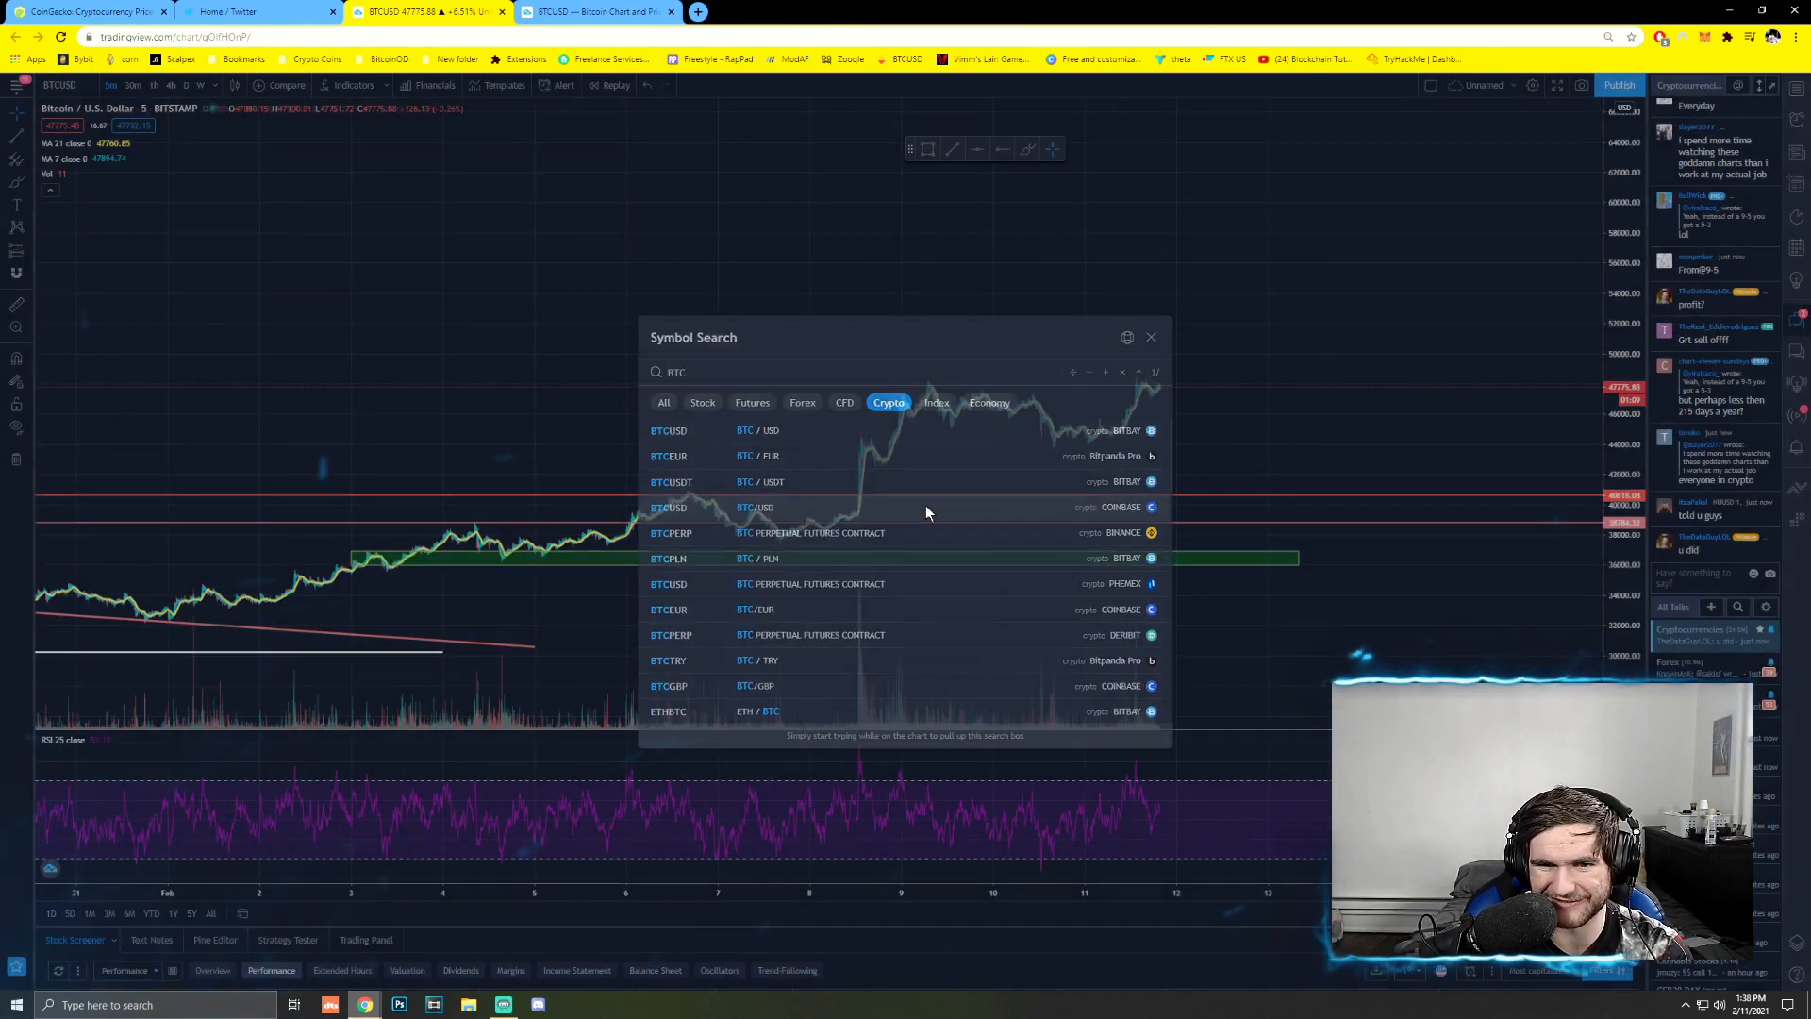
pyautogui.click(751, 507)
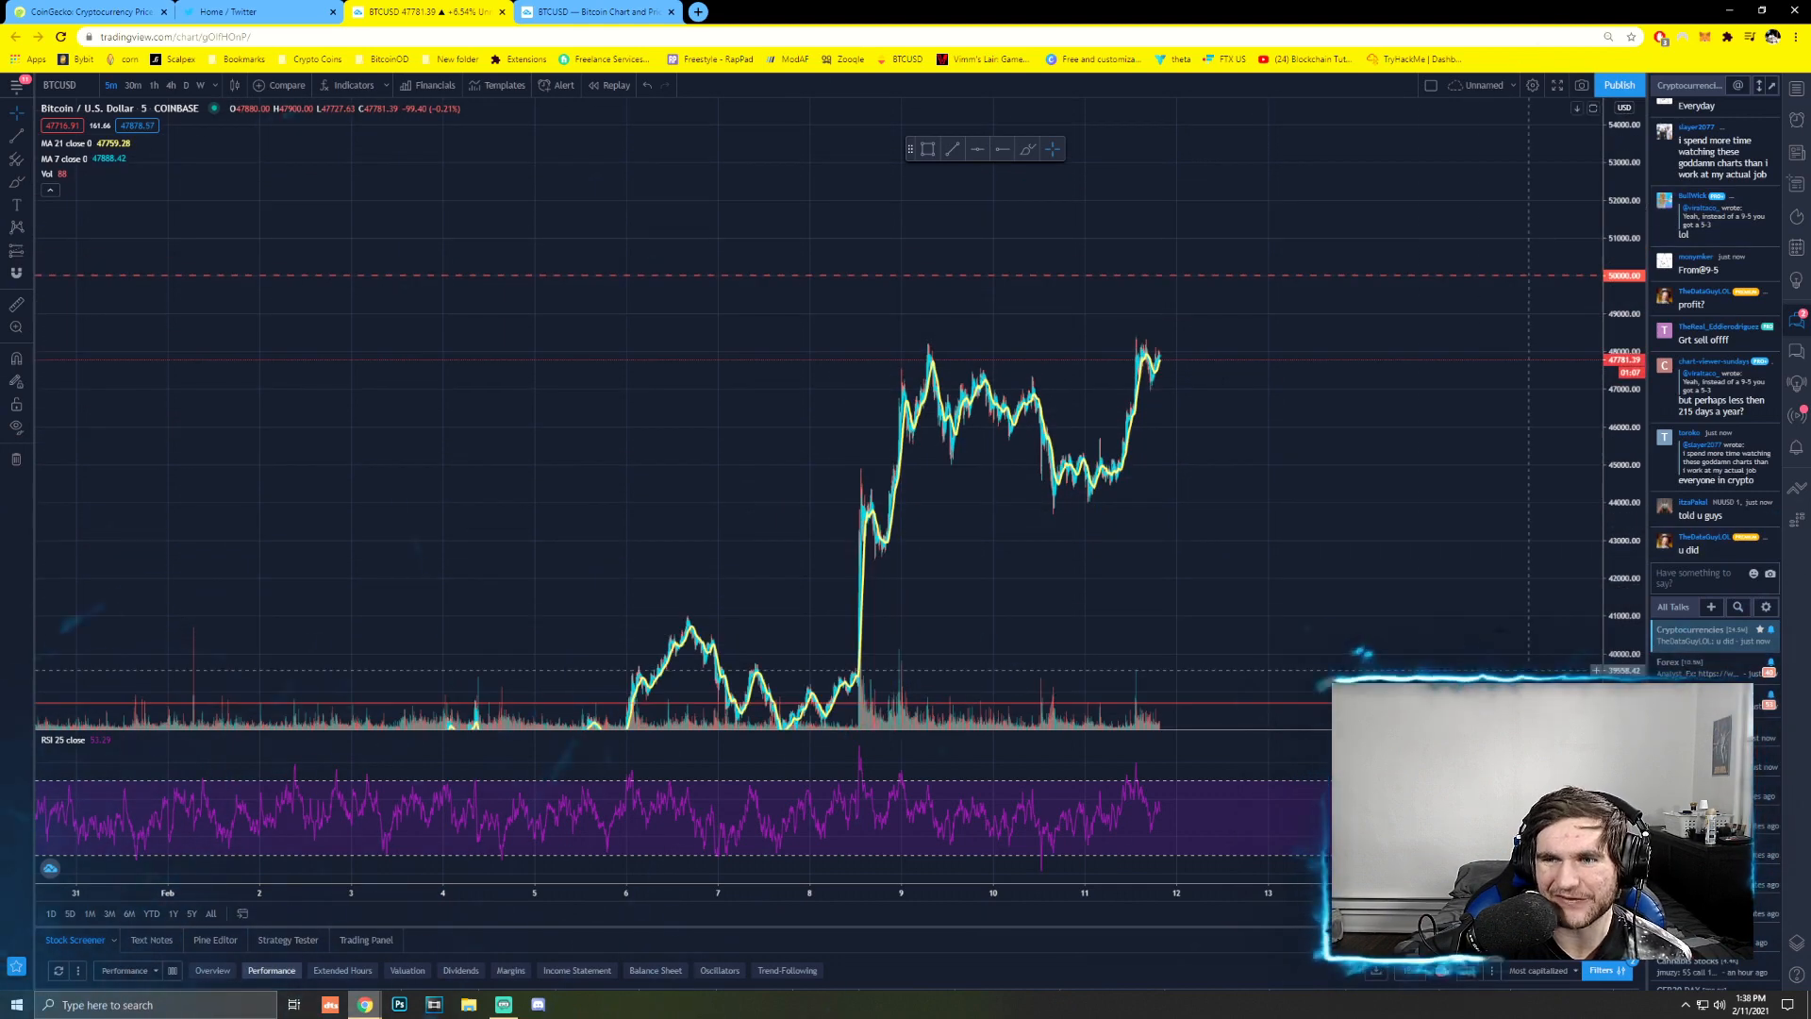
pyautogui.moveTo(1182, 312)
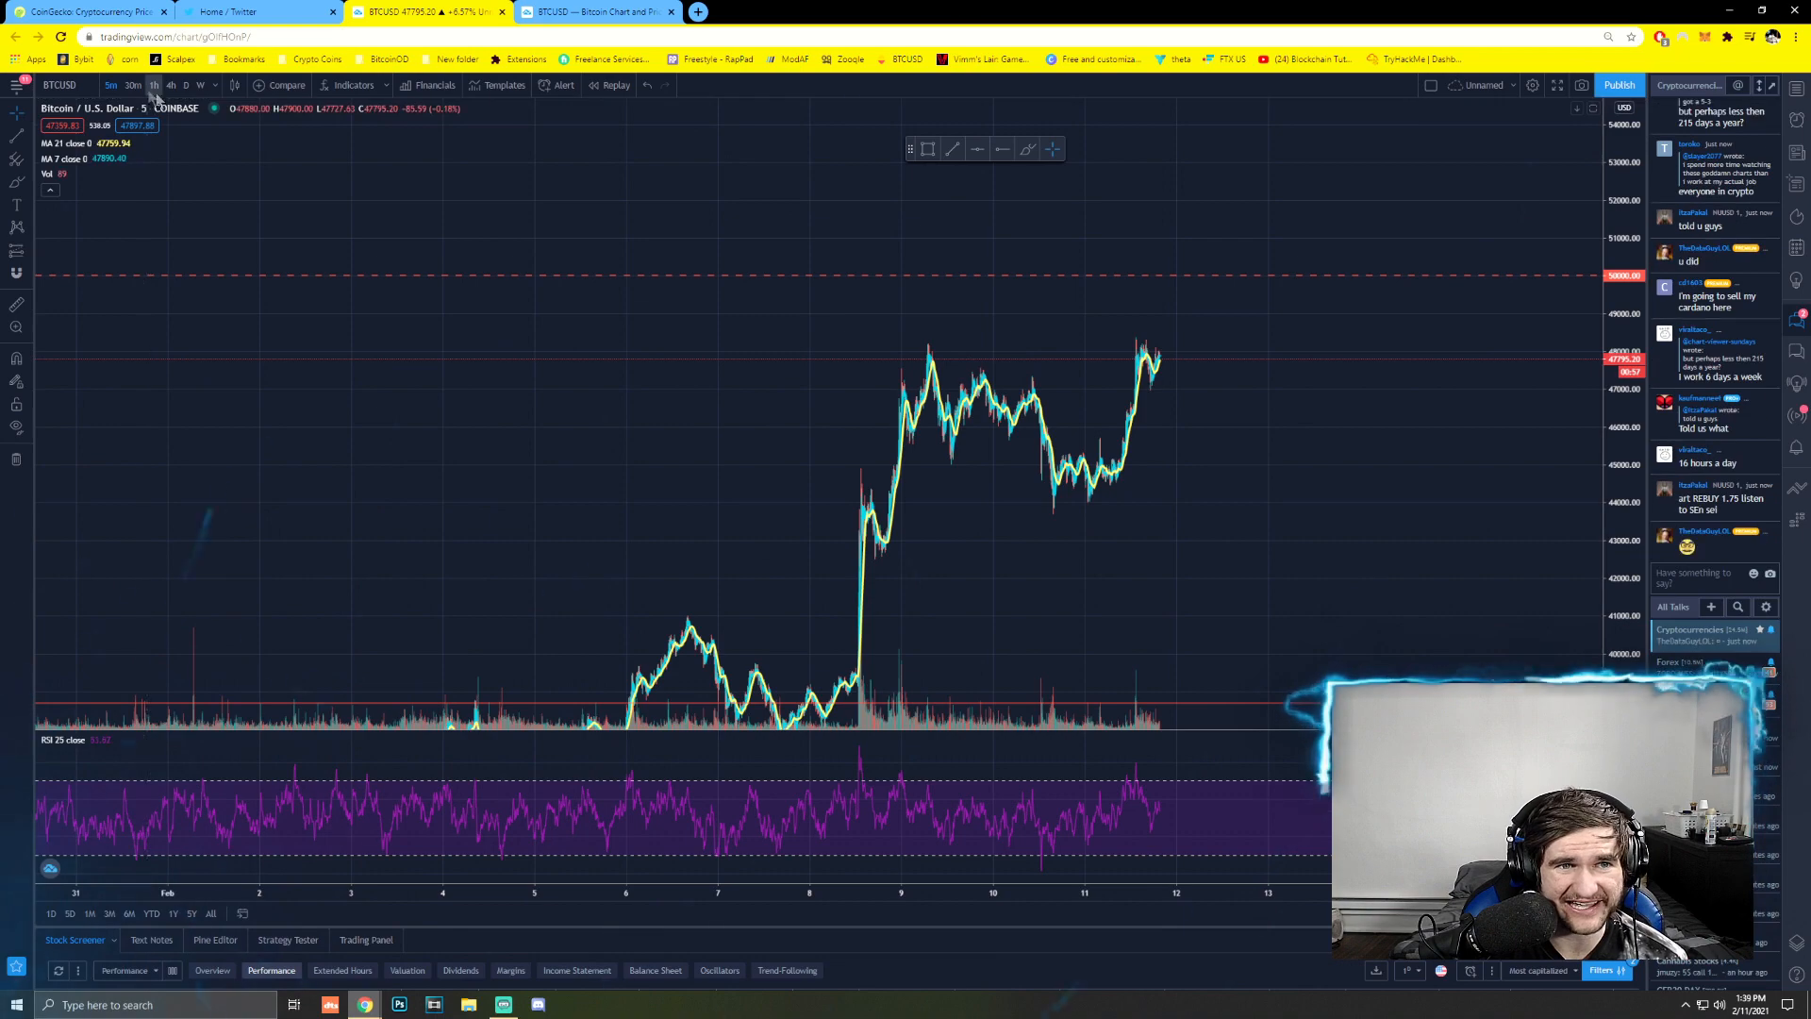
pyautogui.click(146, 84)
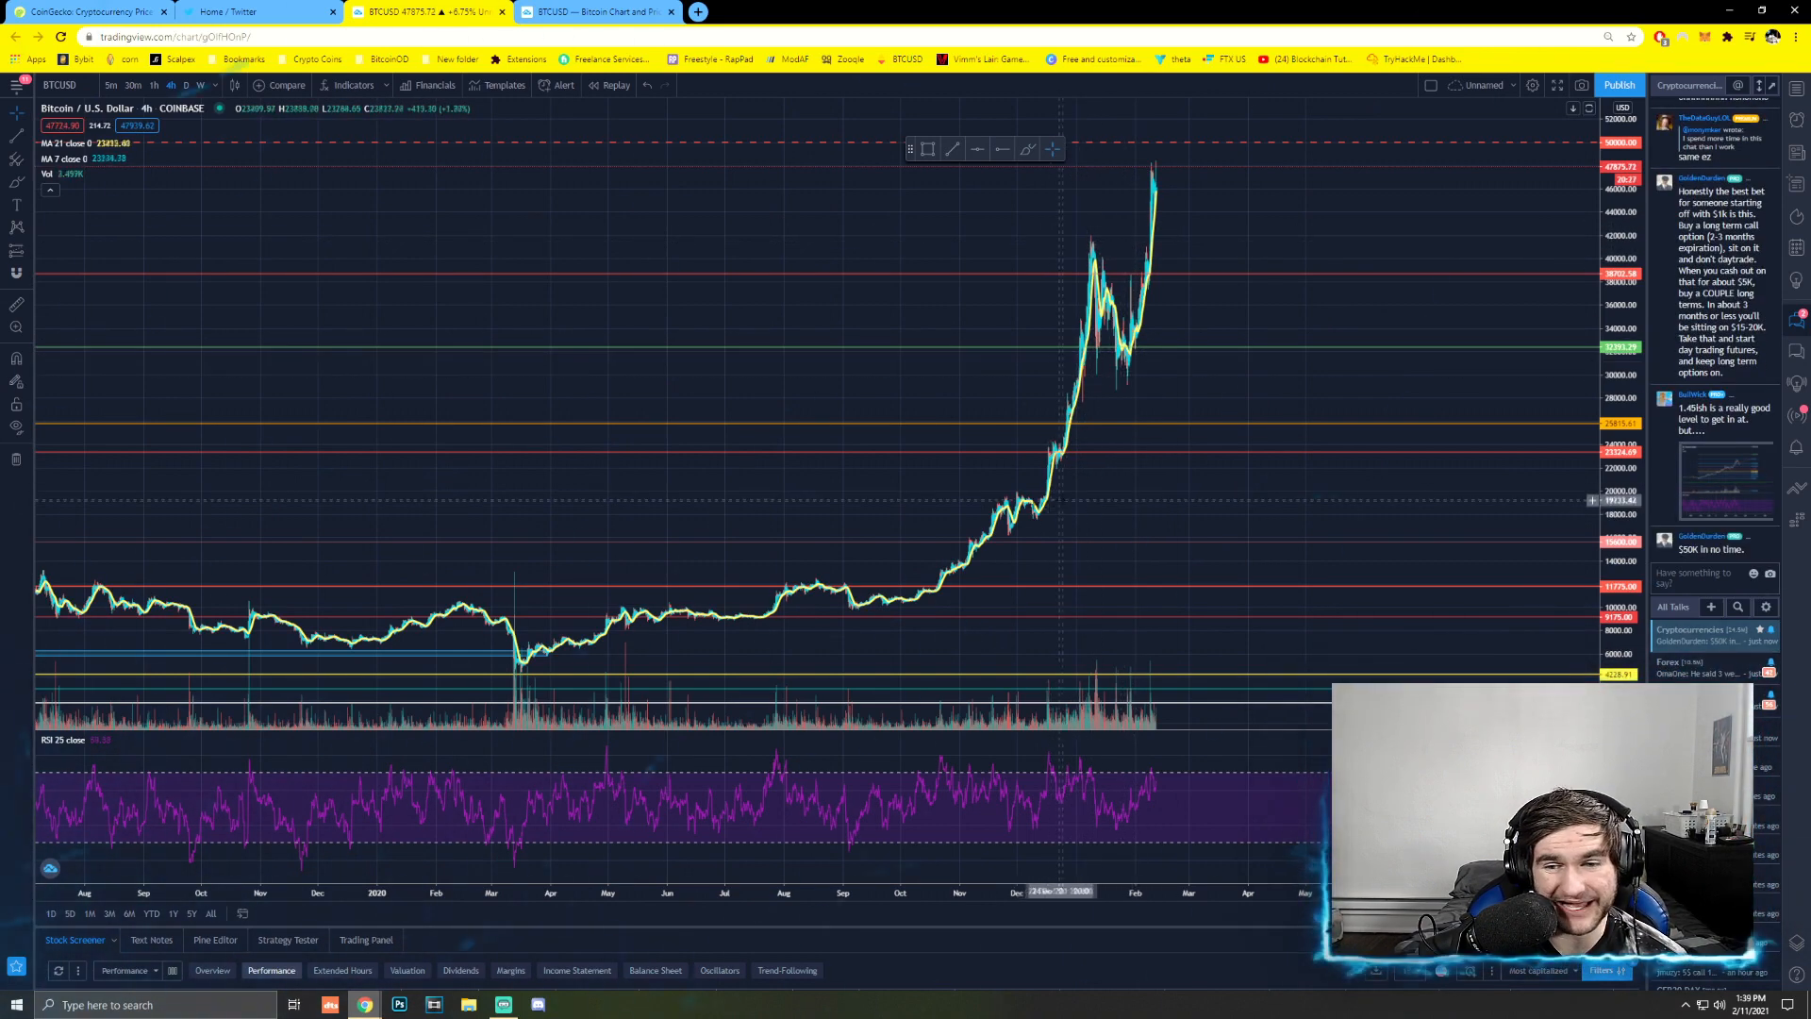
pyautogui.moveTo(1045, 505)
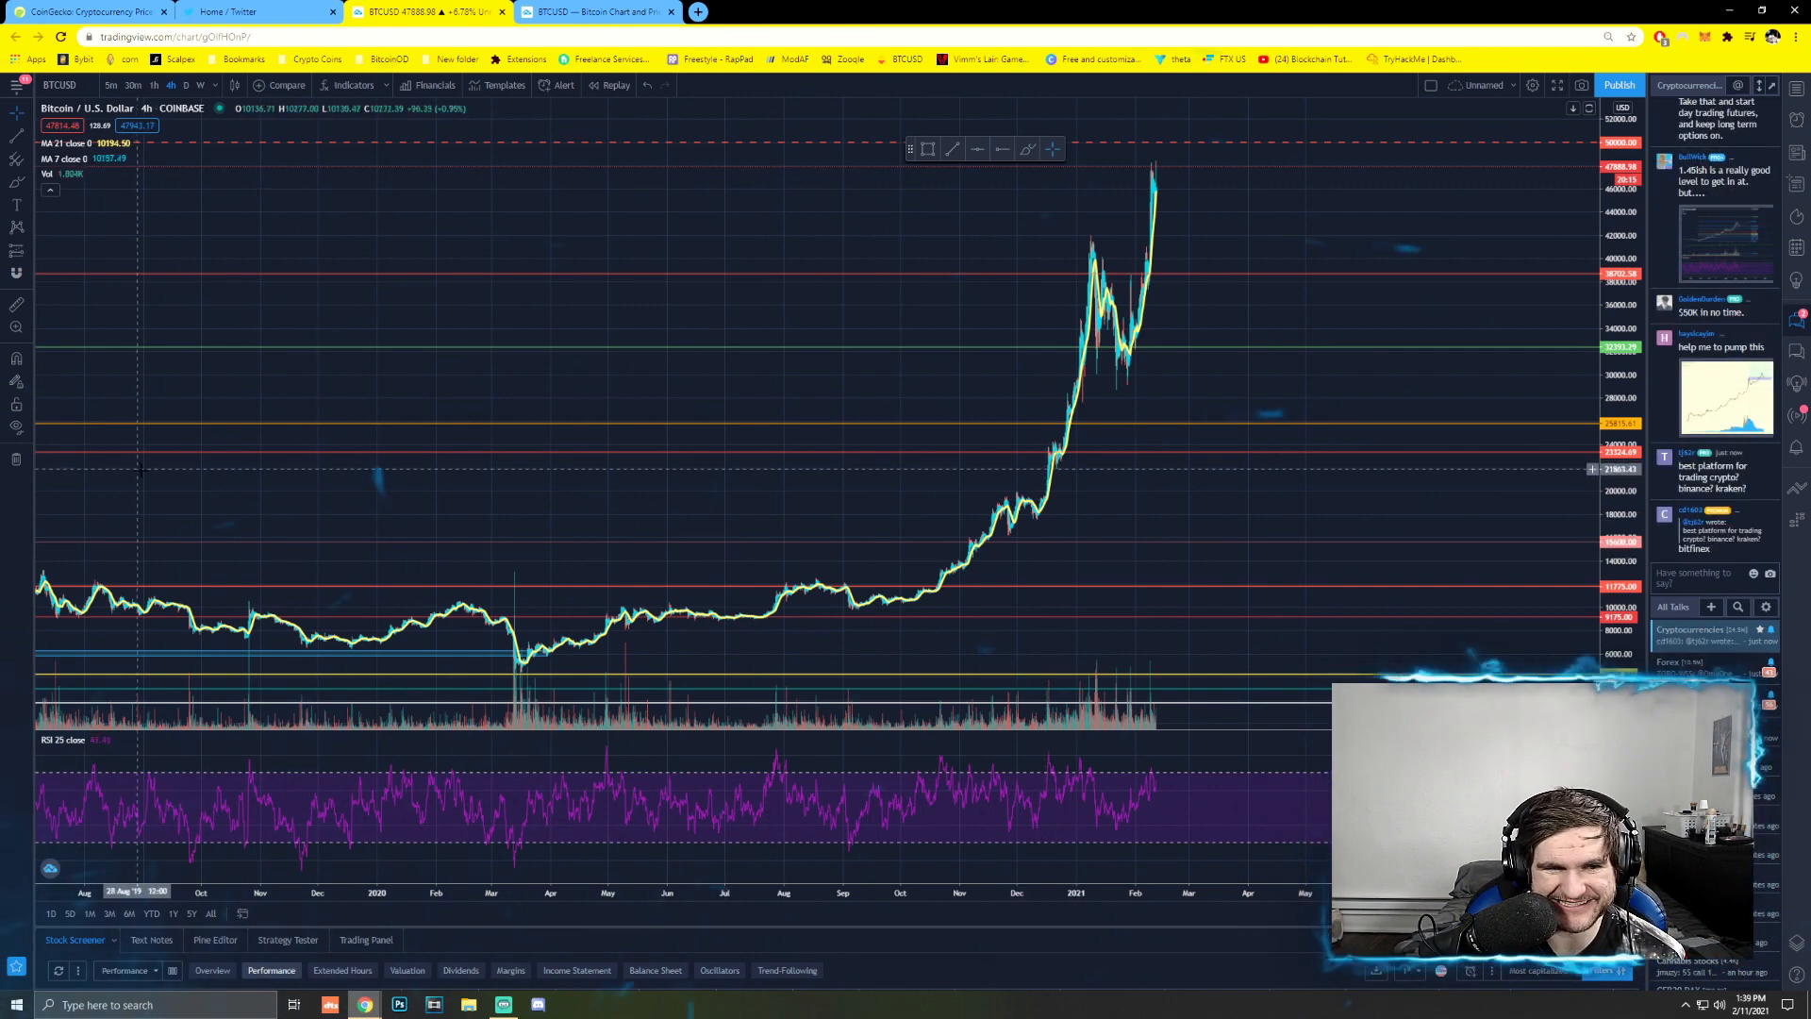
# - Switch BTCUSD to 1D candles and zoom out to the full history since 2015
pyautogui.click(185, 84)
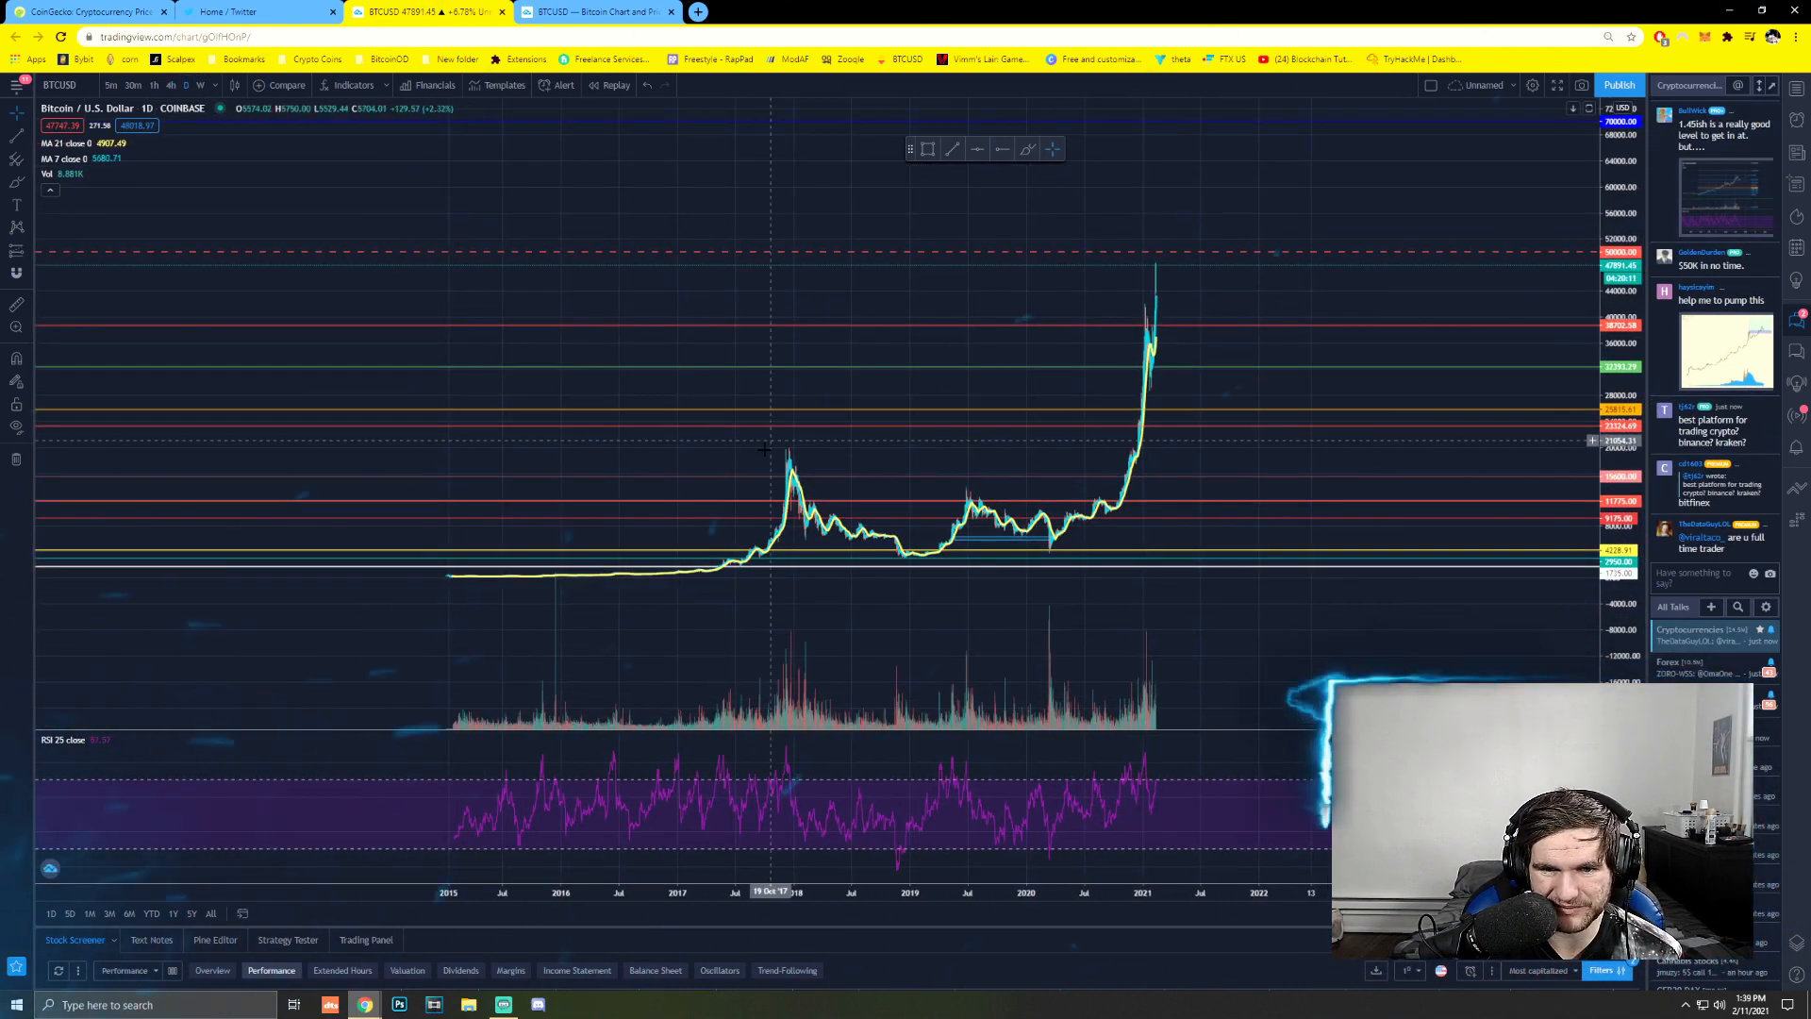
pyautogui.moveTo(762, 448)
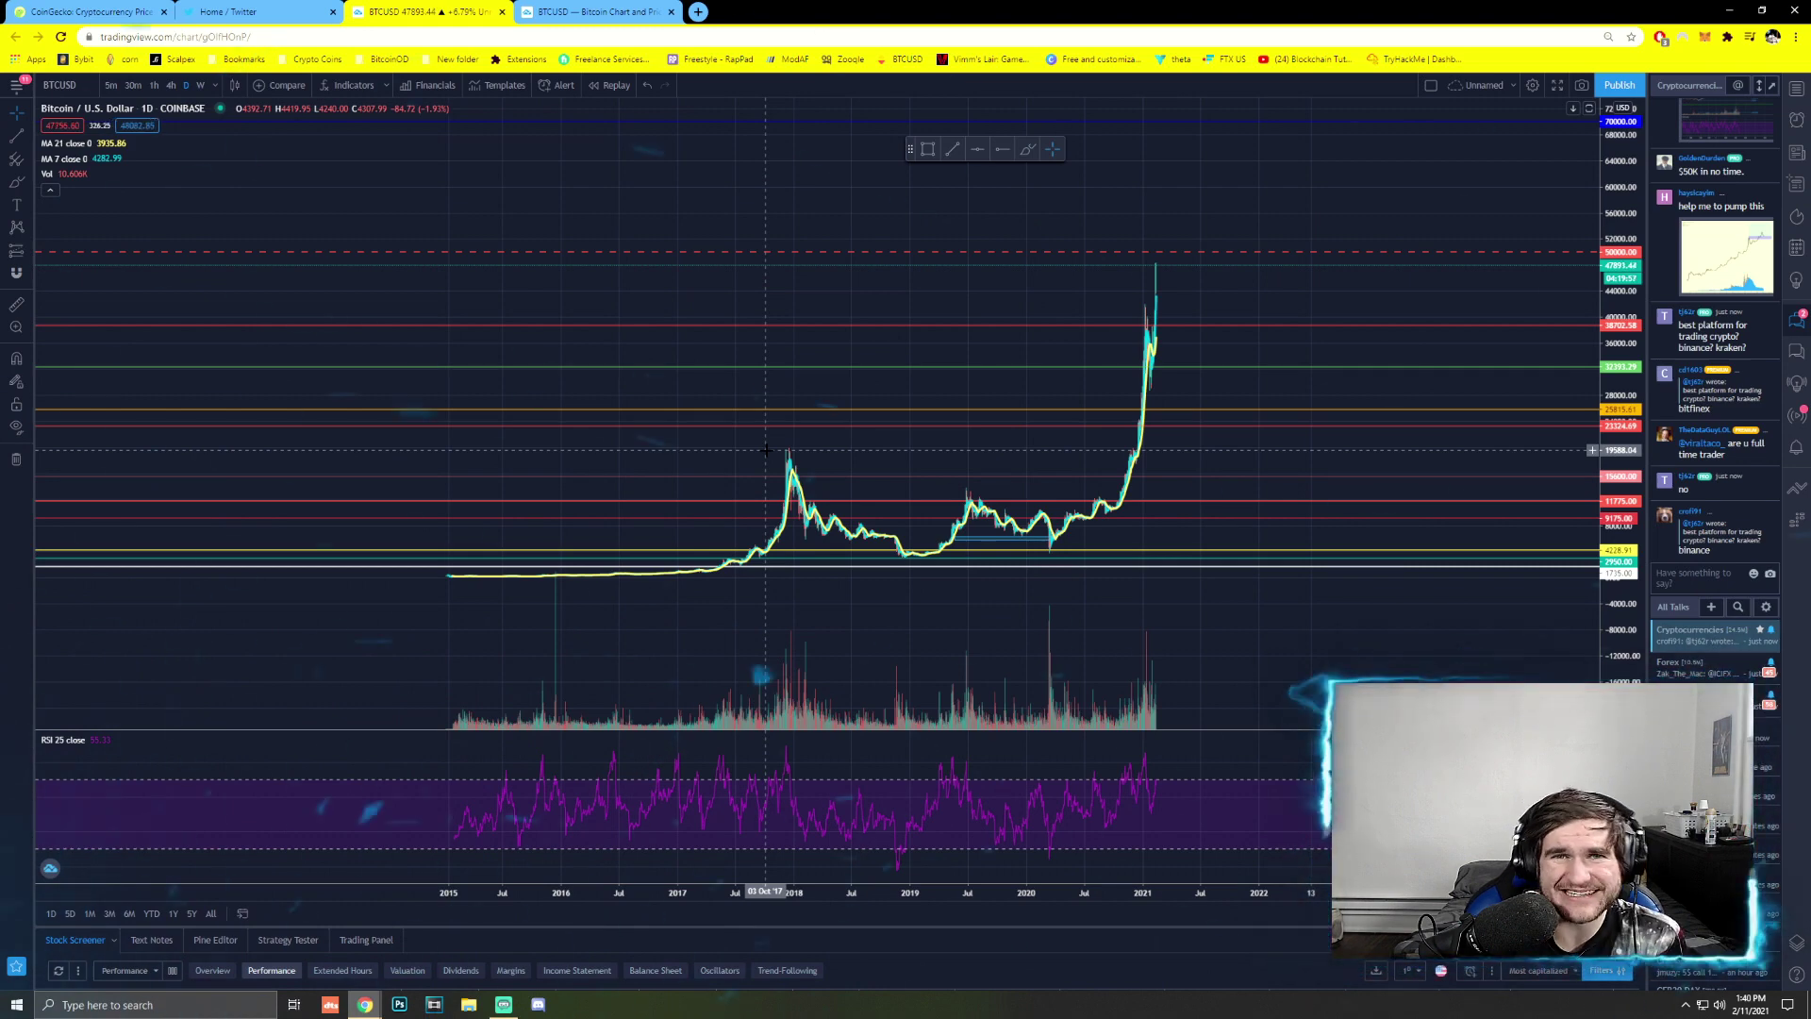
pyautogui.moveTo(935, 698)
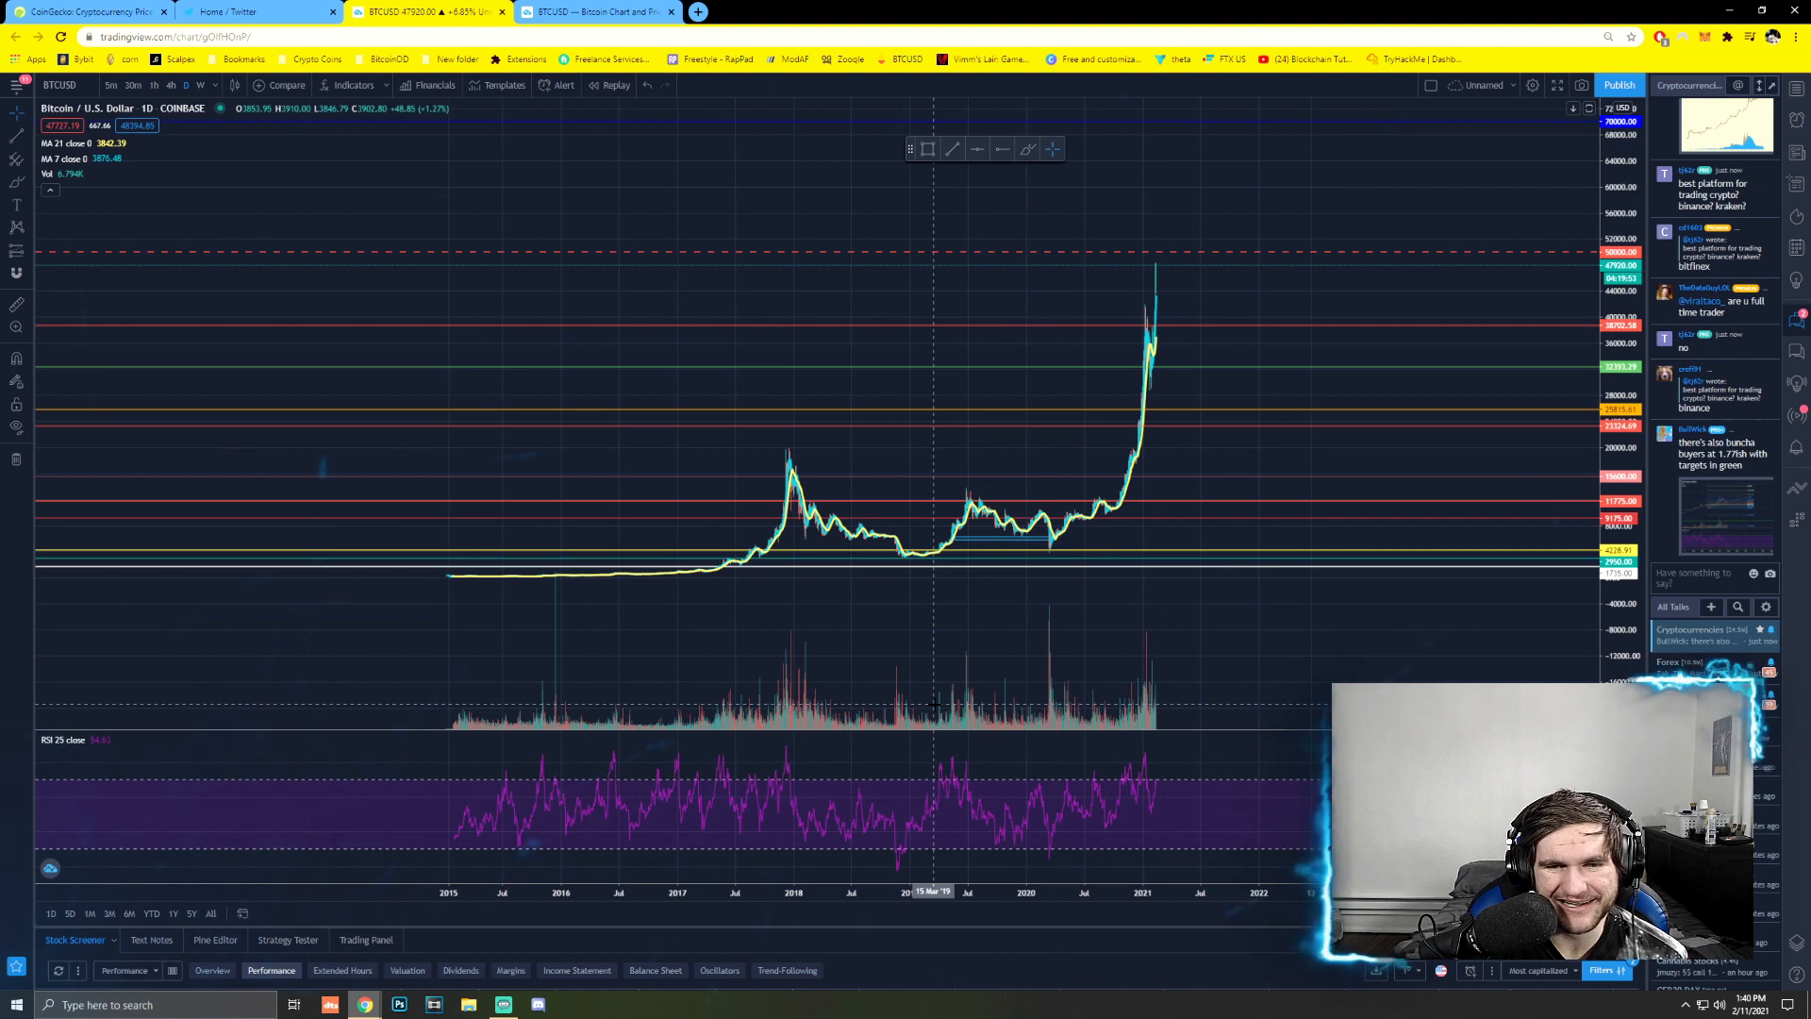
pyautogui.scroll(-3)
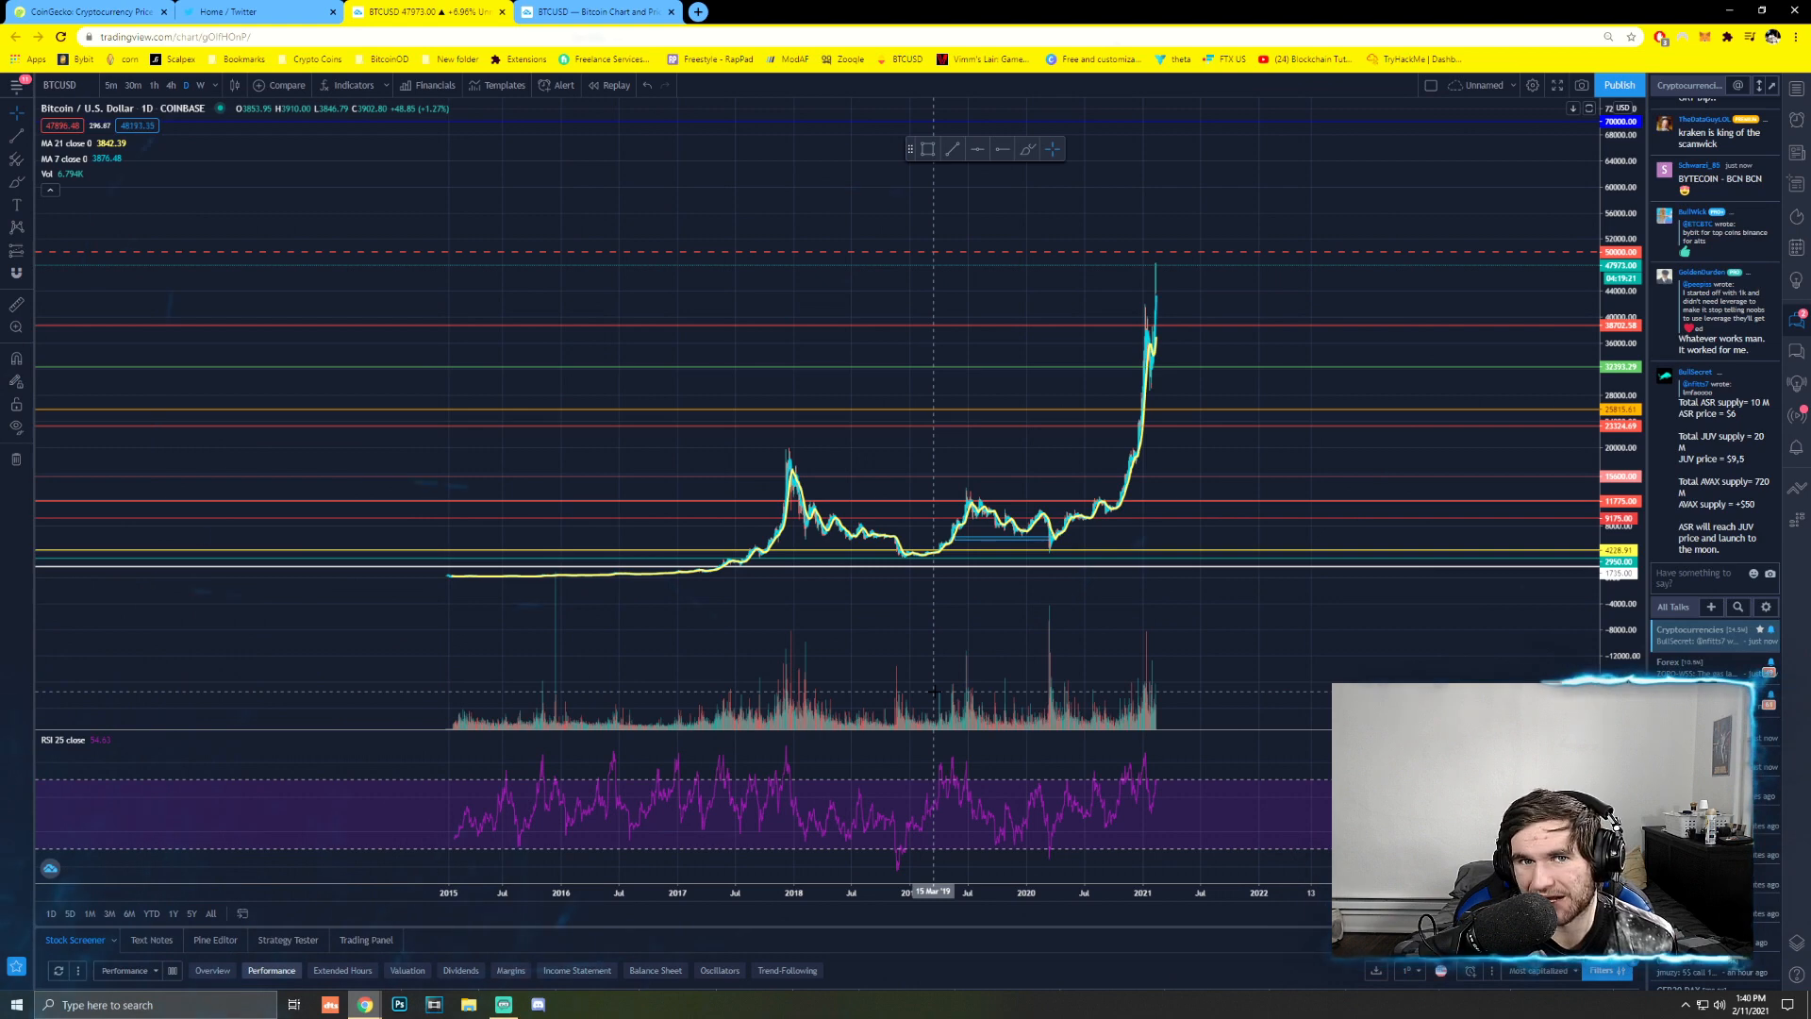
pyautogui.moveTo(139, 372)
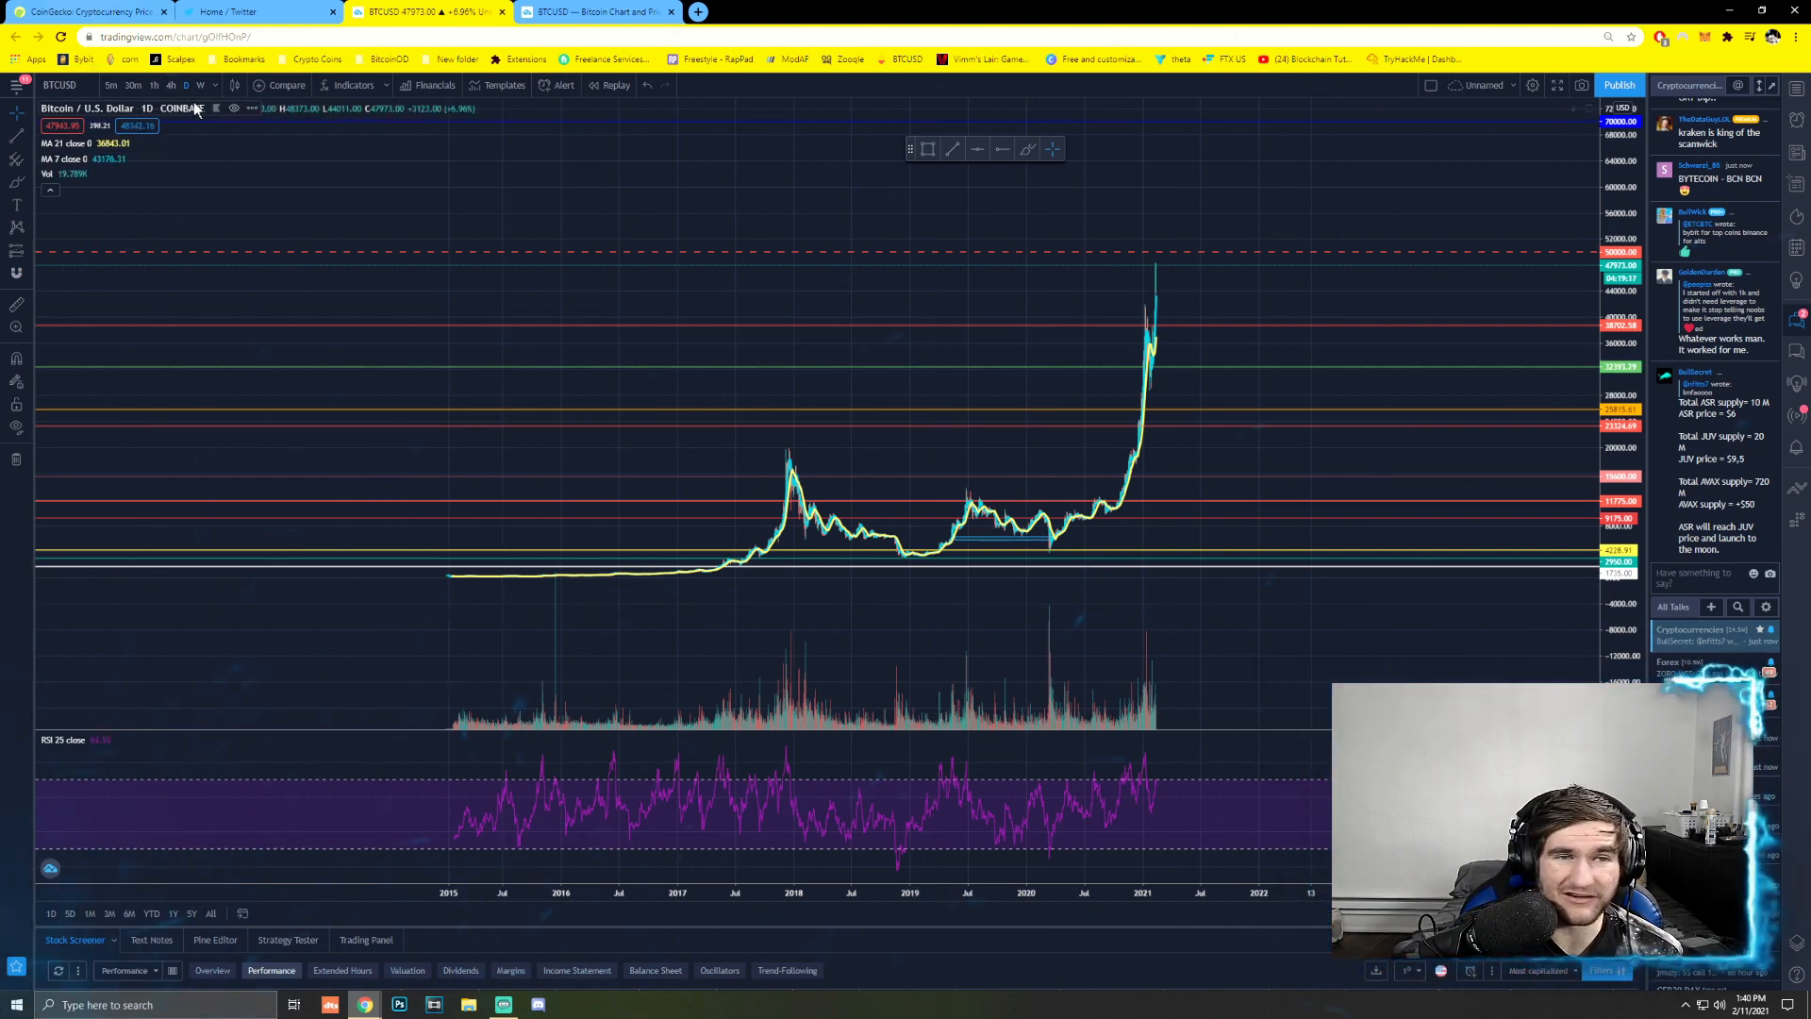
# - View Bitcoin on 1W candles, then return to CoinGecko and dismiss its Sign In form
pyautogui.click(201, 84)
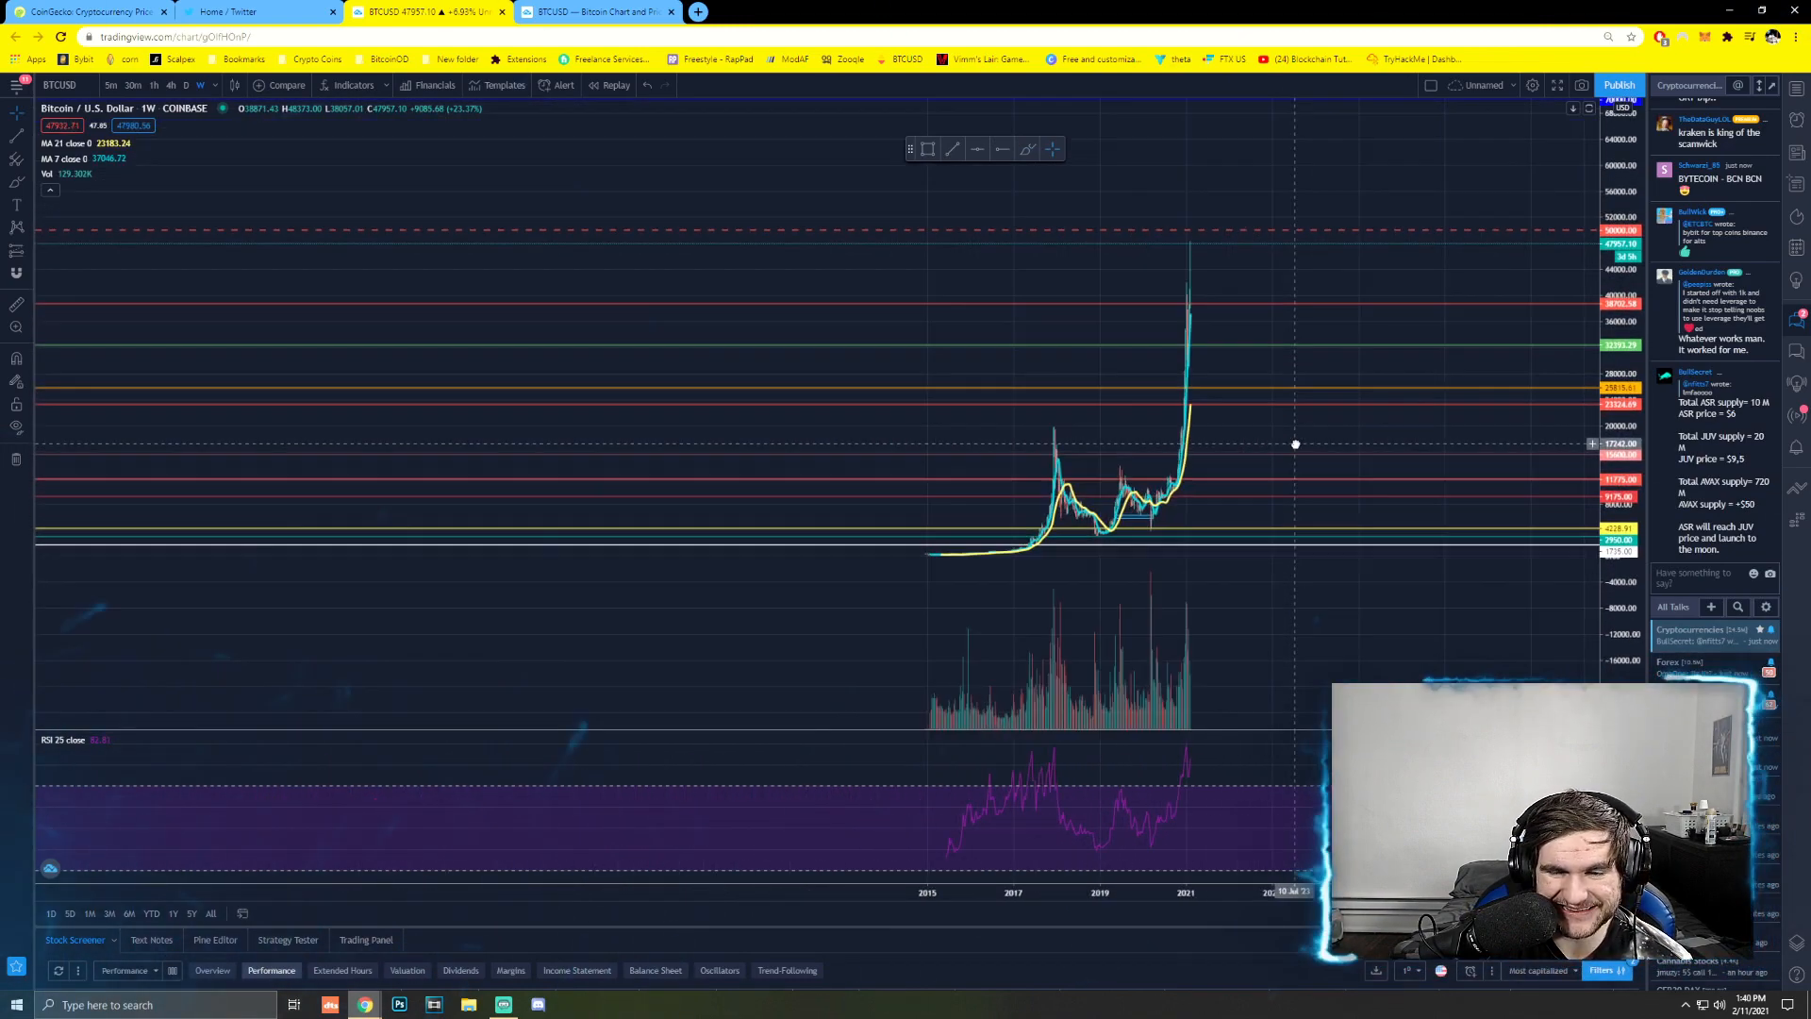
pyautogui.scroll(-3)
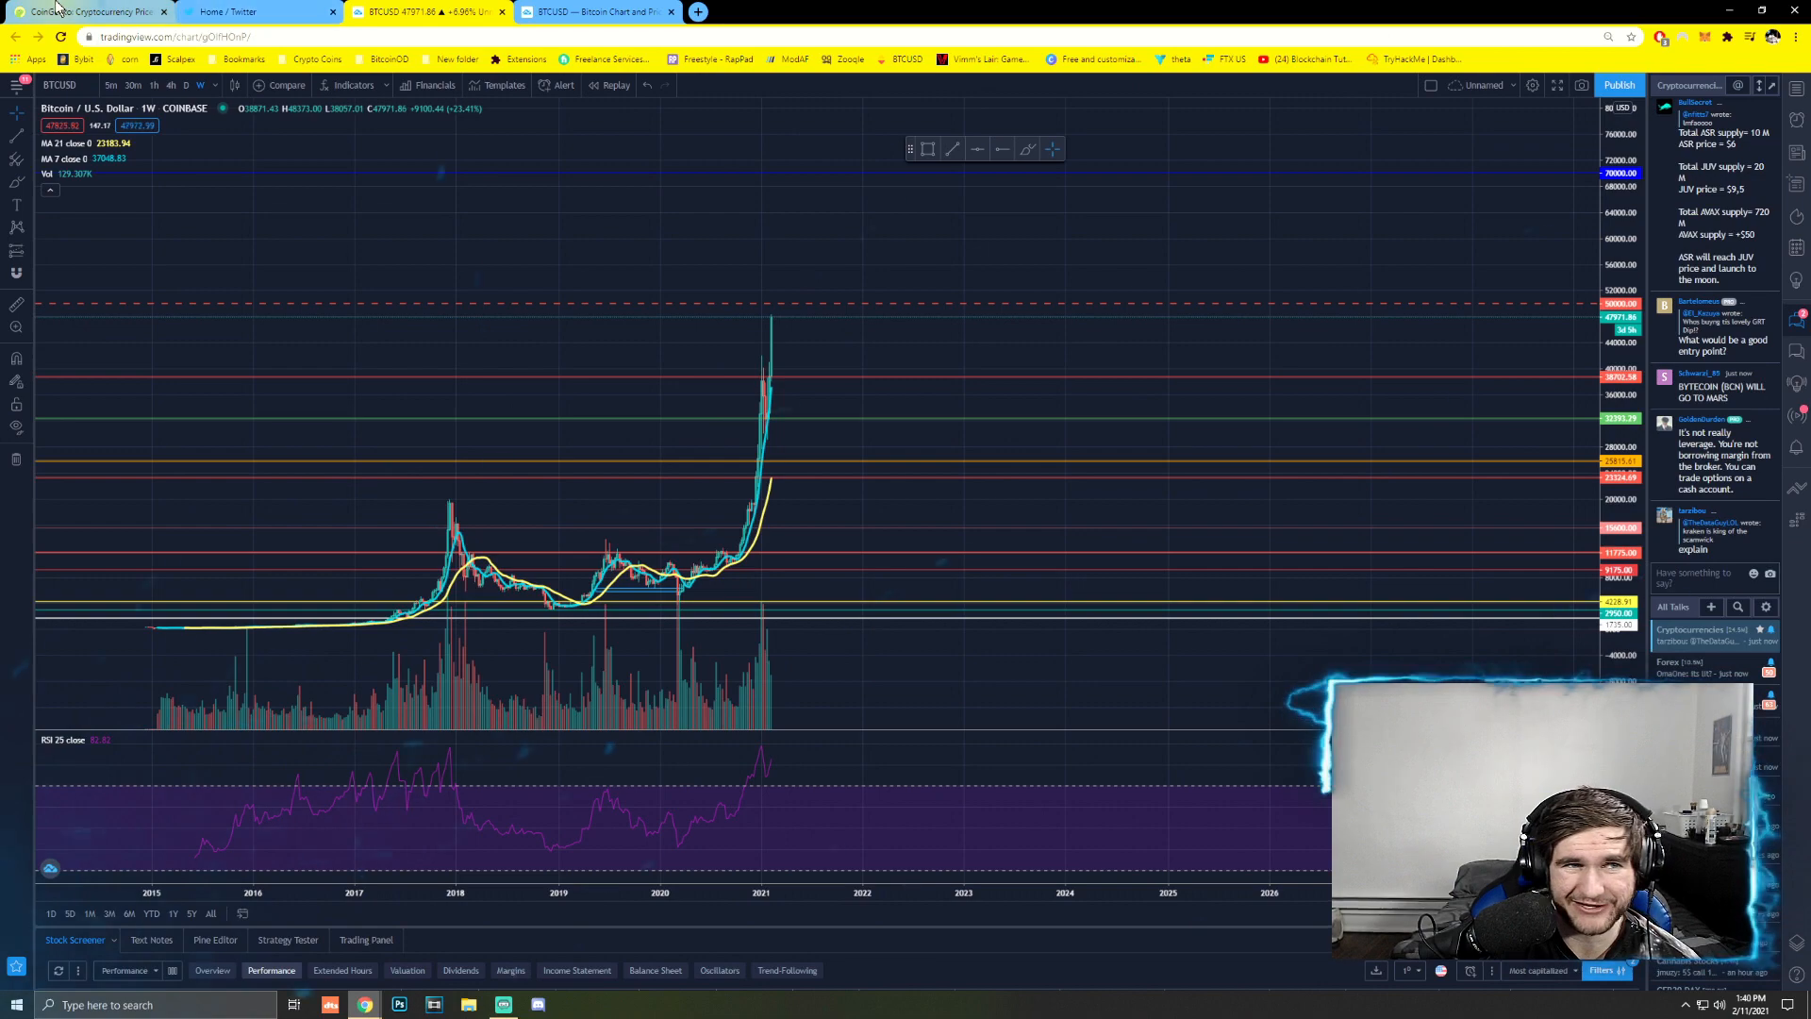
pyautogui.click(86, 11)
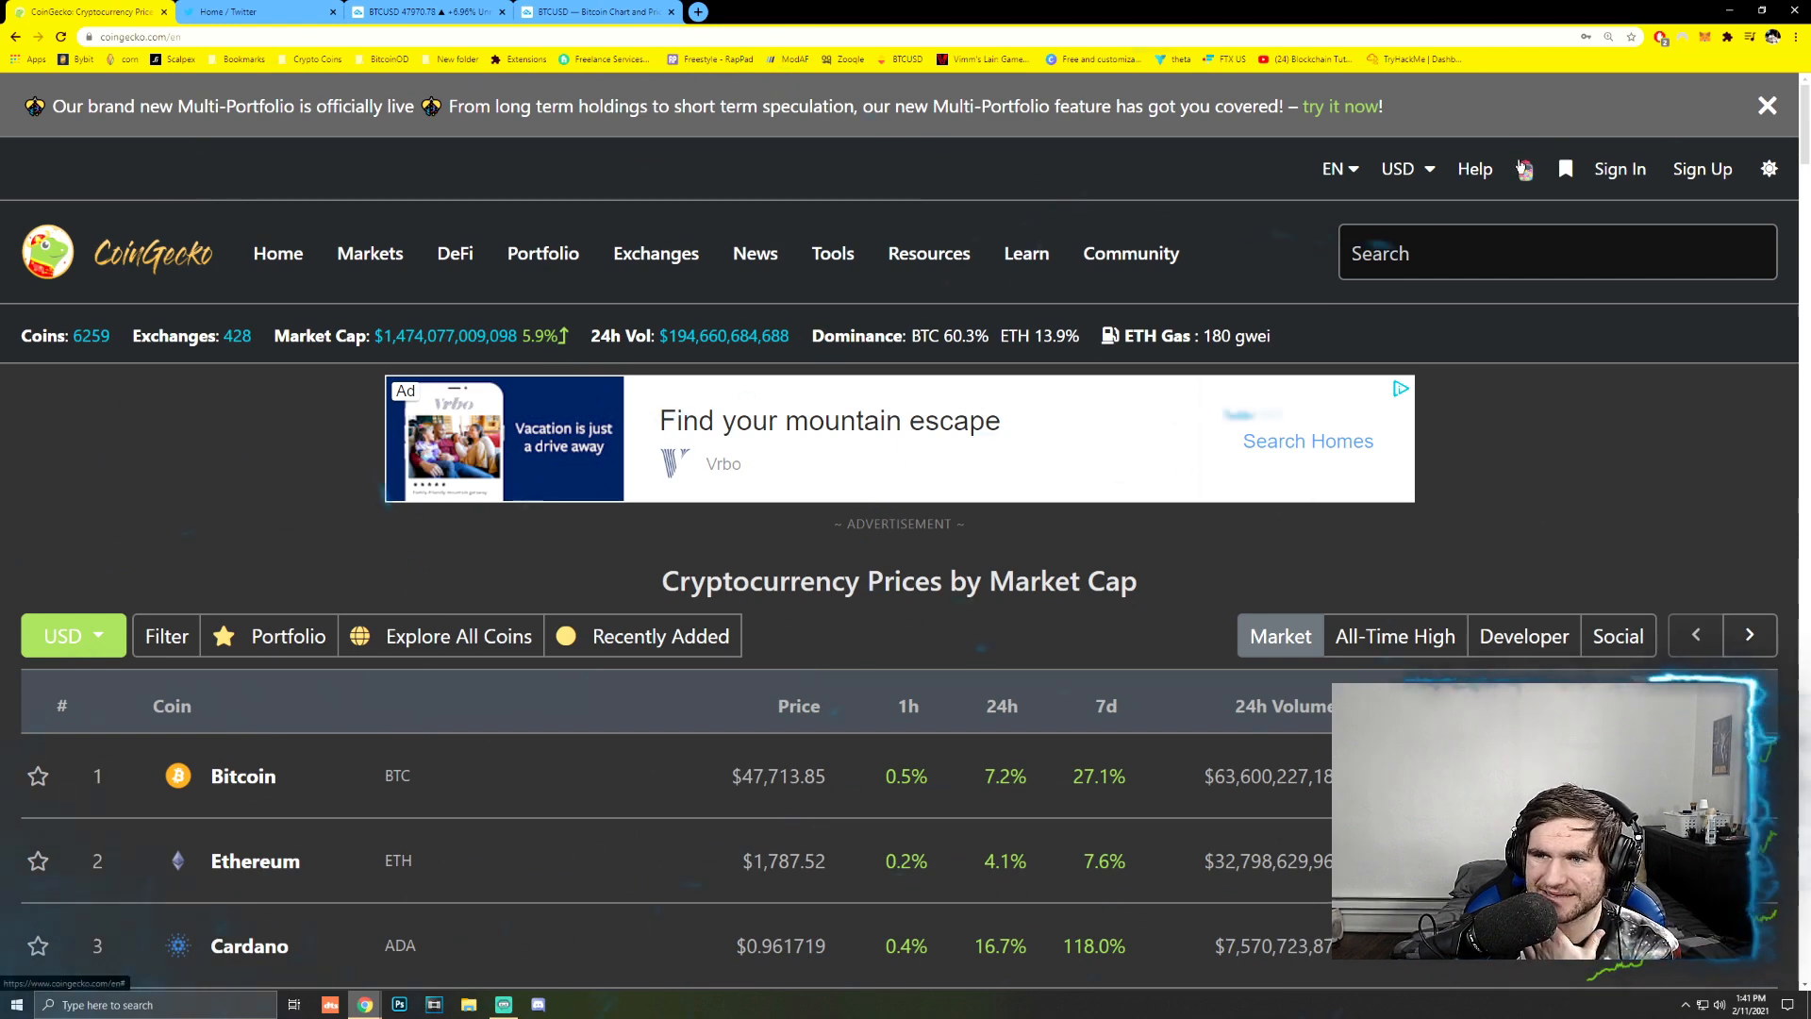
pyautogui.click(1620, 169)
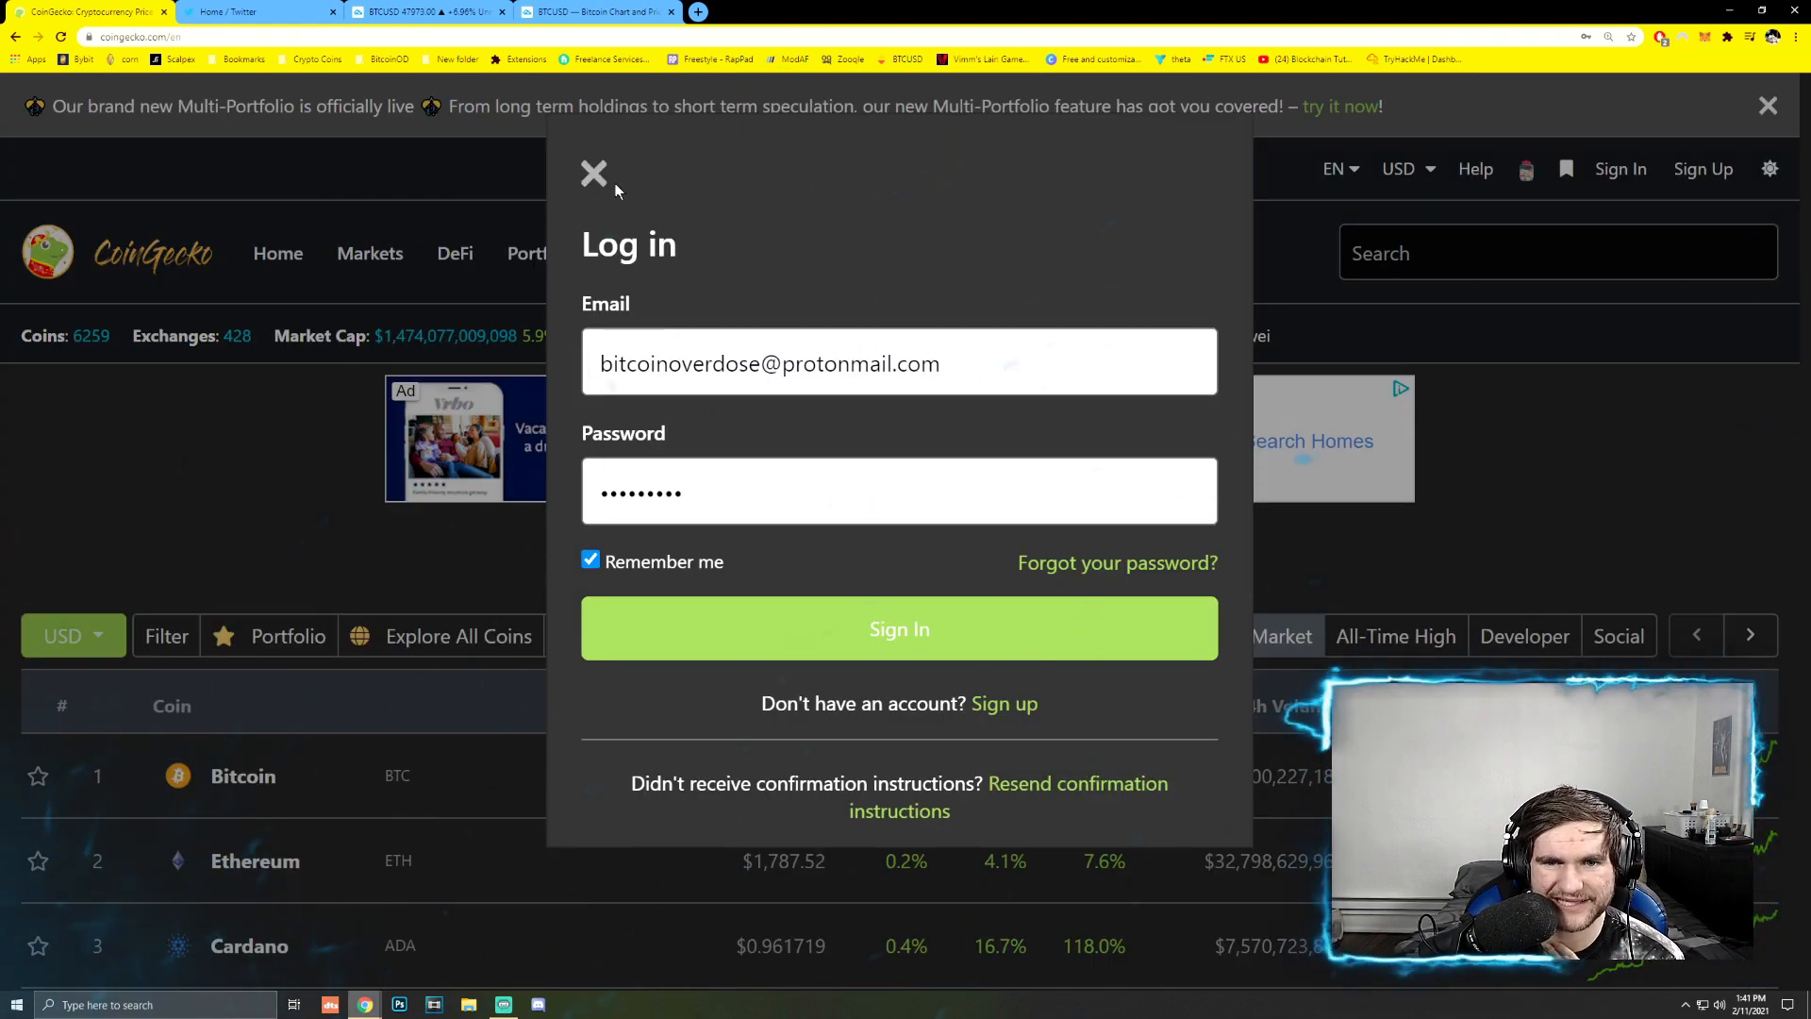
pyautogui.click(593, 174)
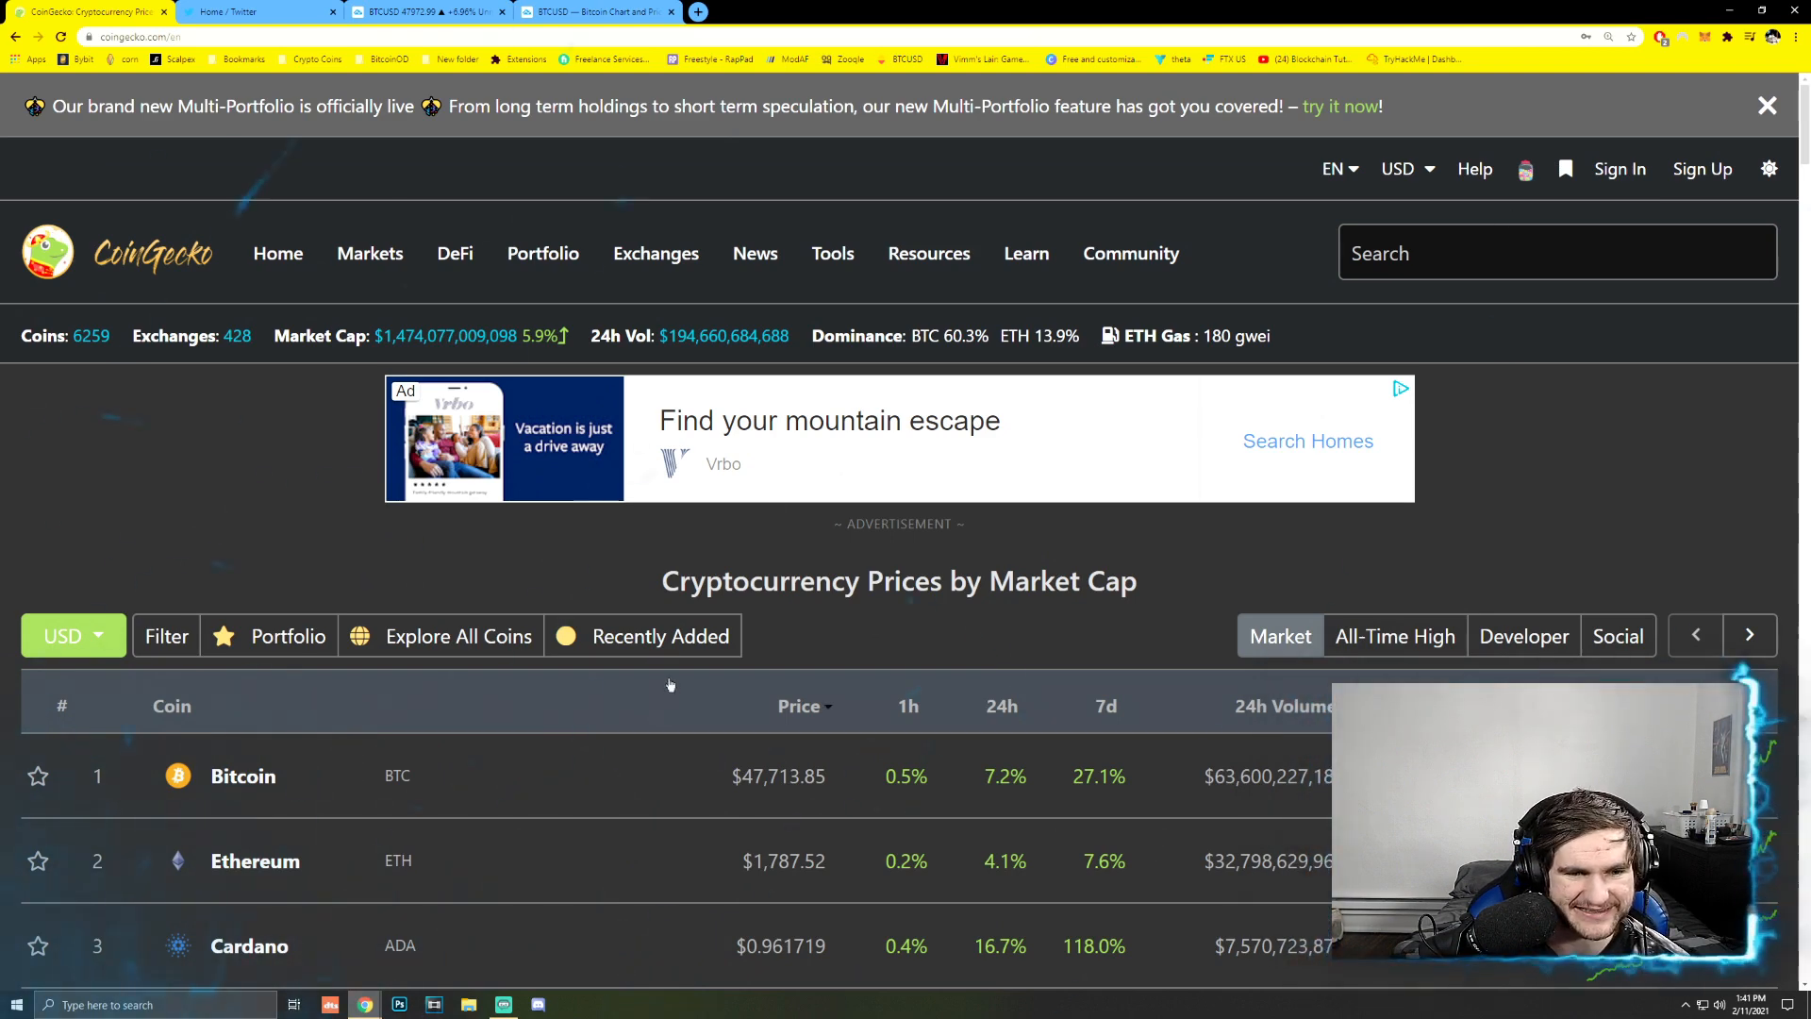
# - Scroll CoinGecko's market-cap table to show coins from Bitcoin down to Chainlink
pyautogui.scroll(-3)
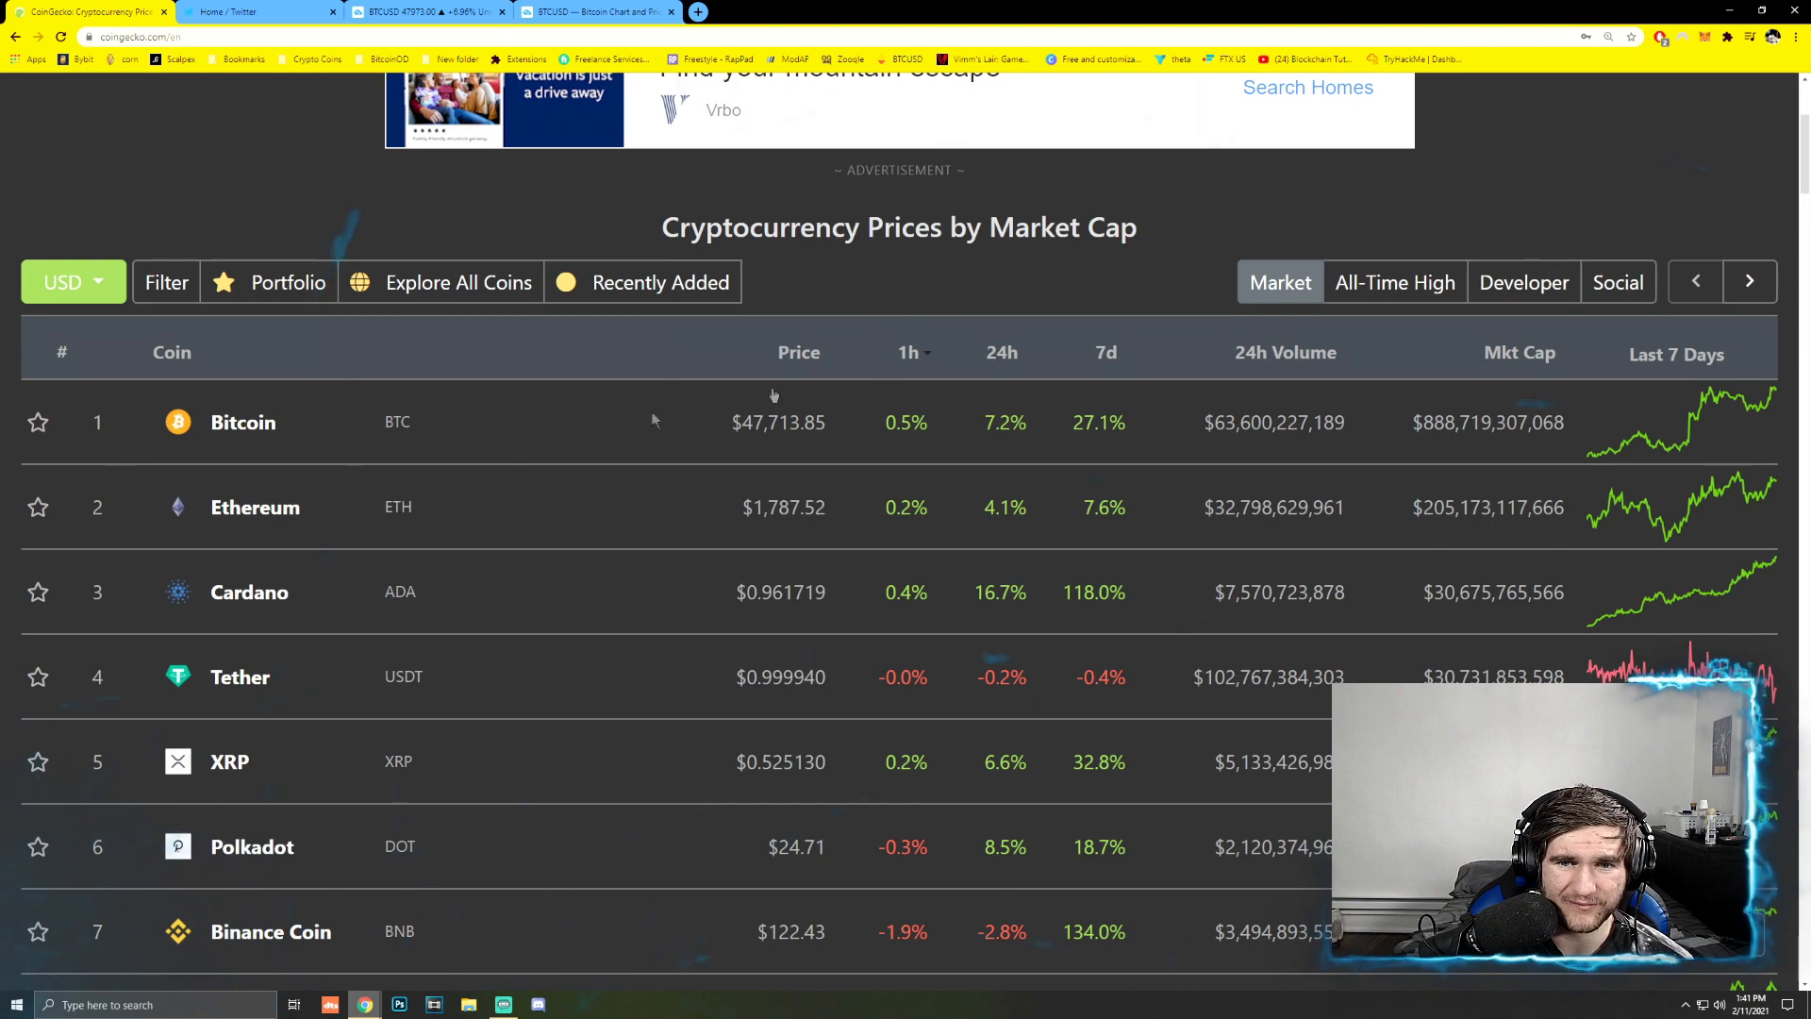
pyautogui.doubleClick(782, 507)
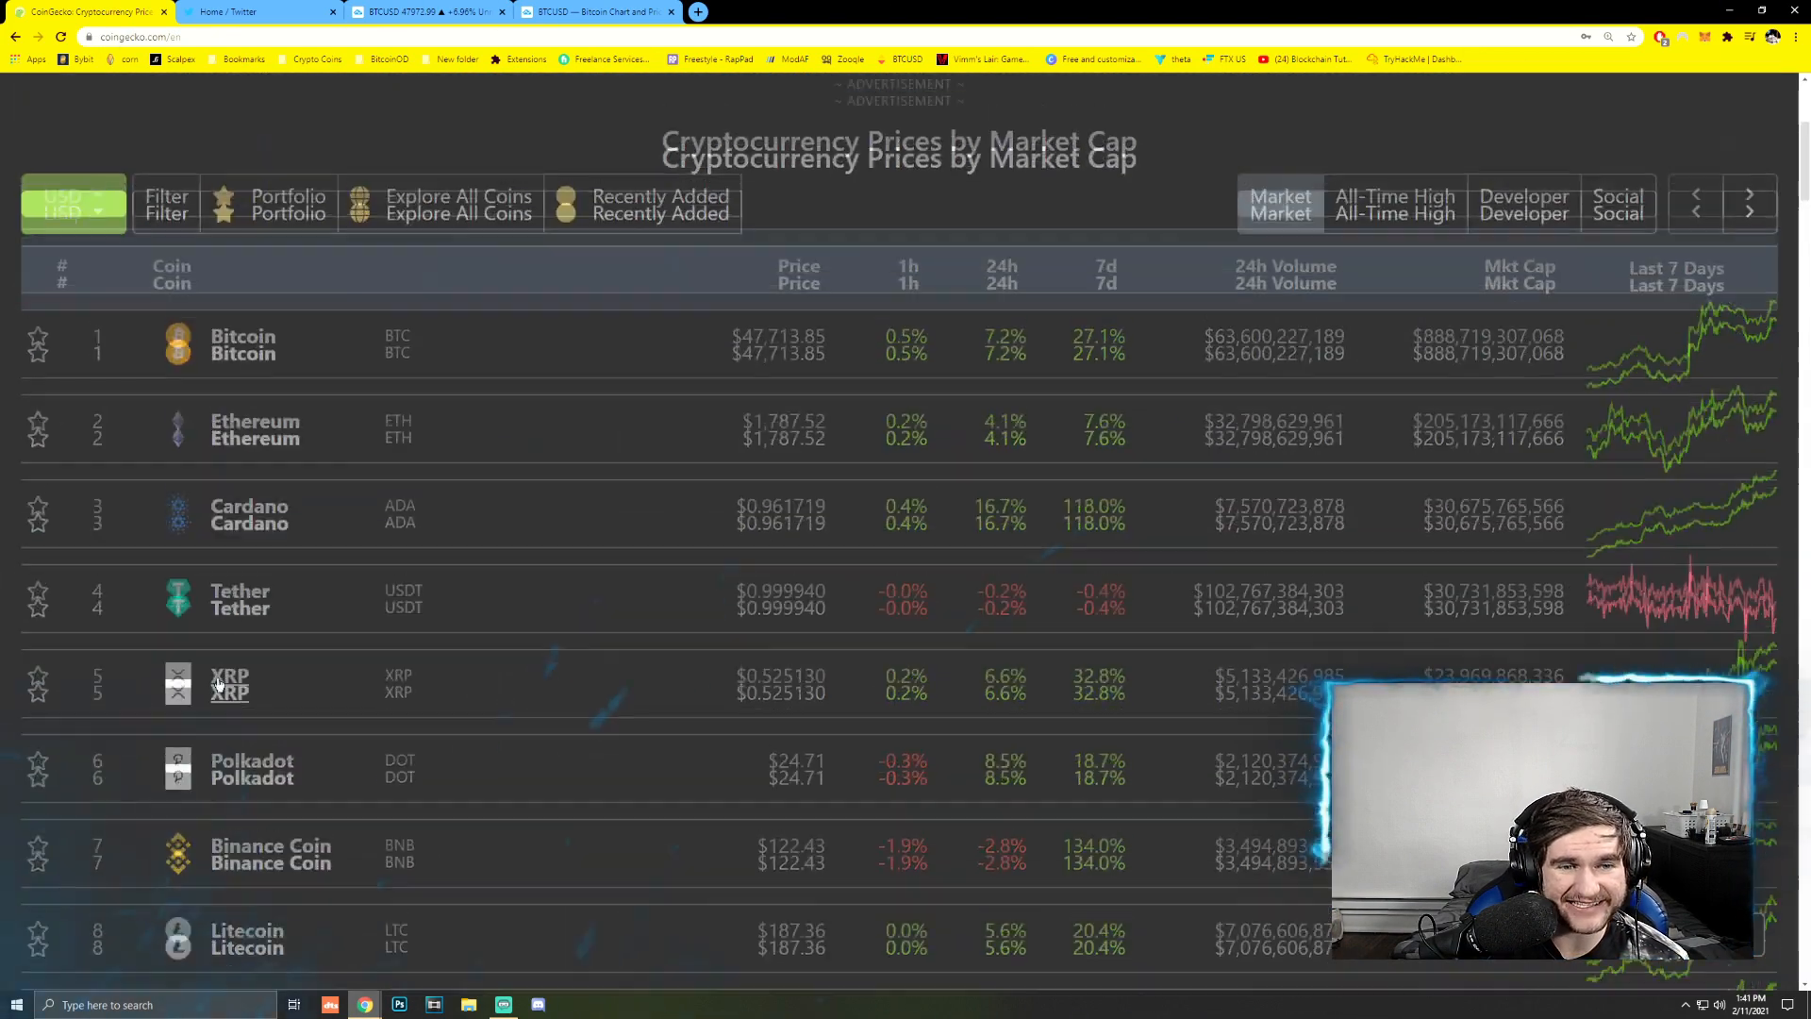
pyautogui.scroll(3)
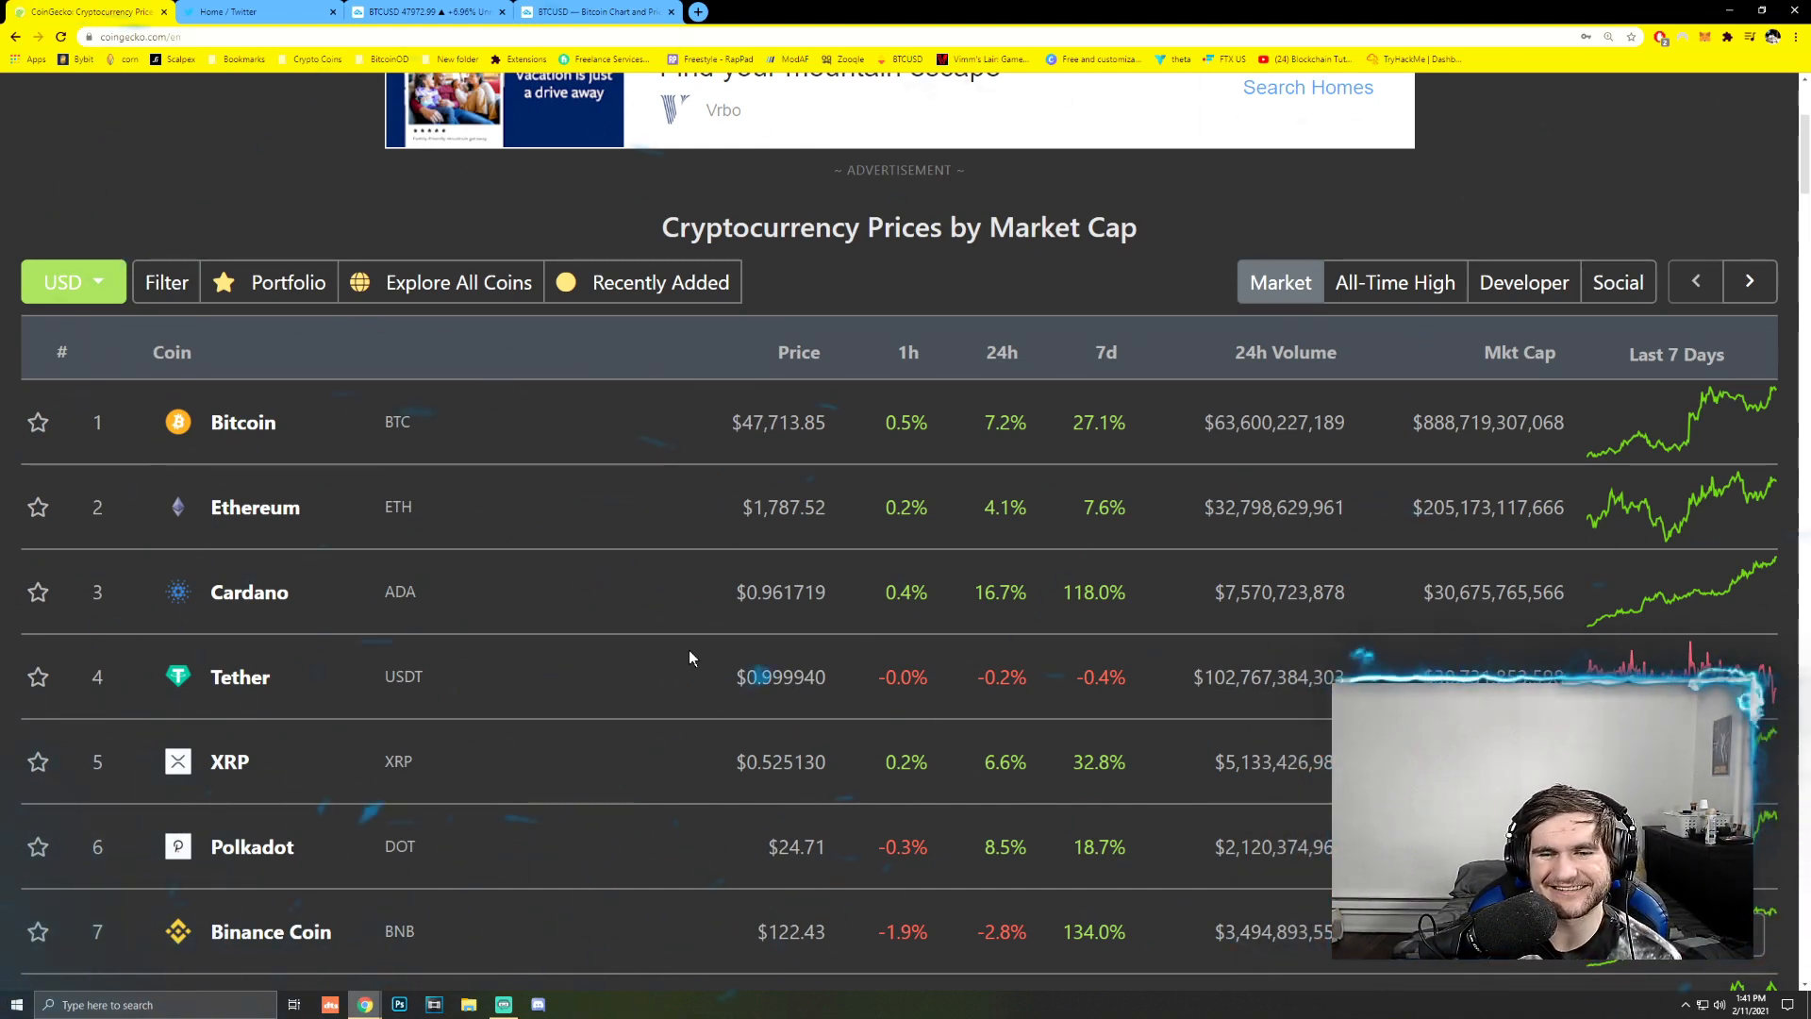
pyautogui.doubleClick(780, 591)
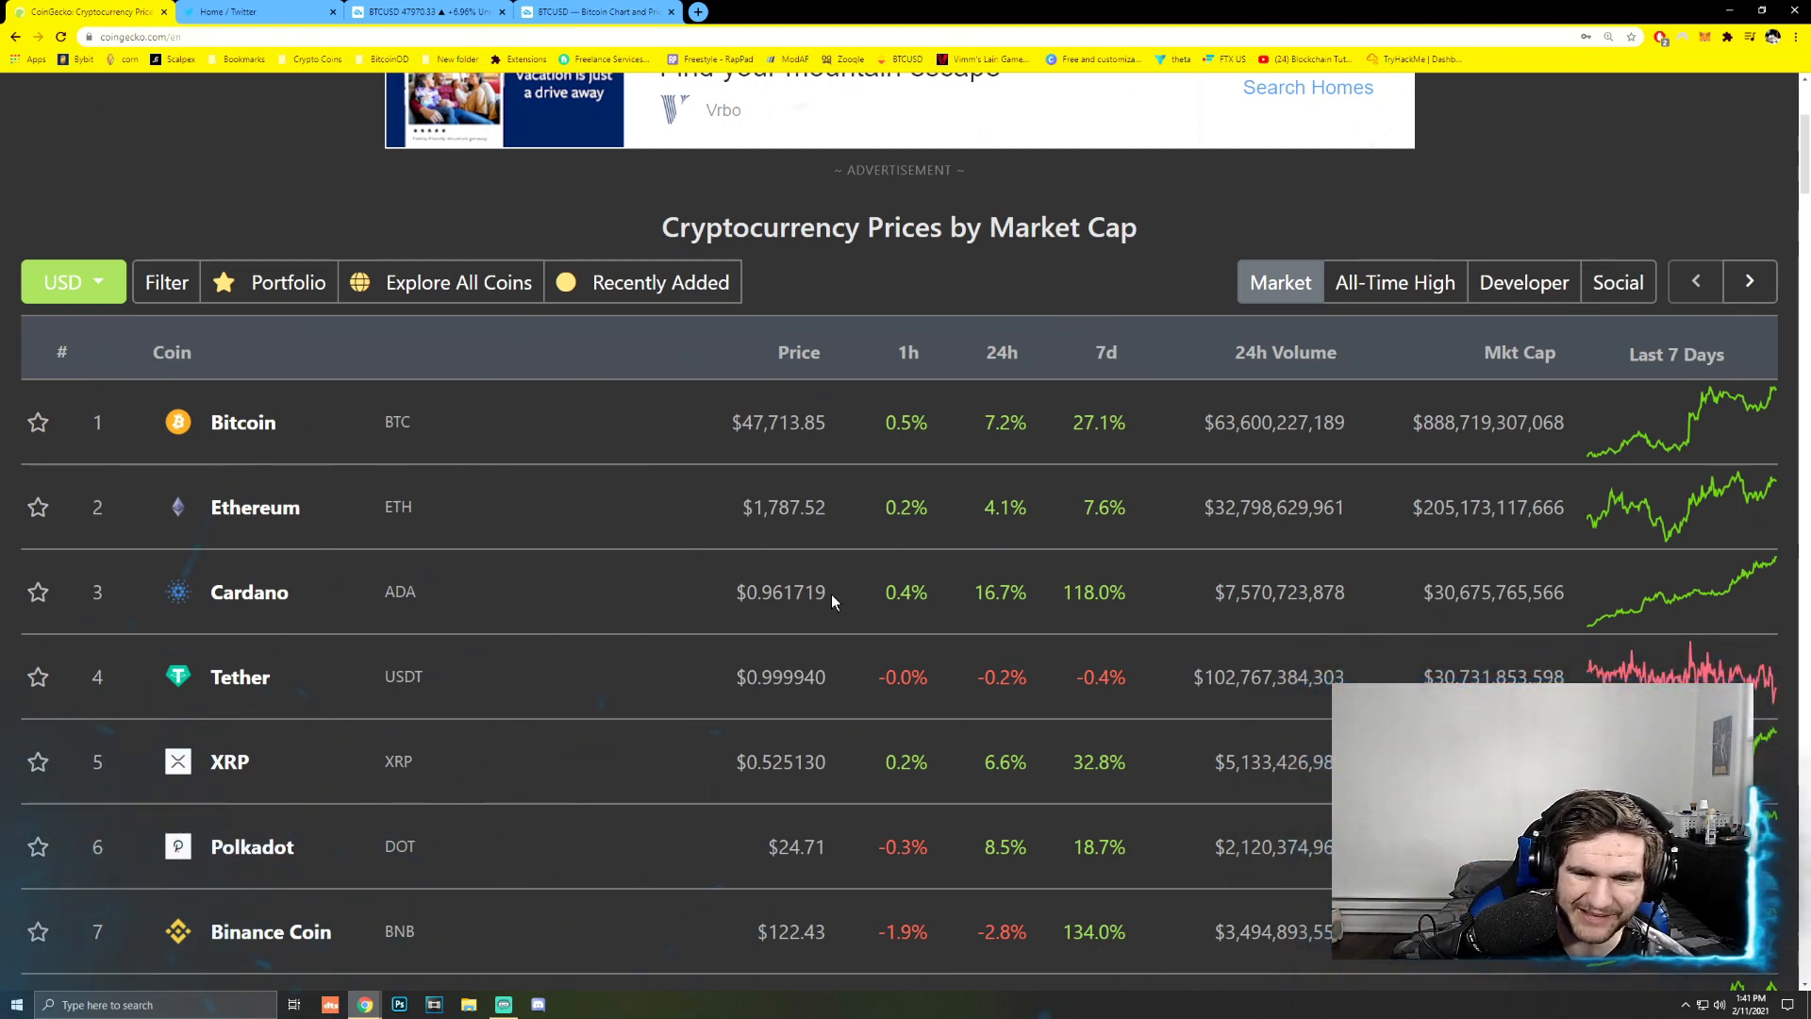
pyautogui.scroll(-3)
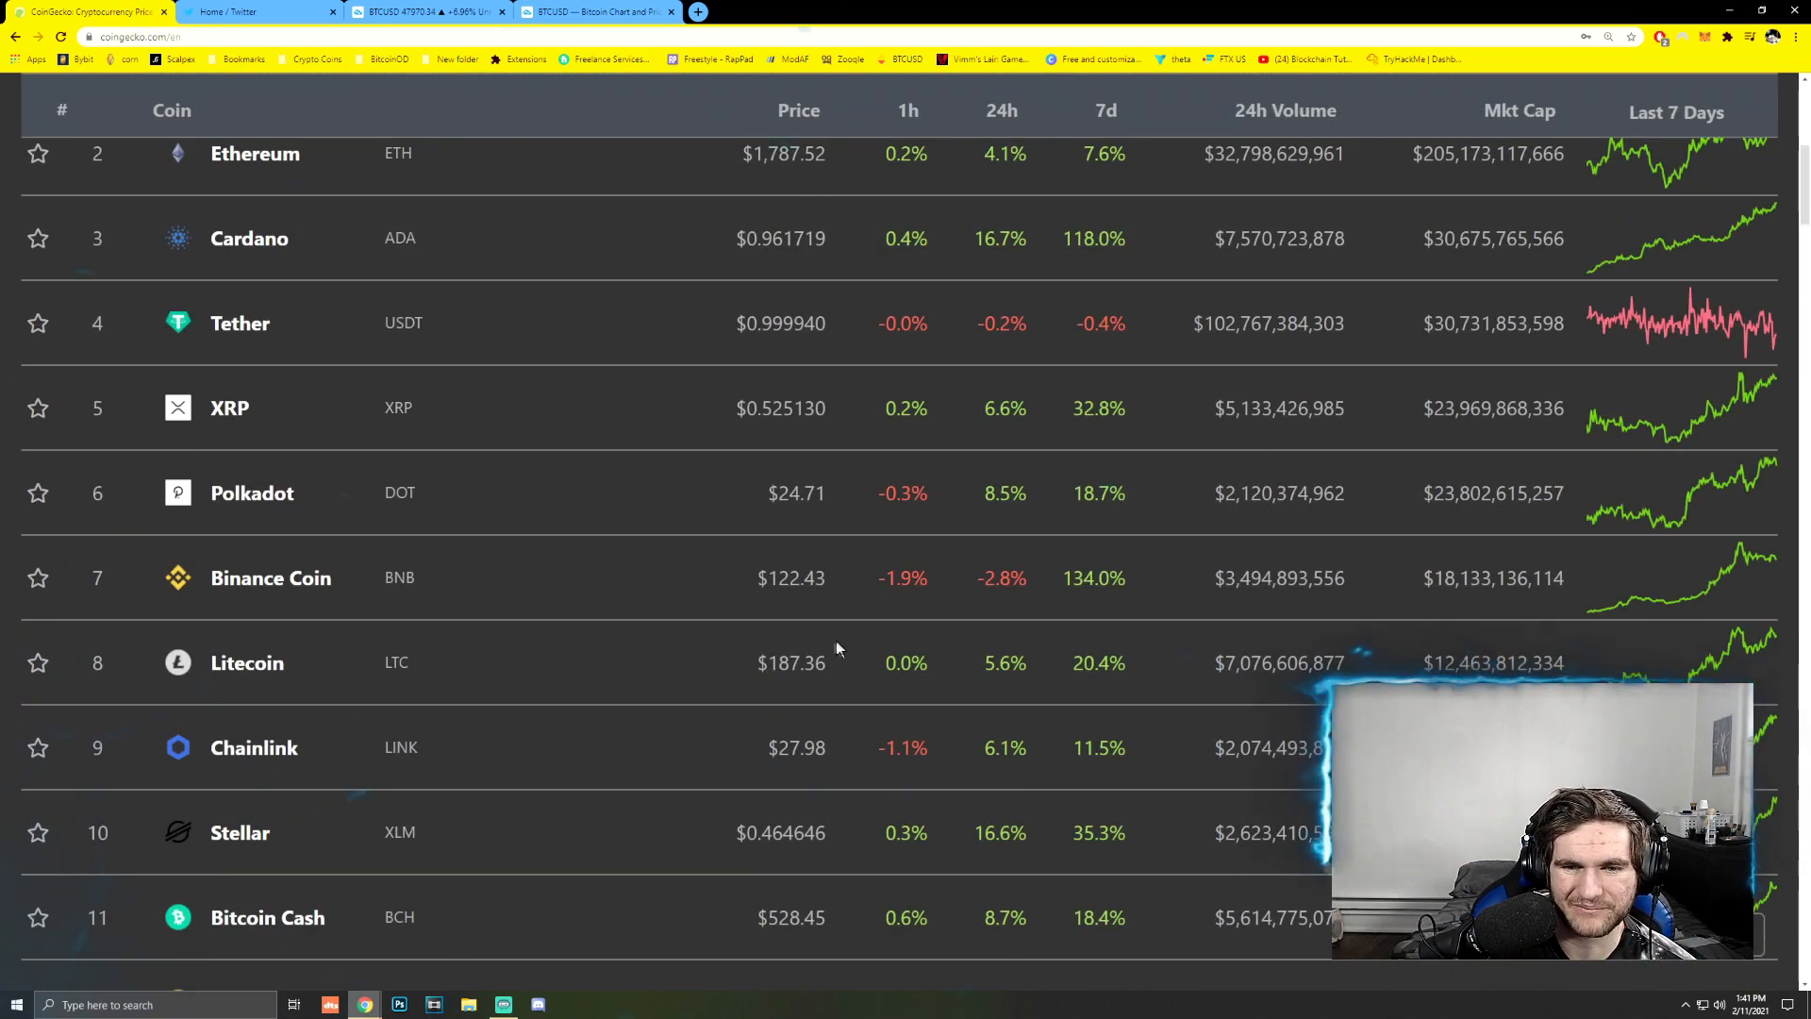
pyautogui.scroll(3)
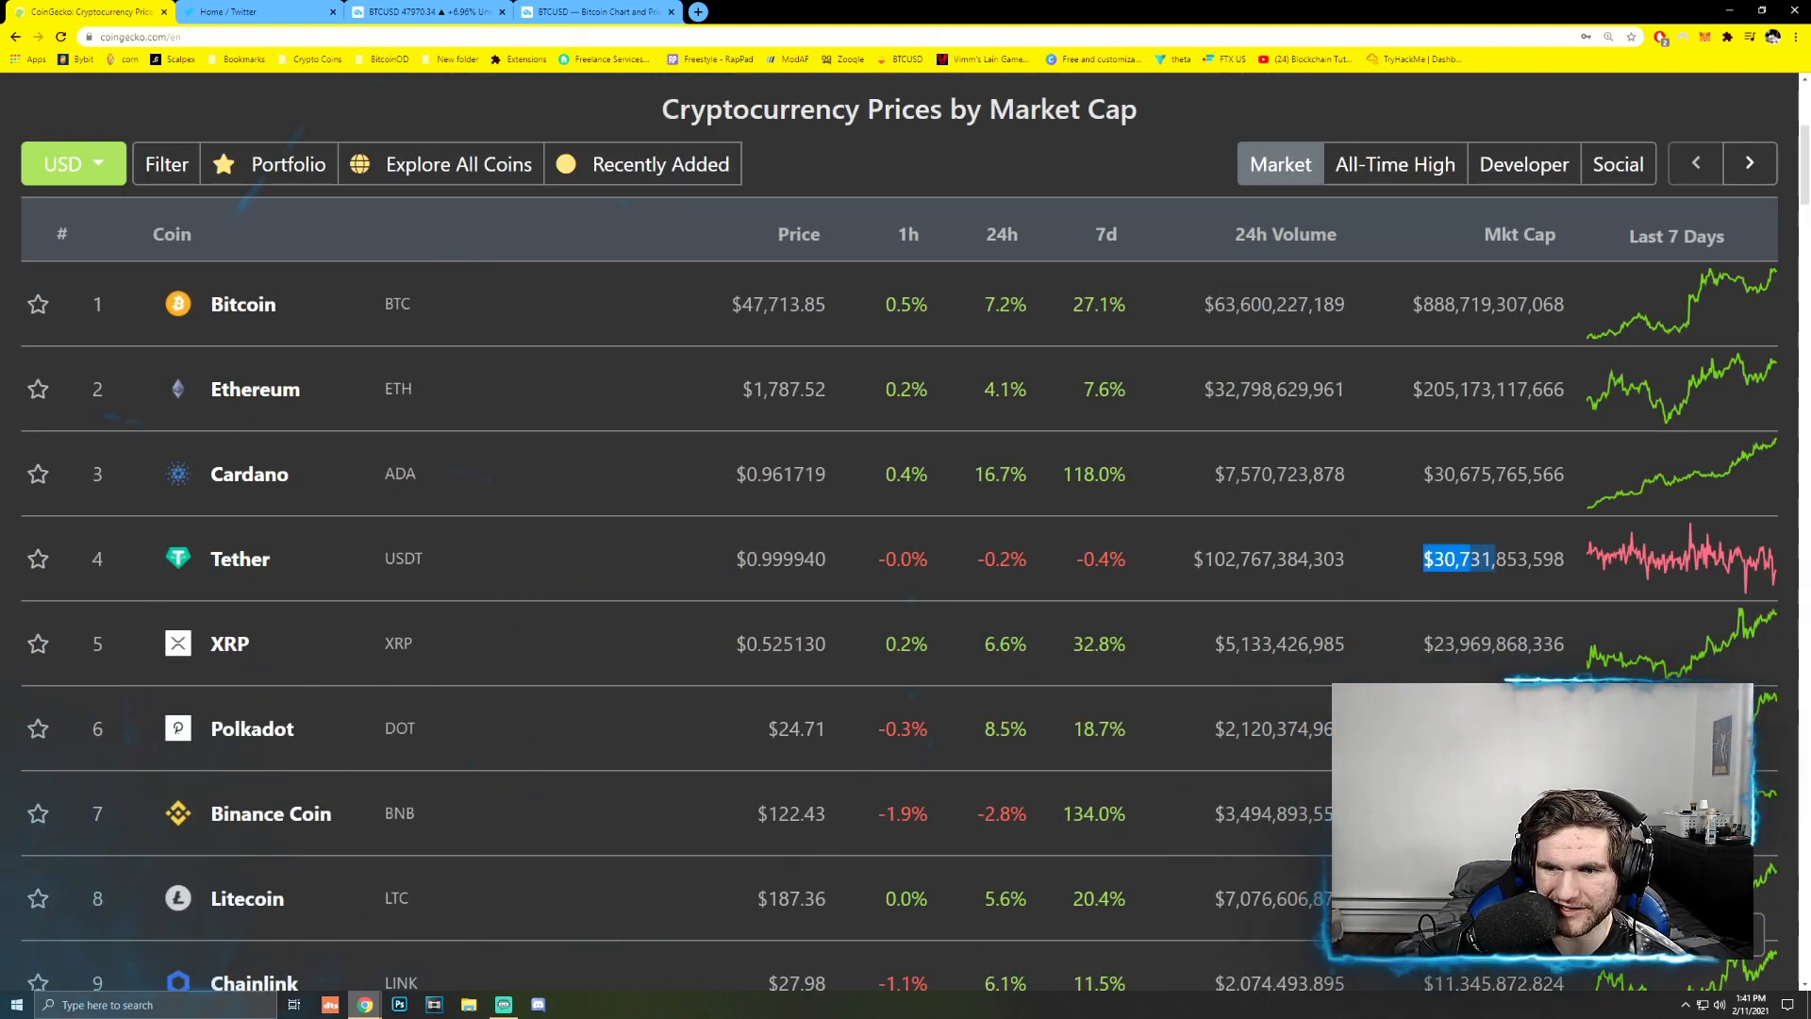
pyautogui.click(240, 559)
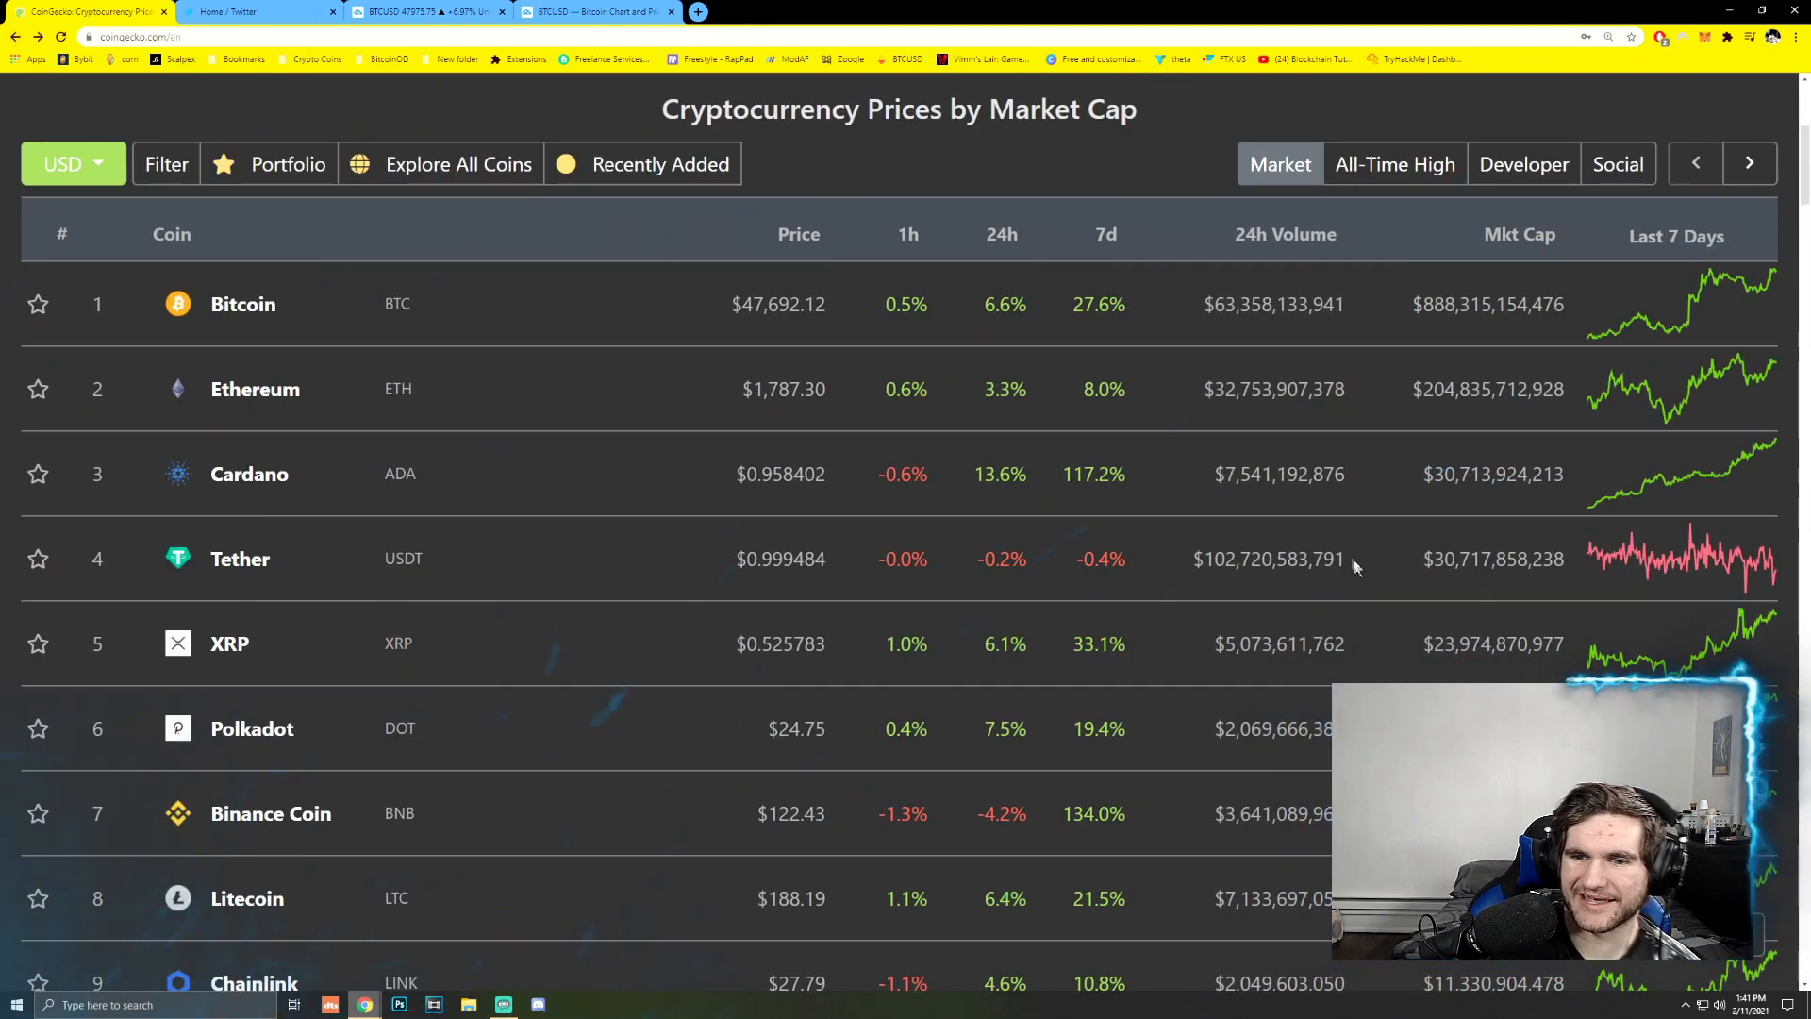
pyautogui.moveTo(1374, 556)
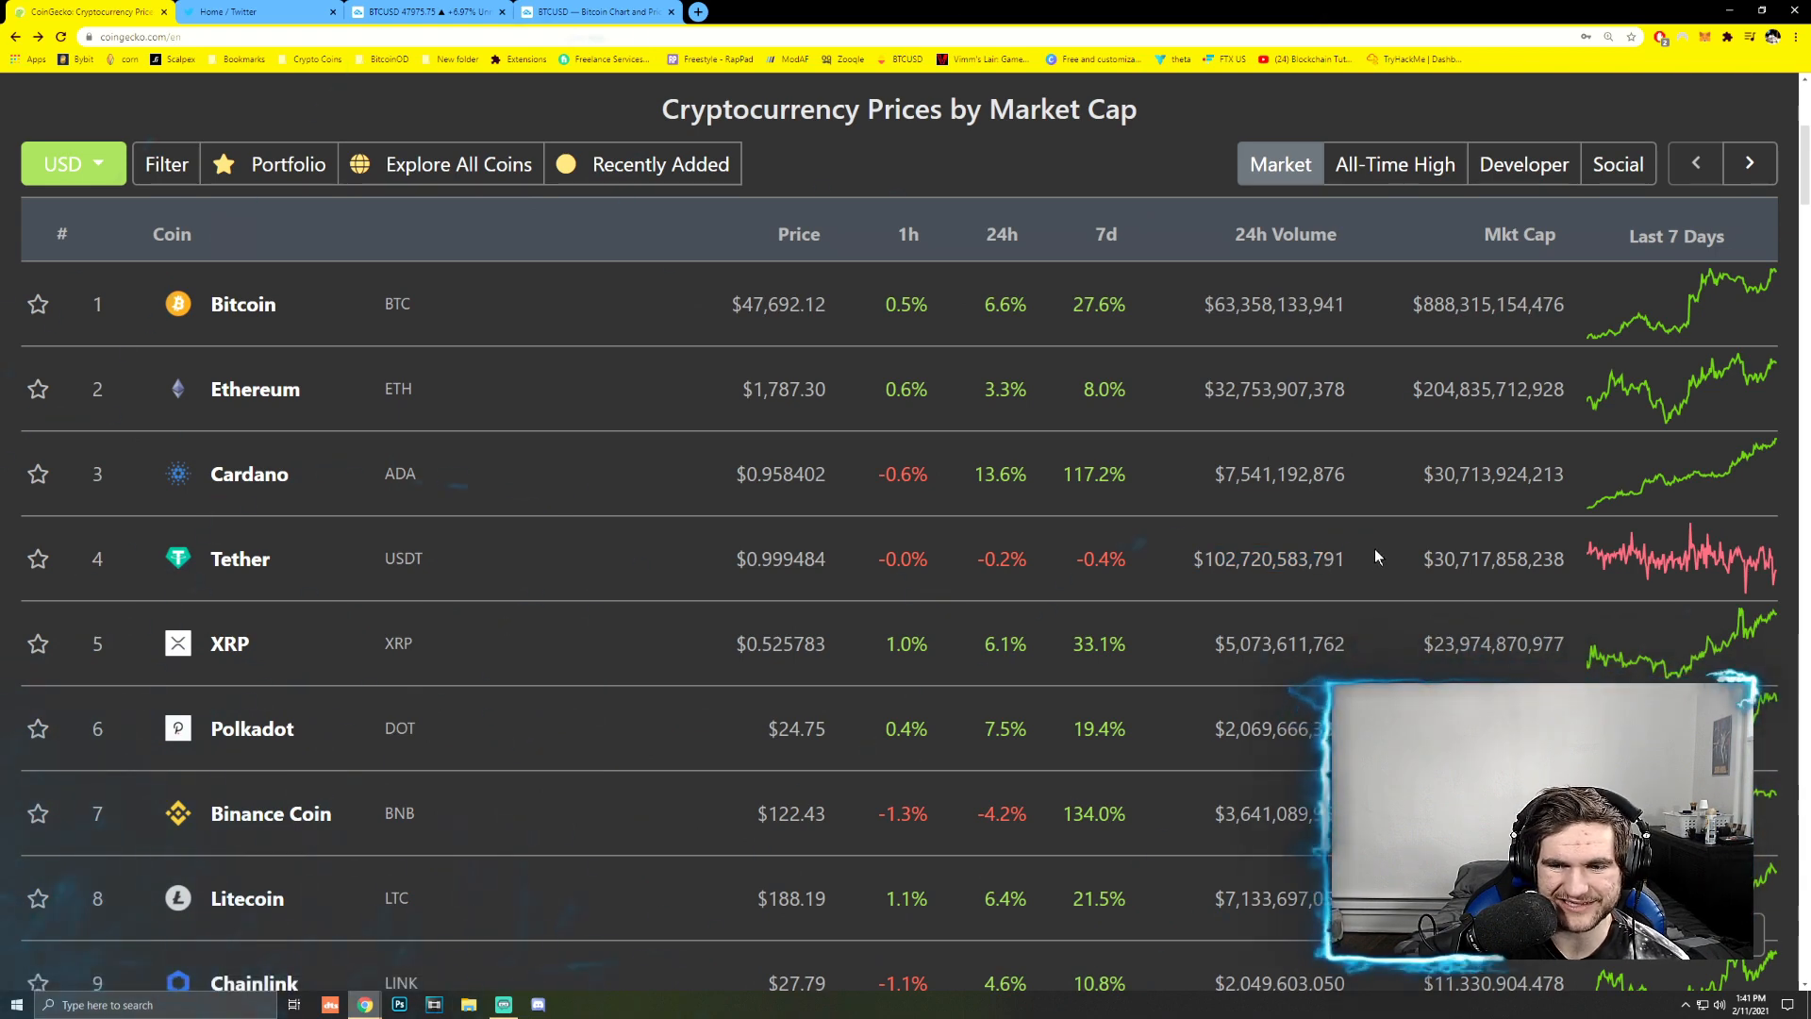
pyautogui.moveTo(578, 664)
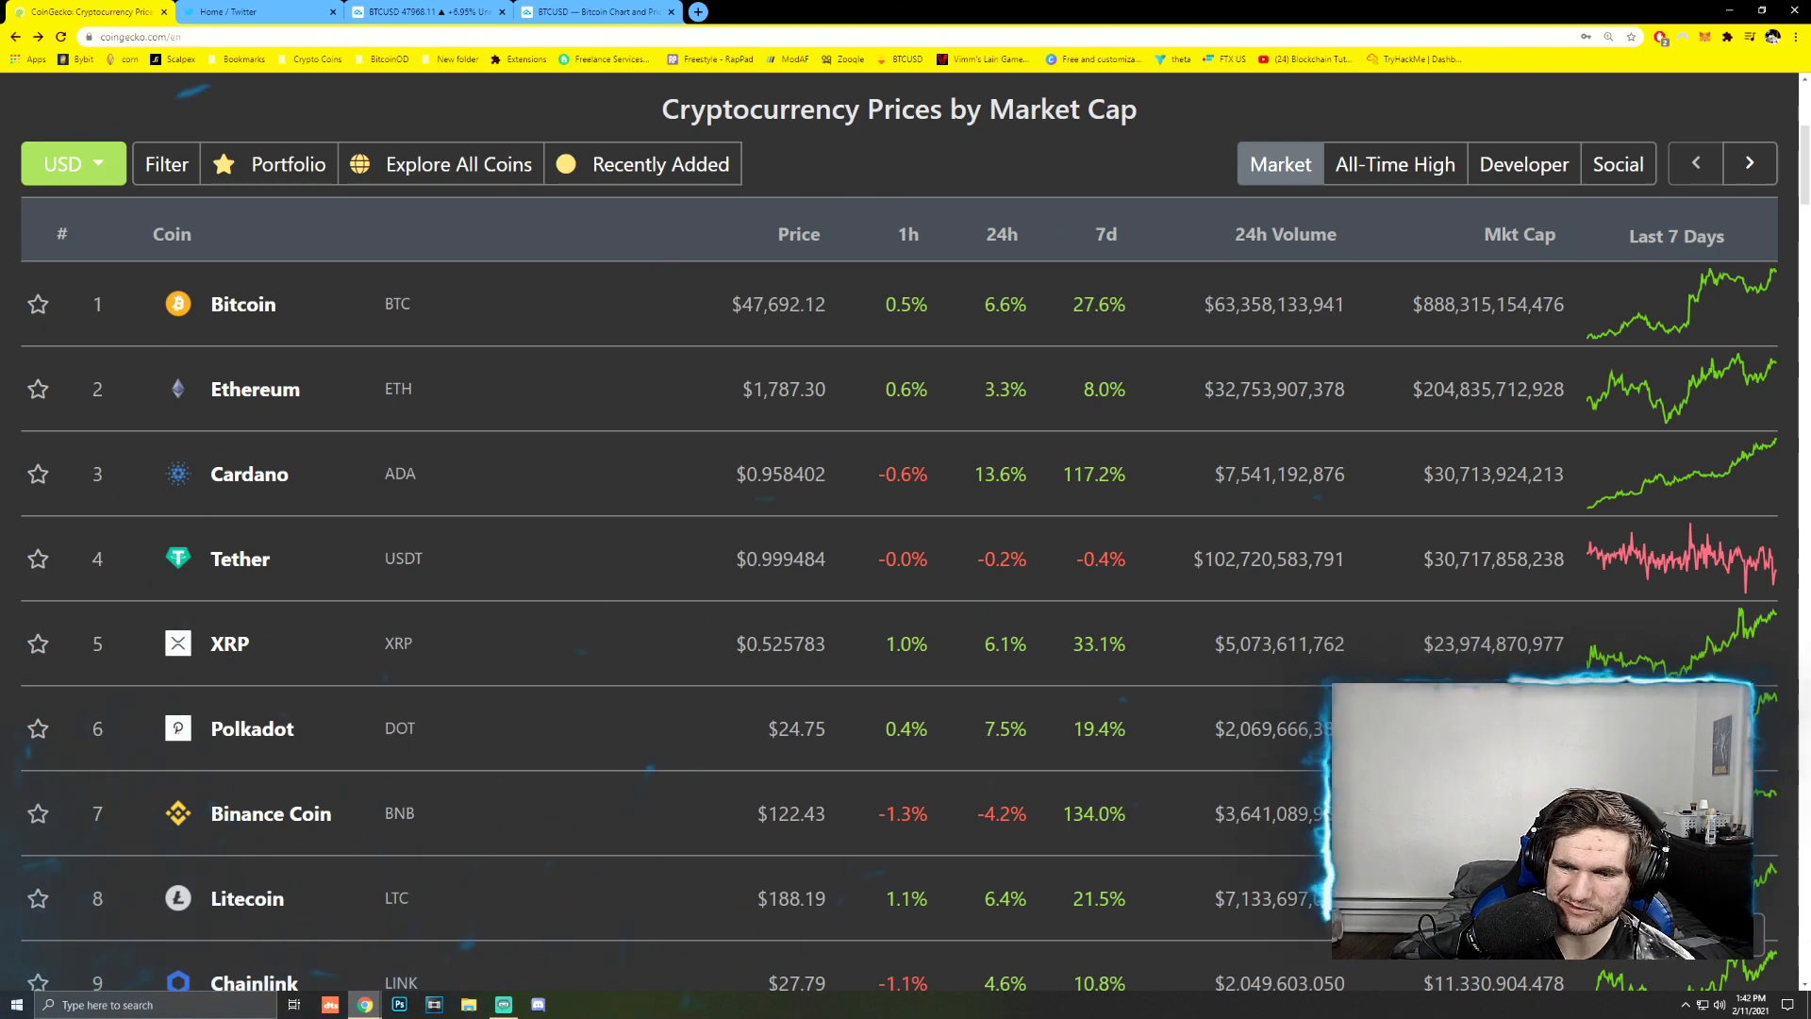
pyautogui.doubleClick(1487, 643)
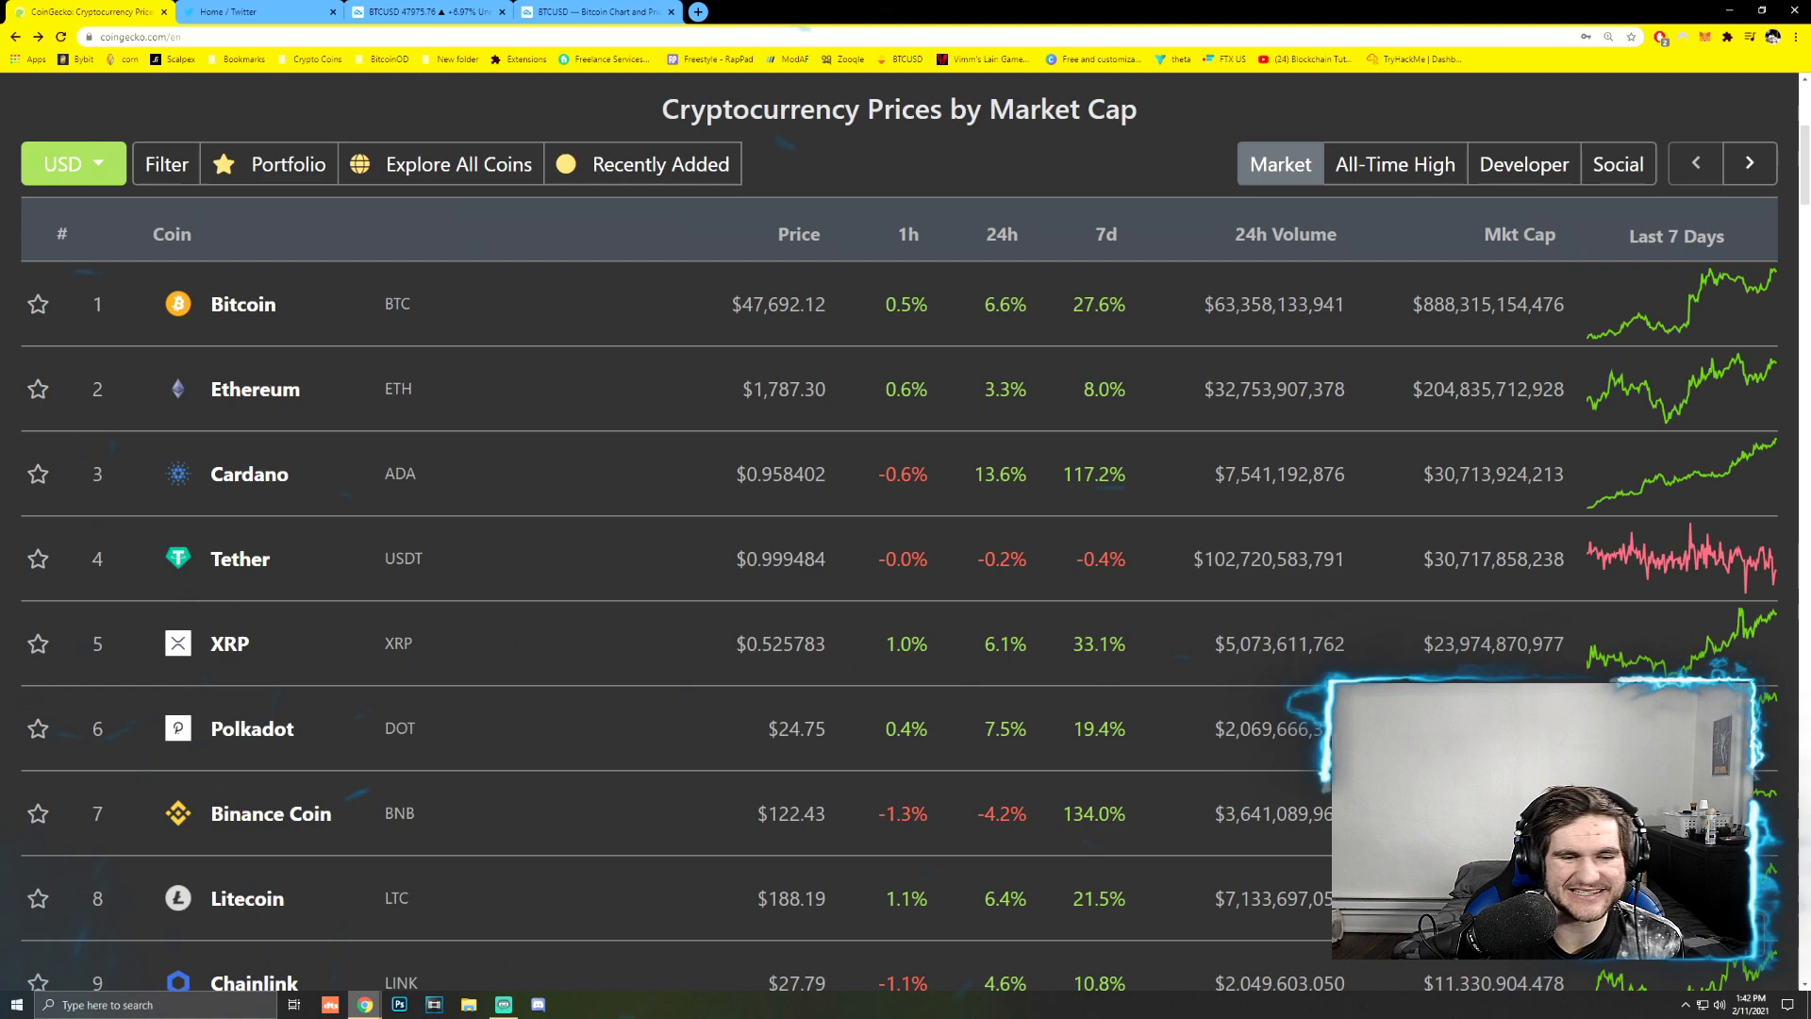
pyautogui.scroll(-3)
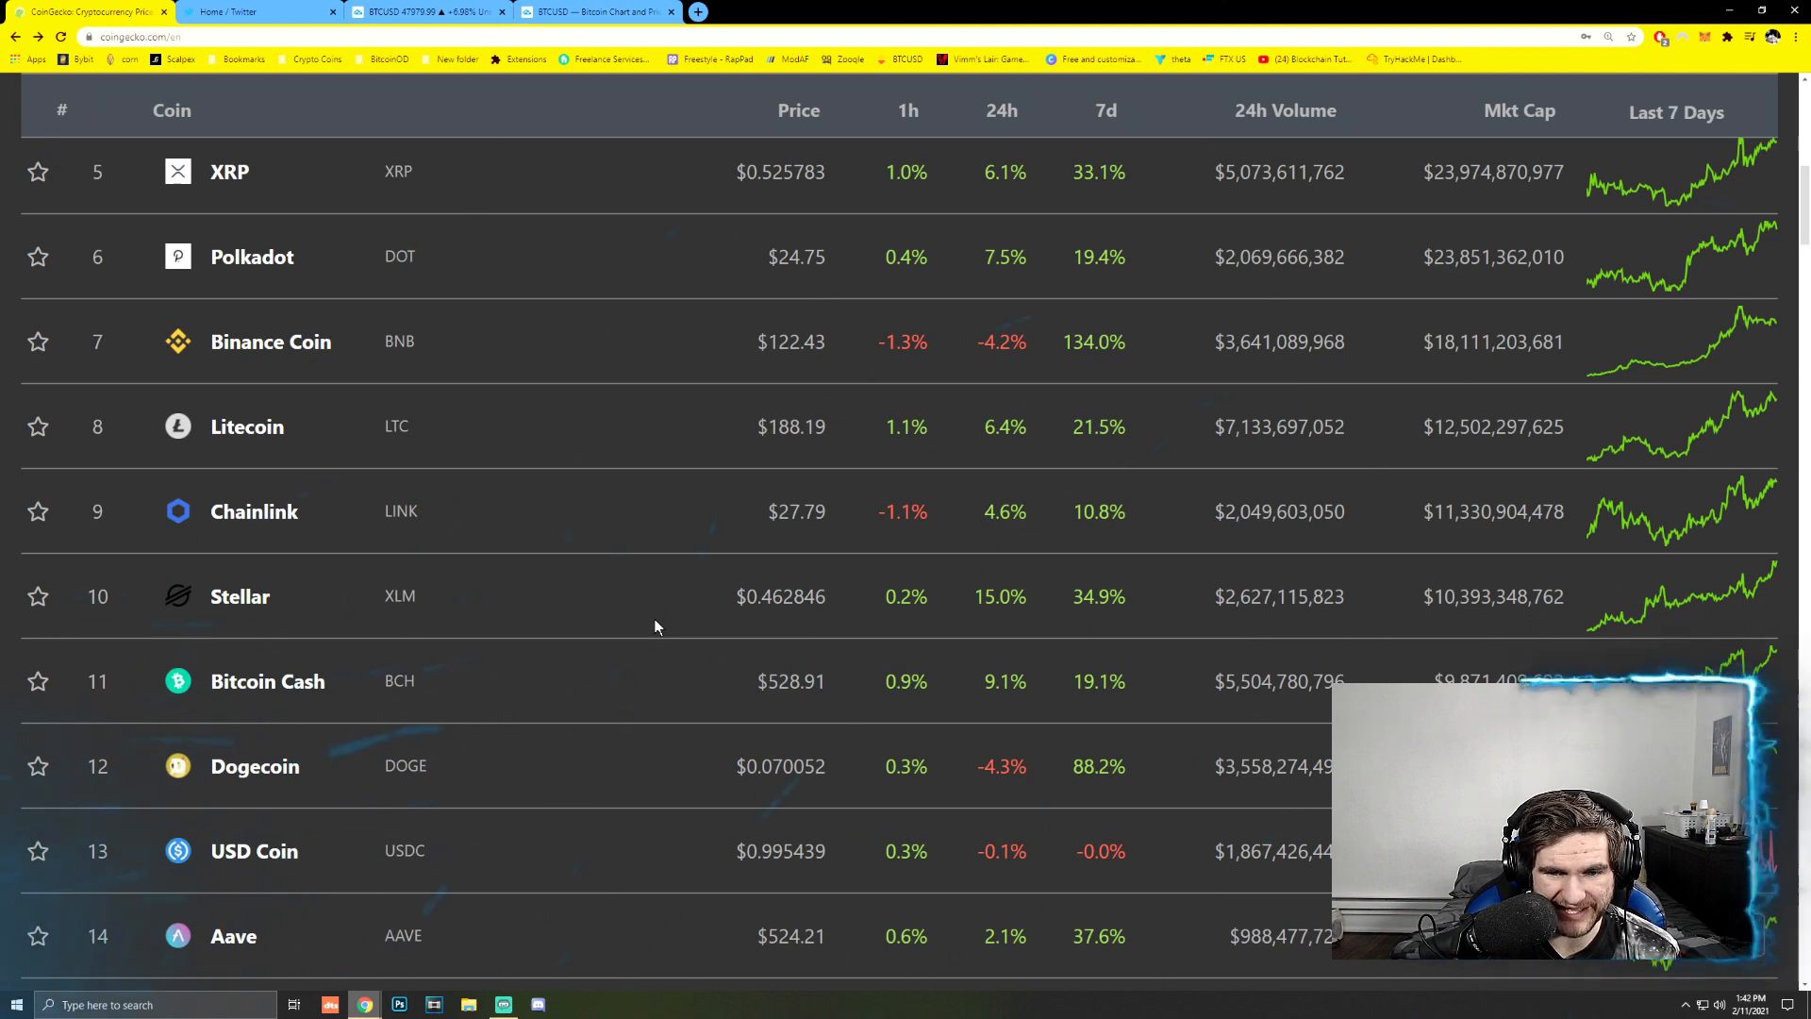
pyautogui.doubleClick(780, 766)
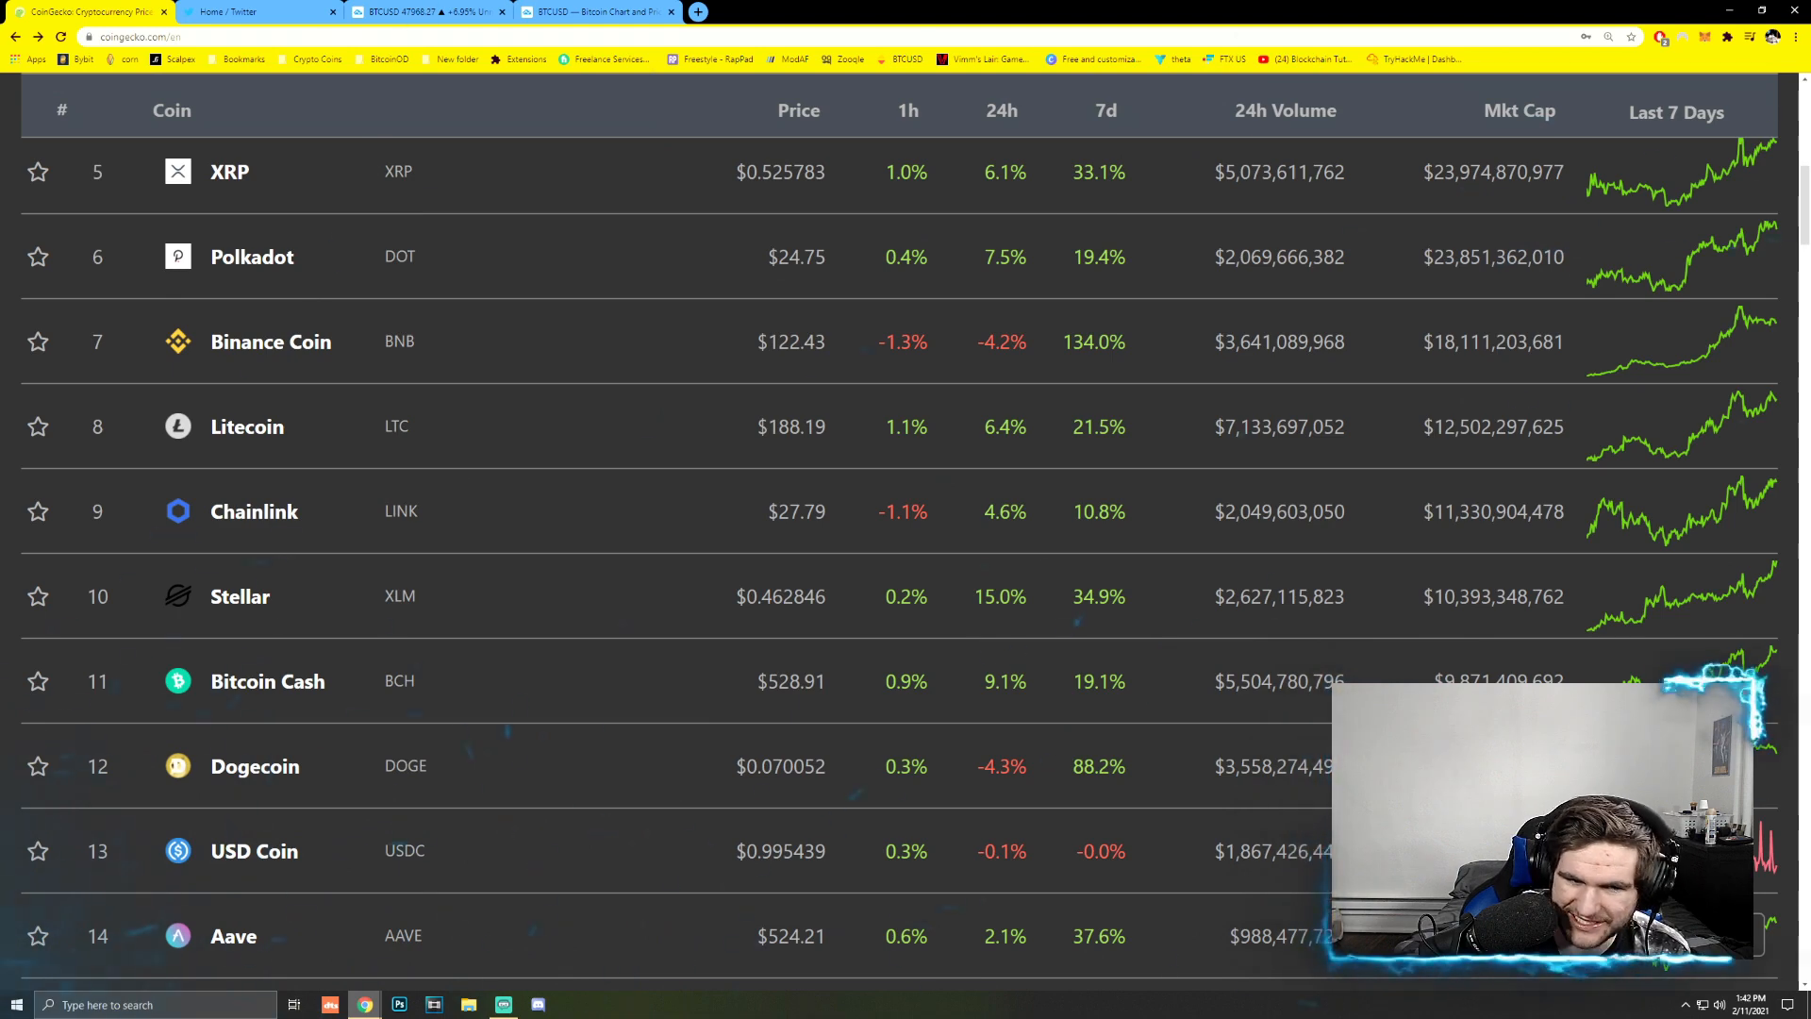
pyautogui.moveTo(921, 9)
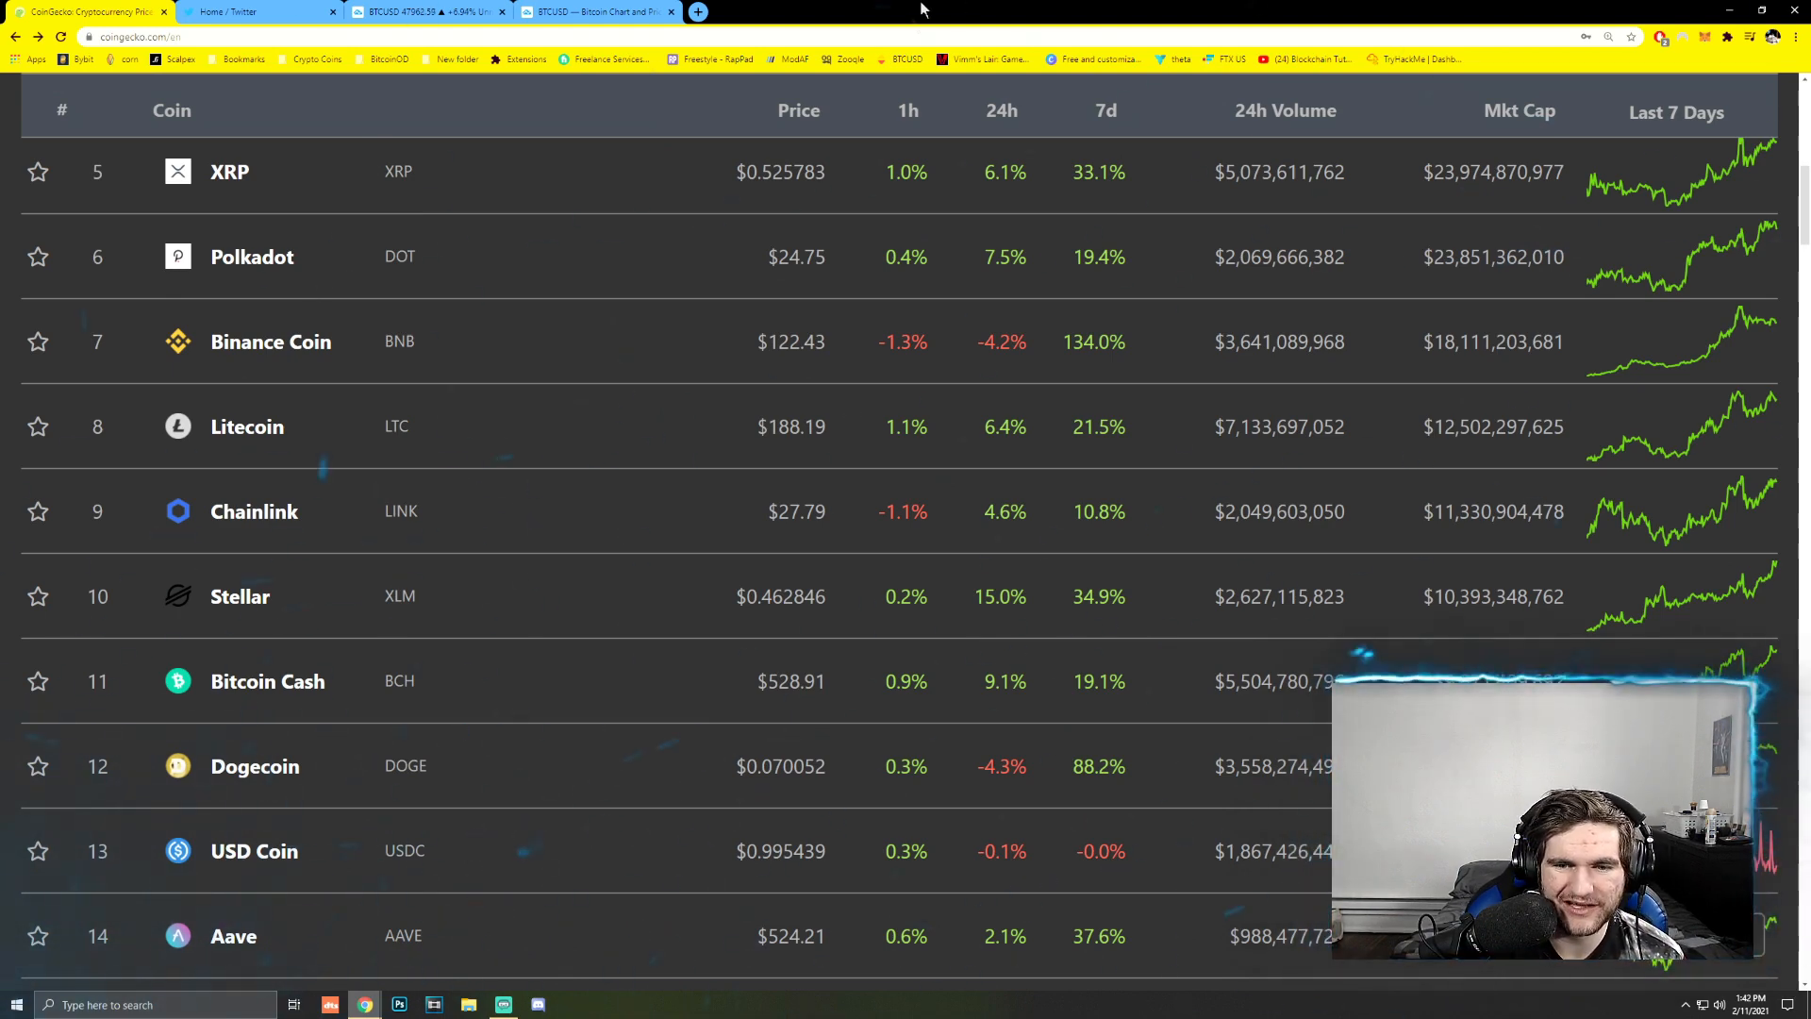
pyautogui.scroll(3)
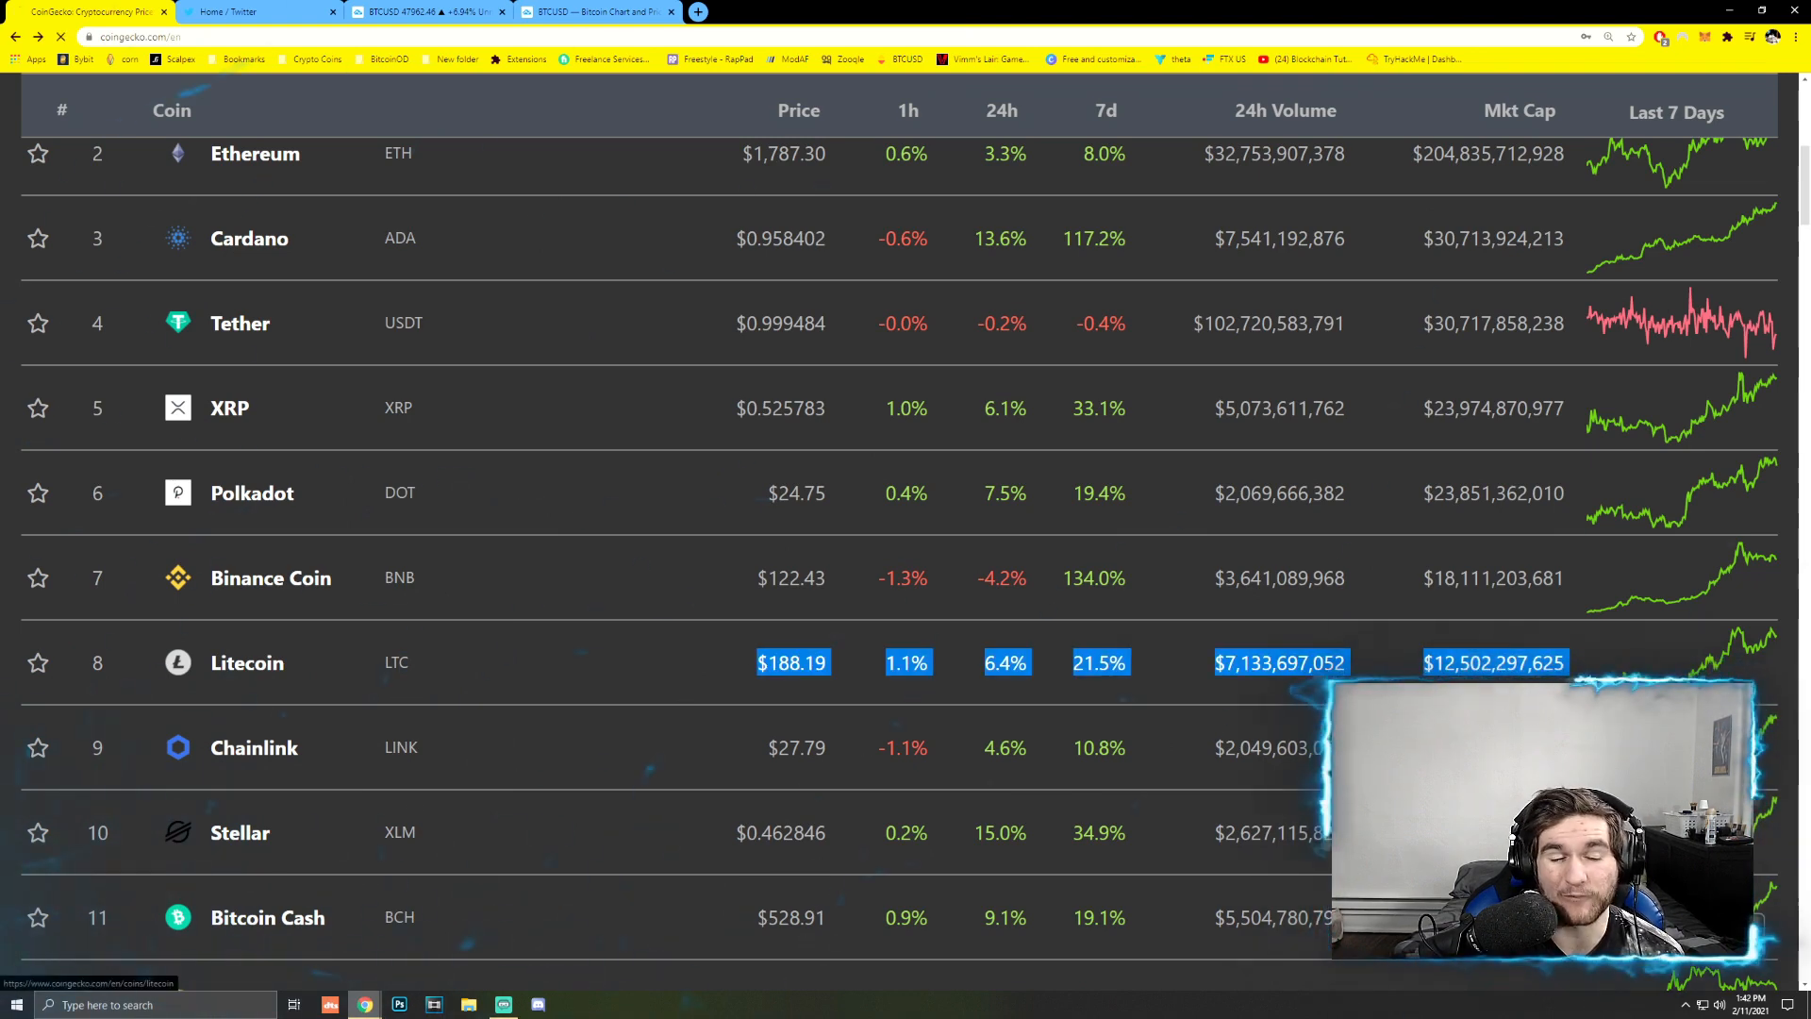
pyautogui.click(246, 662)
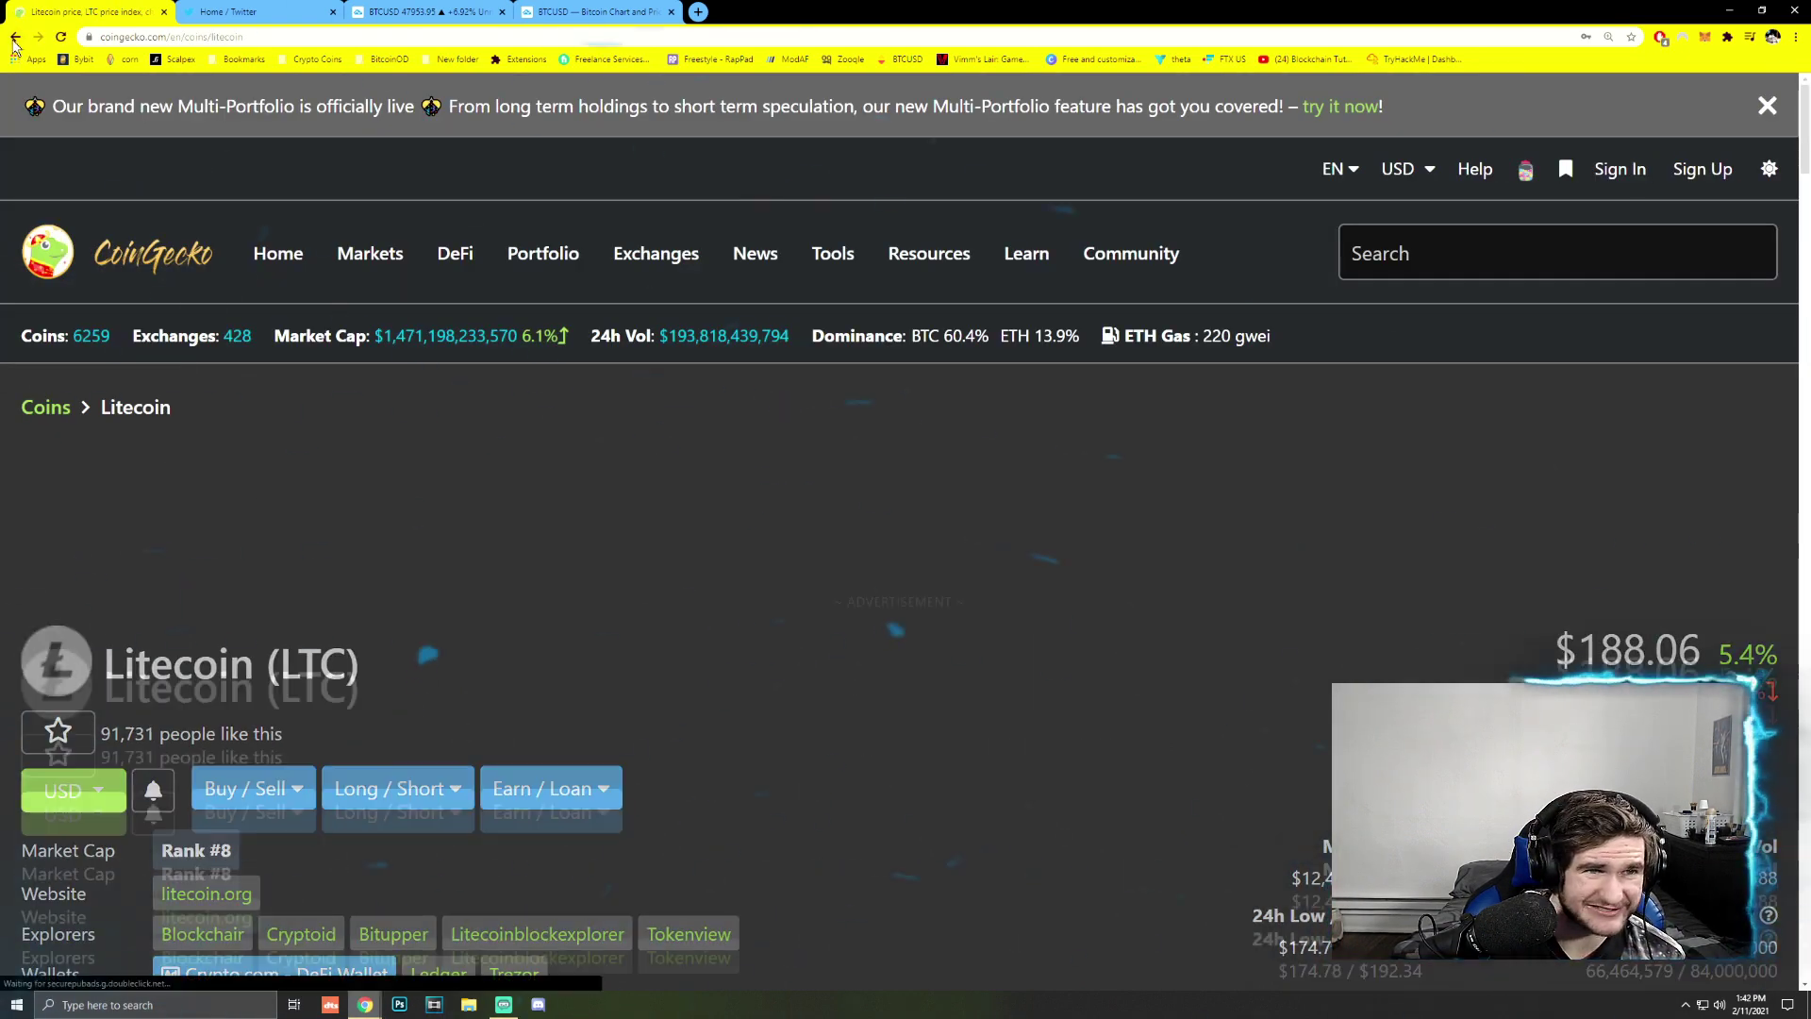
pyautogui.click(15, 36)
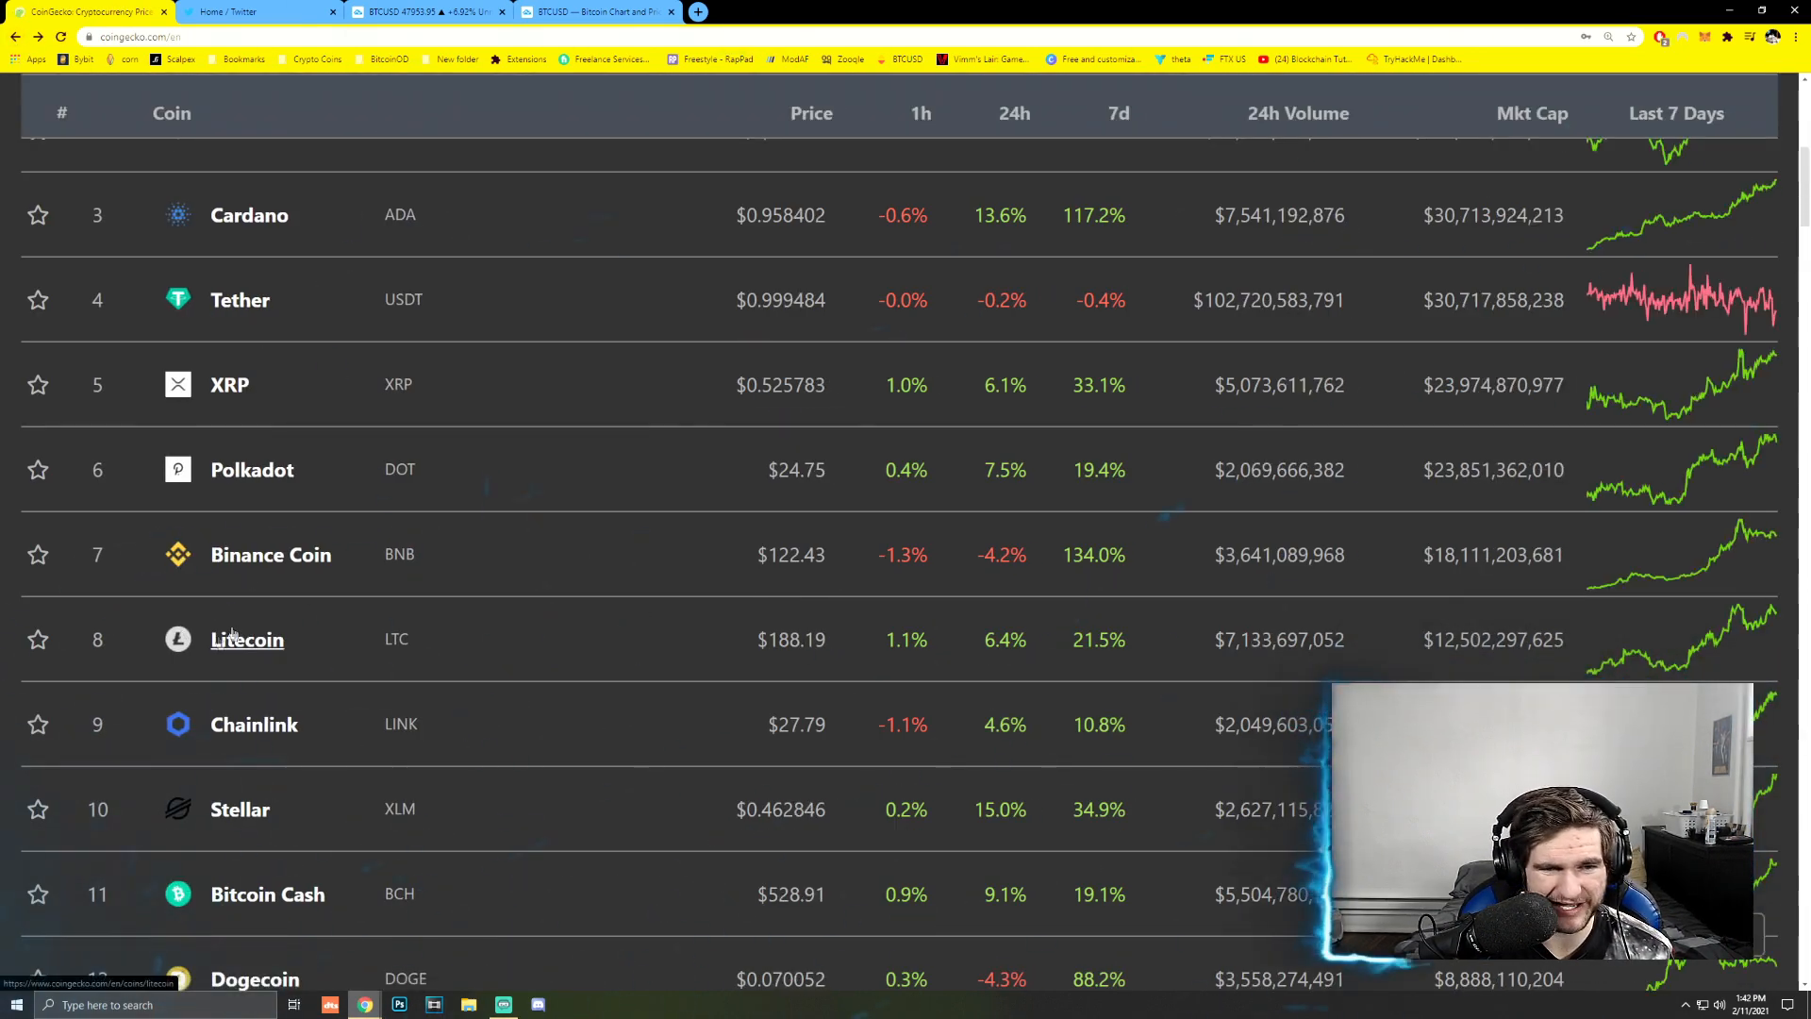
pyautogui.moveTo(932, 652)
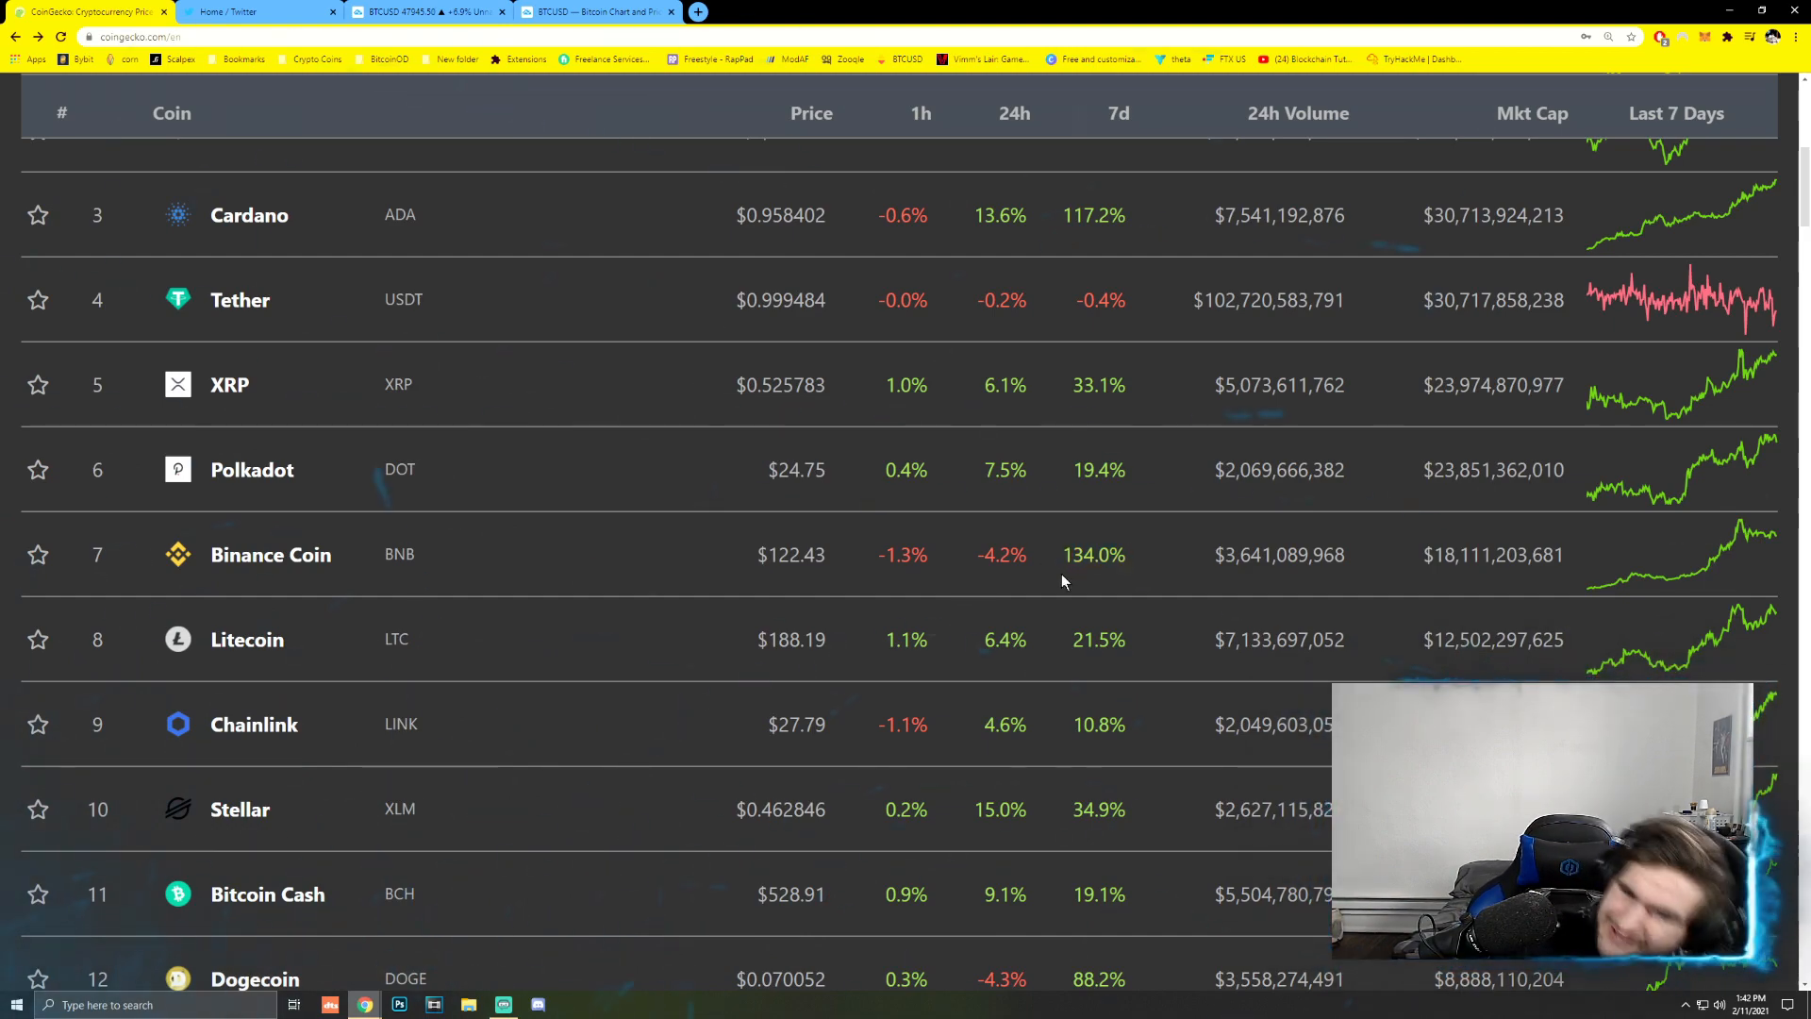
# - Scroll the coins table down to ranks 32–41, highlighting IOTA's 46.5% 24h gain
pyautogui.scroll(3)
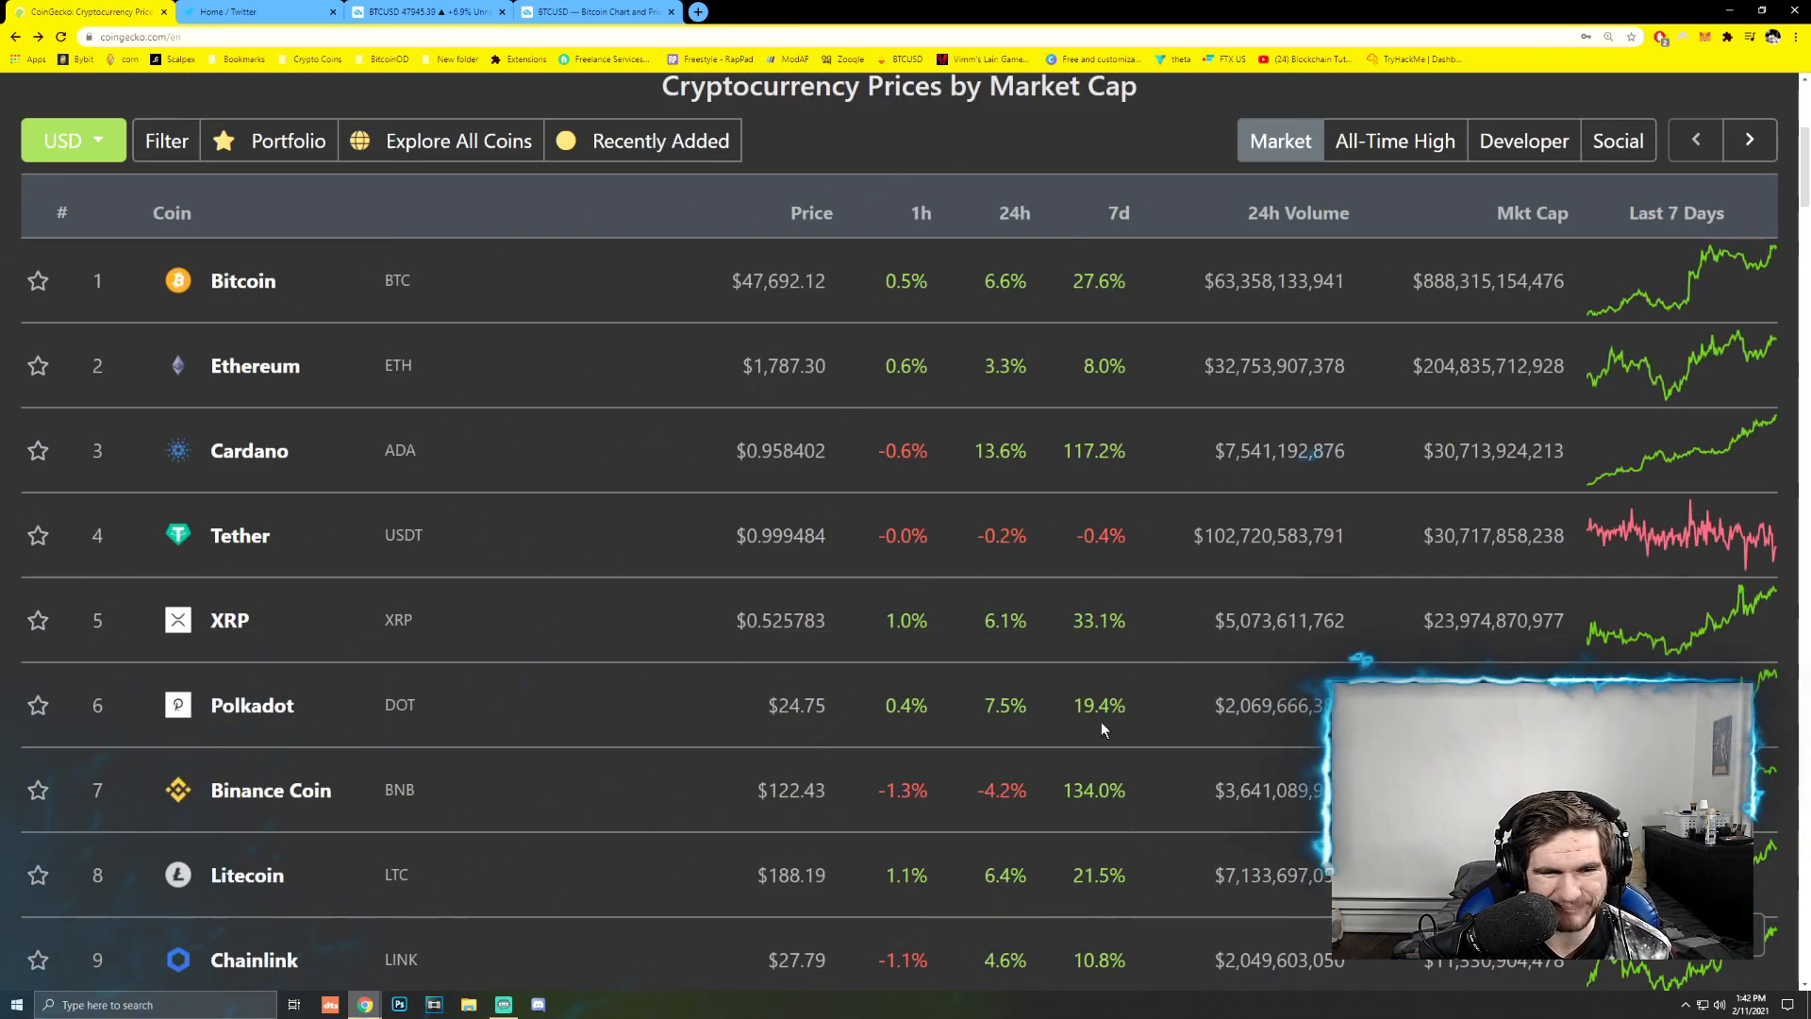
pyautogui.scroll(-3)
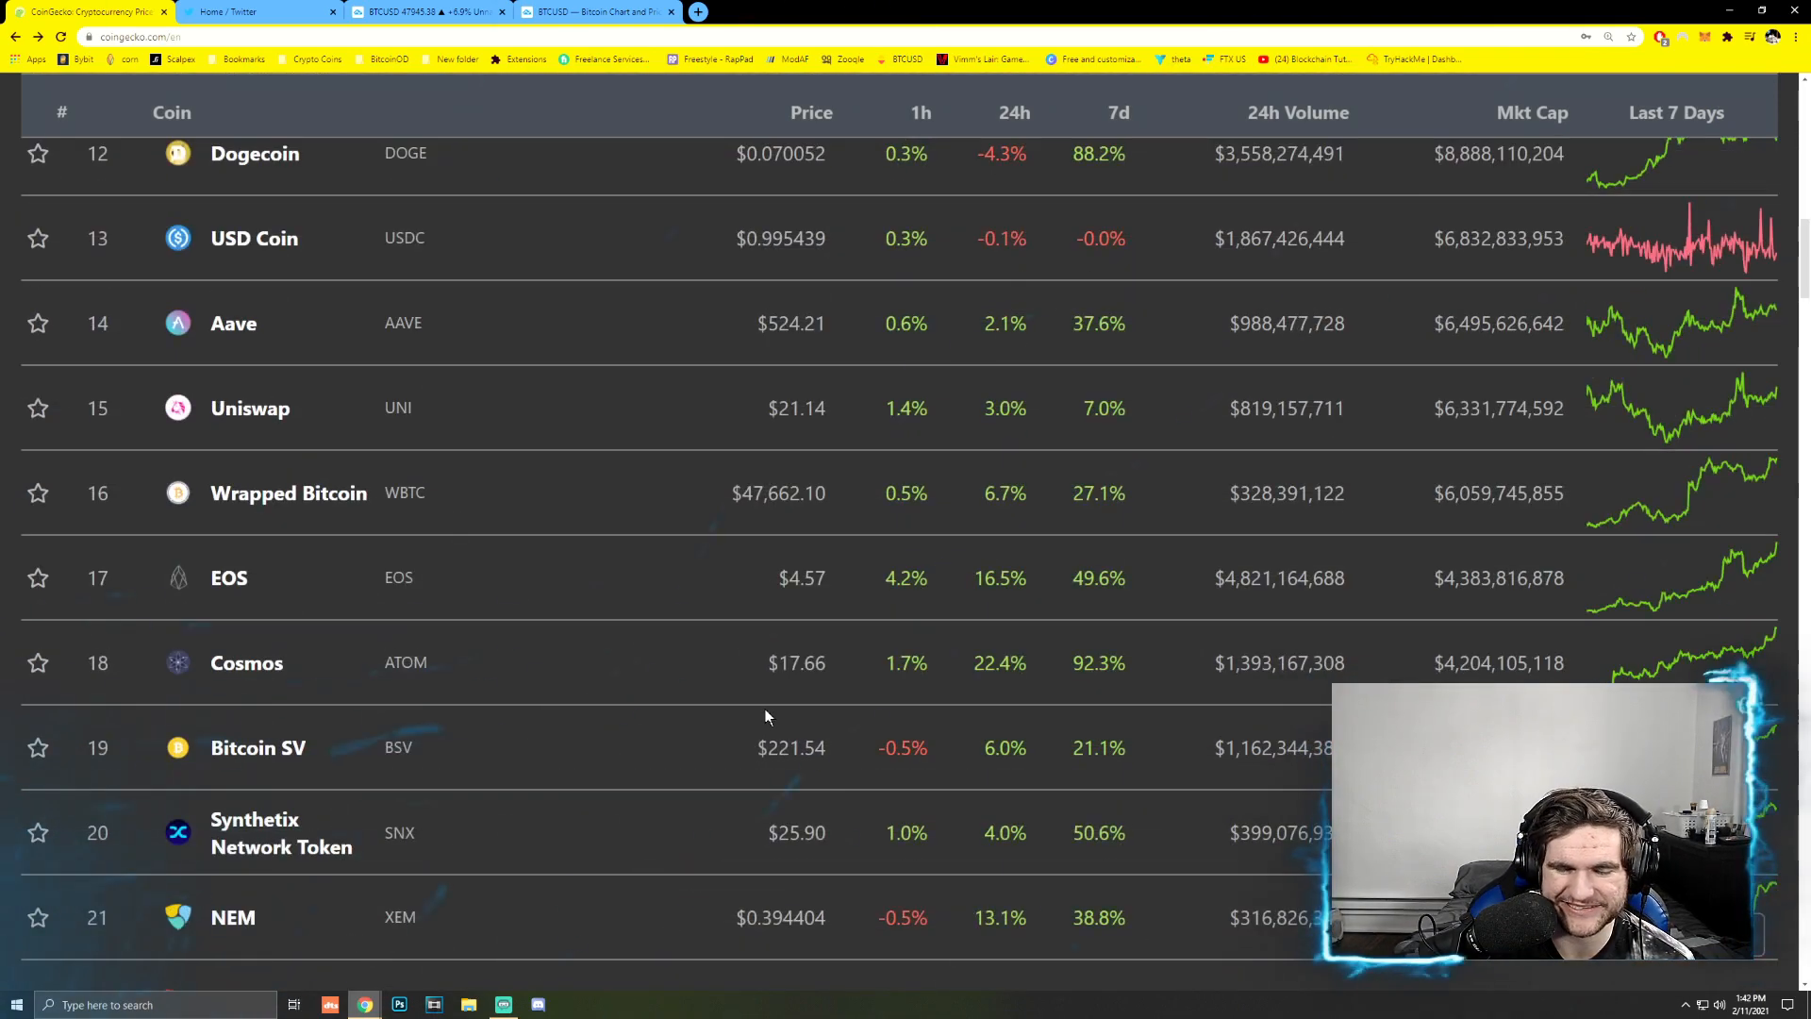
pyautogui.scroll(-3)
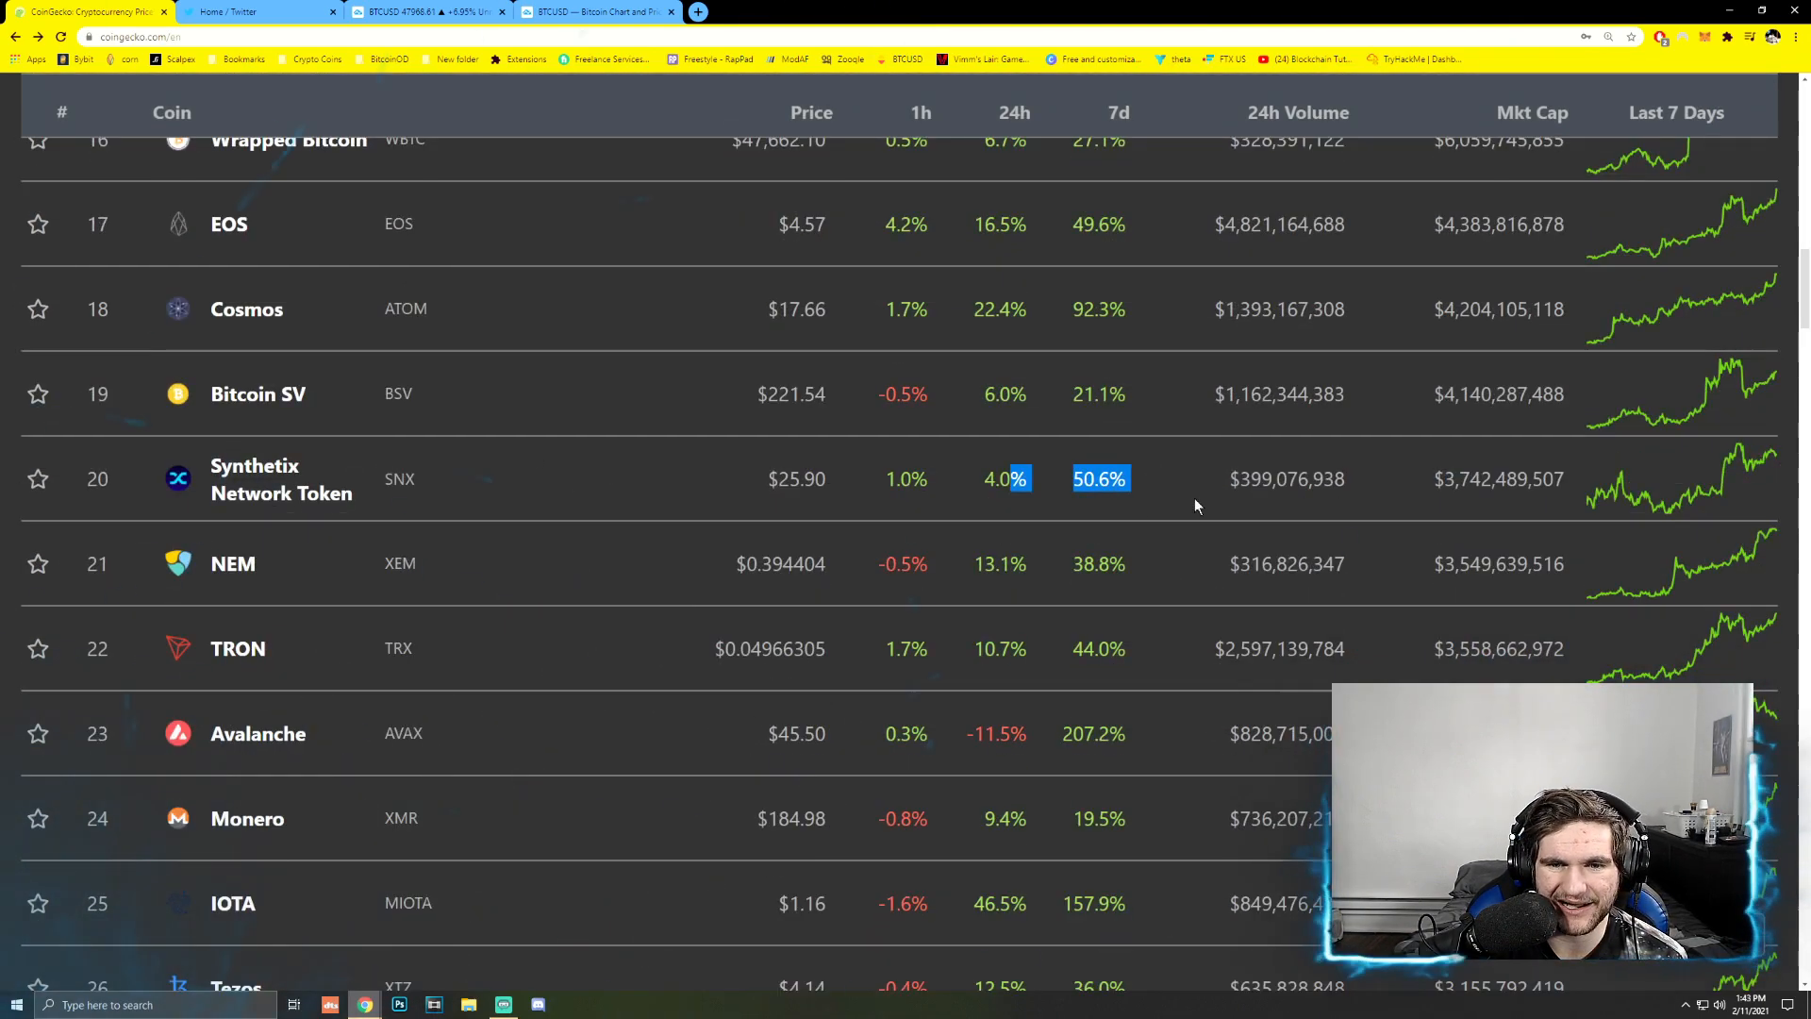
pyautogui.scroll(-3)
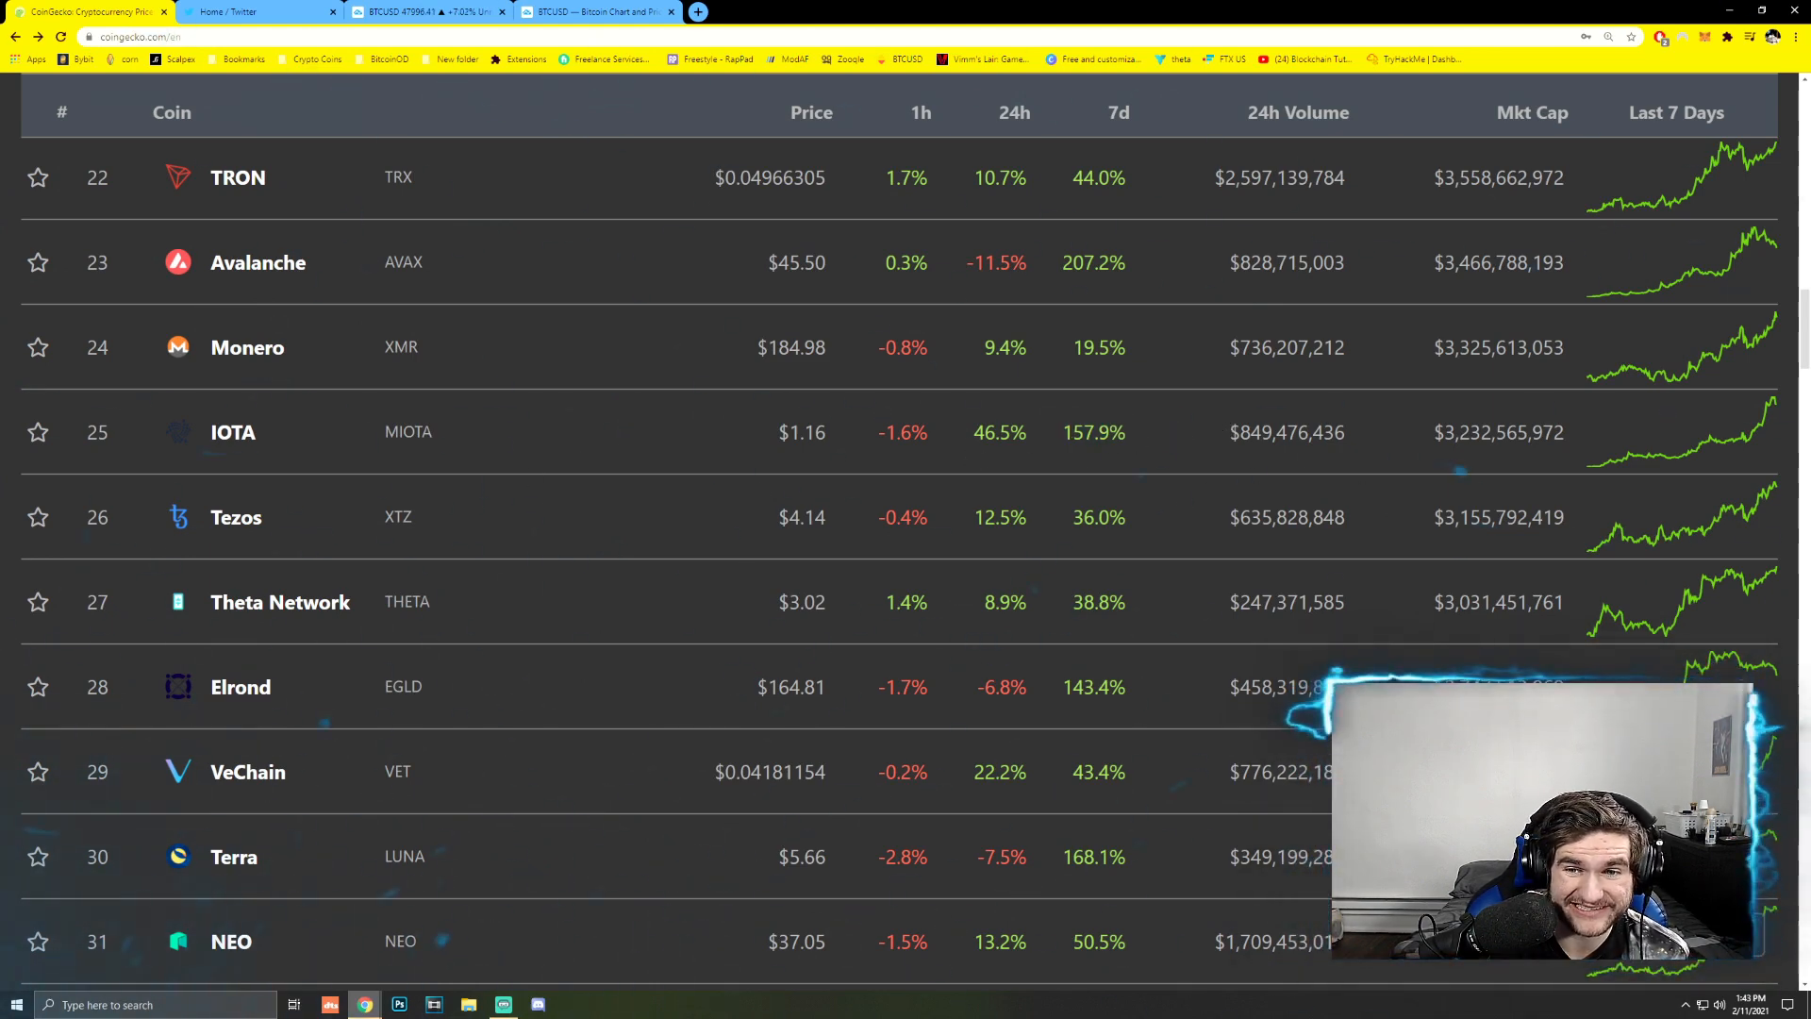
pyautogui.doubleClick(999, 432)
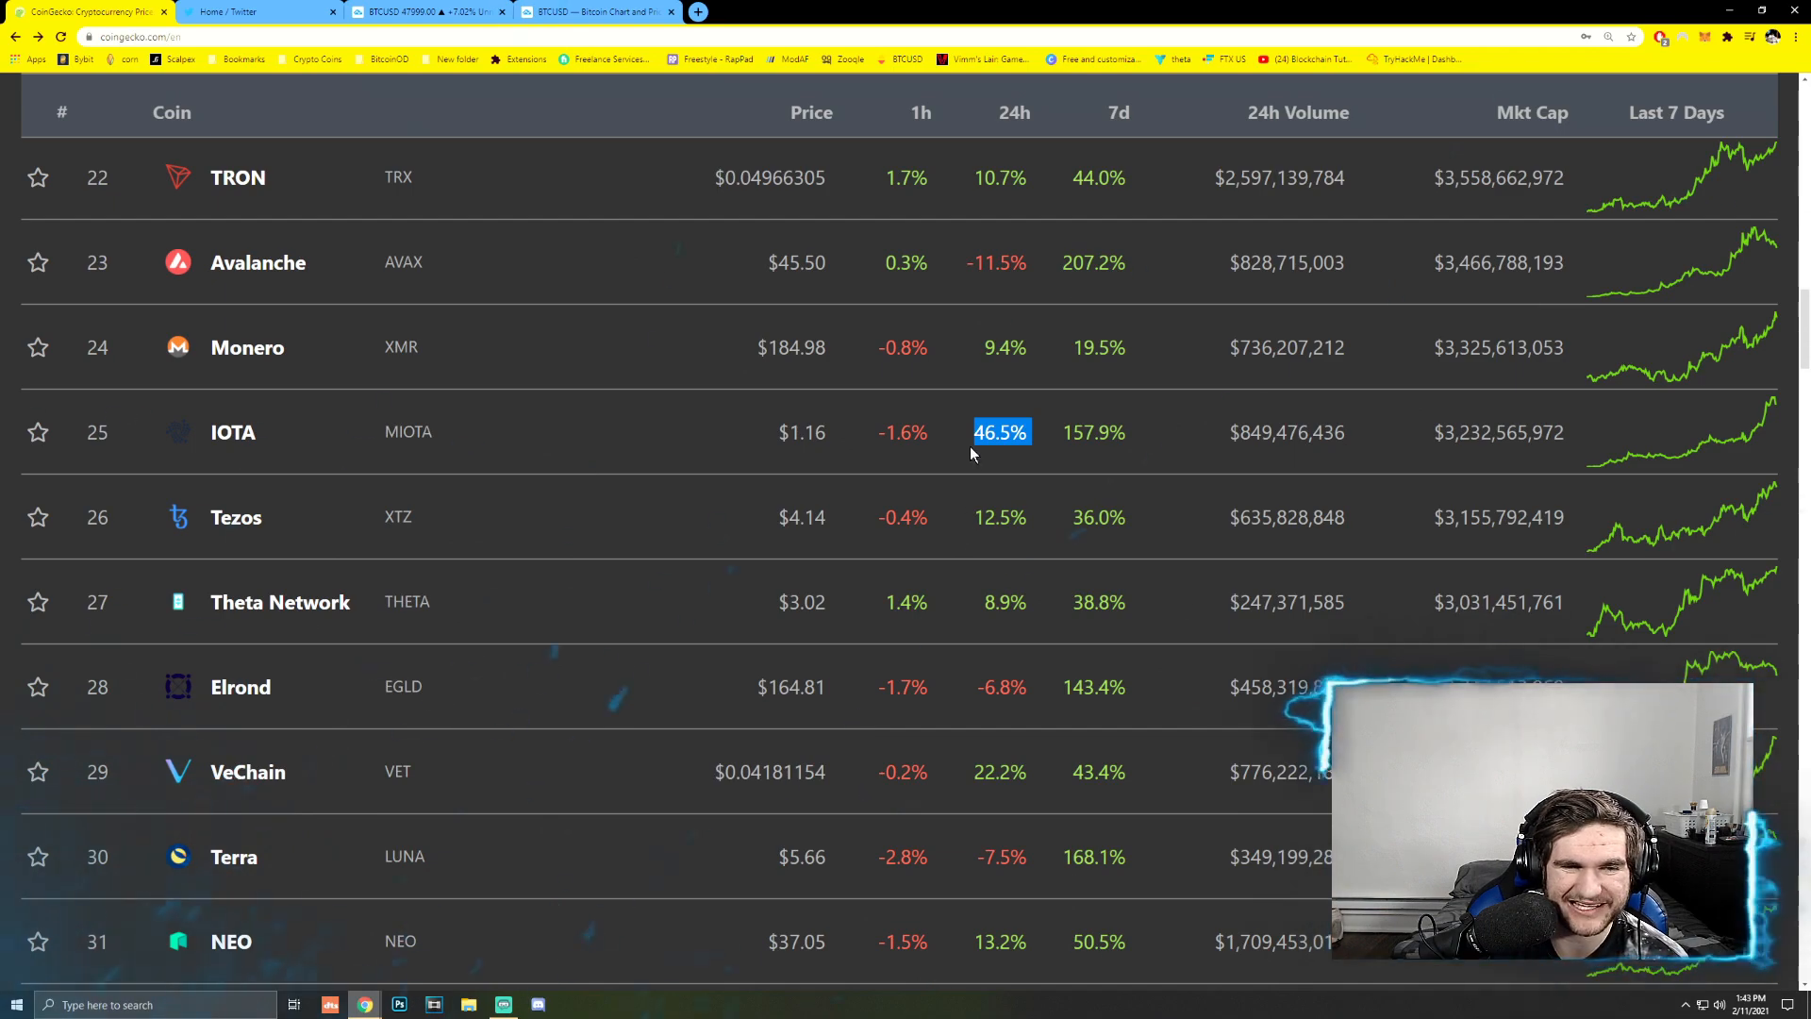
pyautogui.scroll(-3)
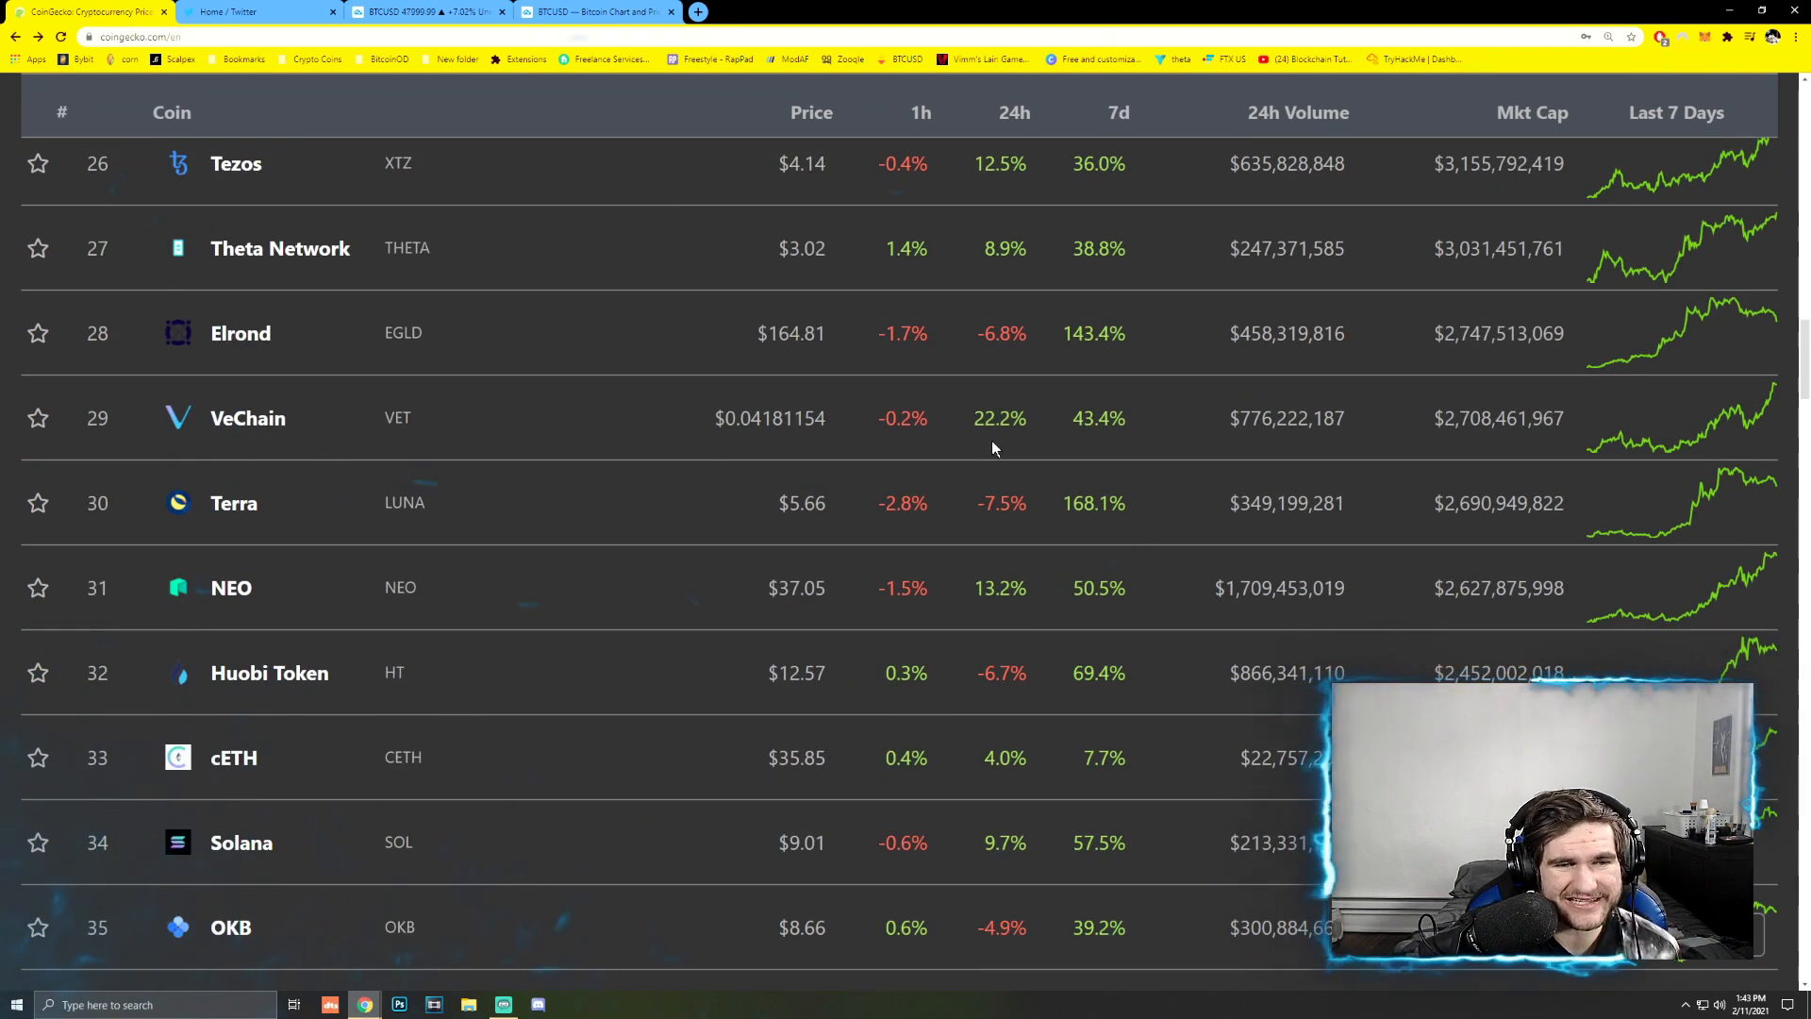
pyautogui.scroll(-3)
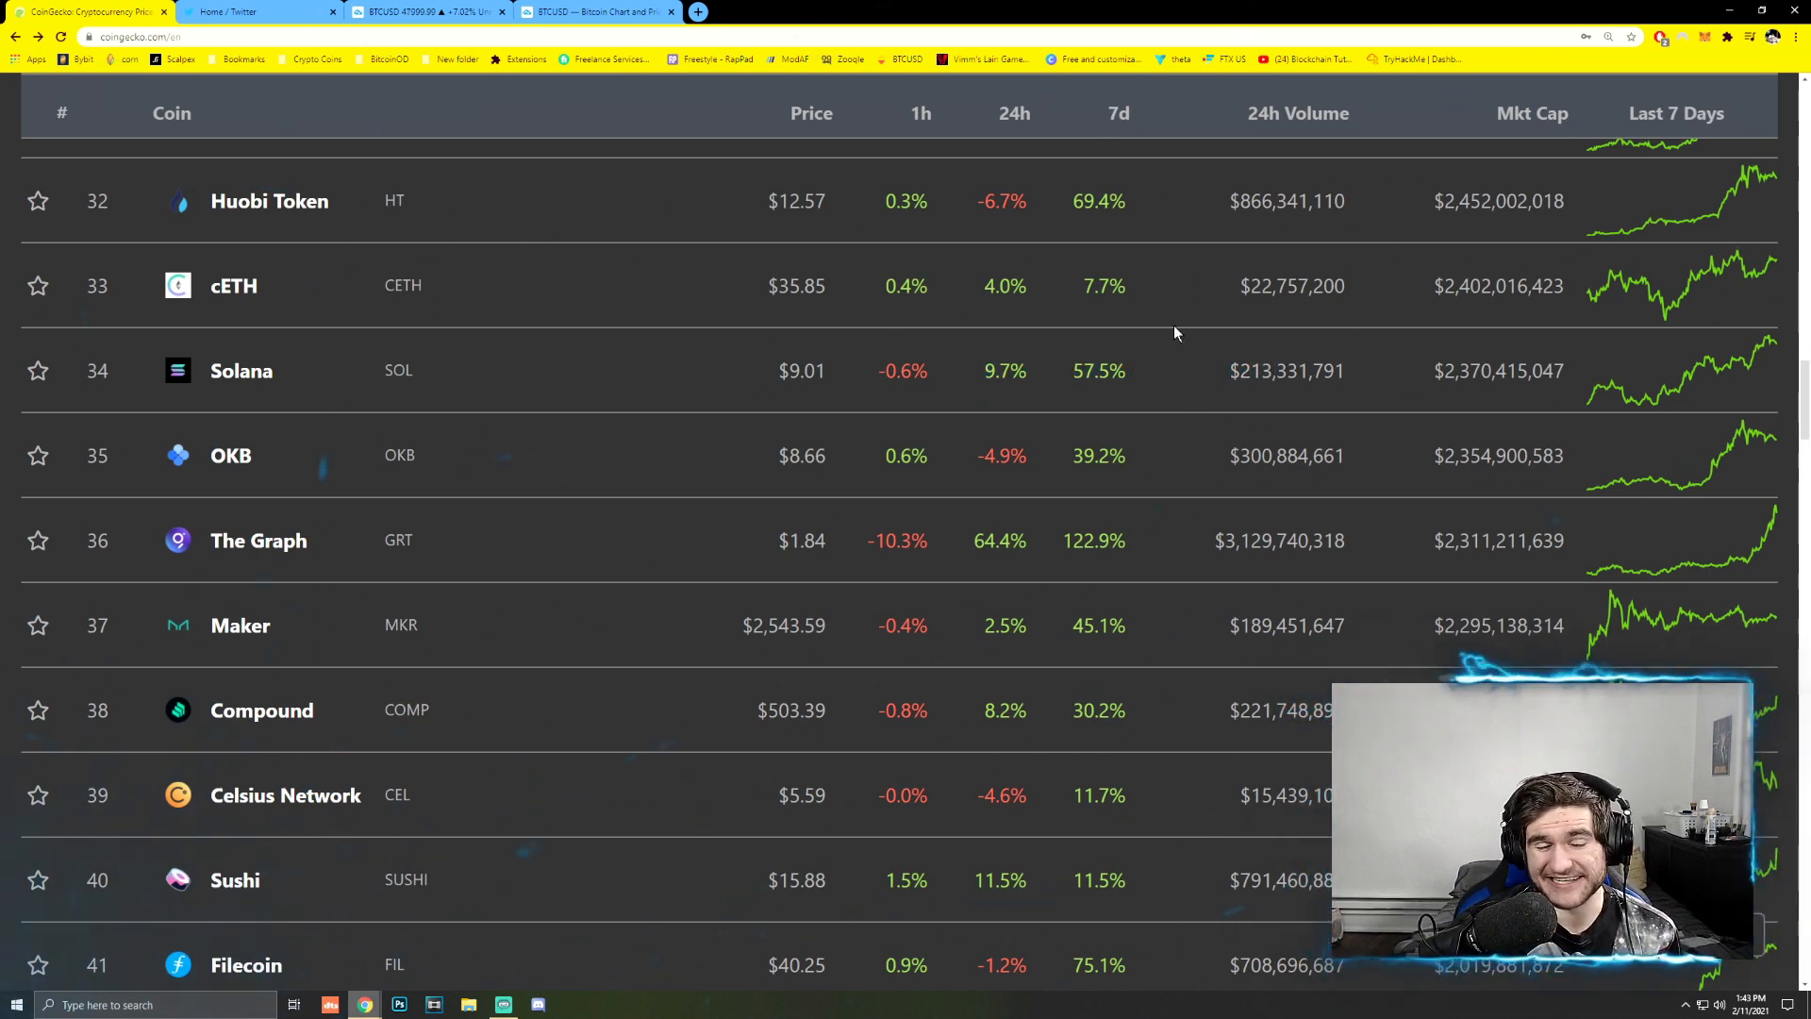
pyautogui.moveTo(649, 459)
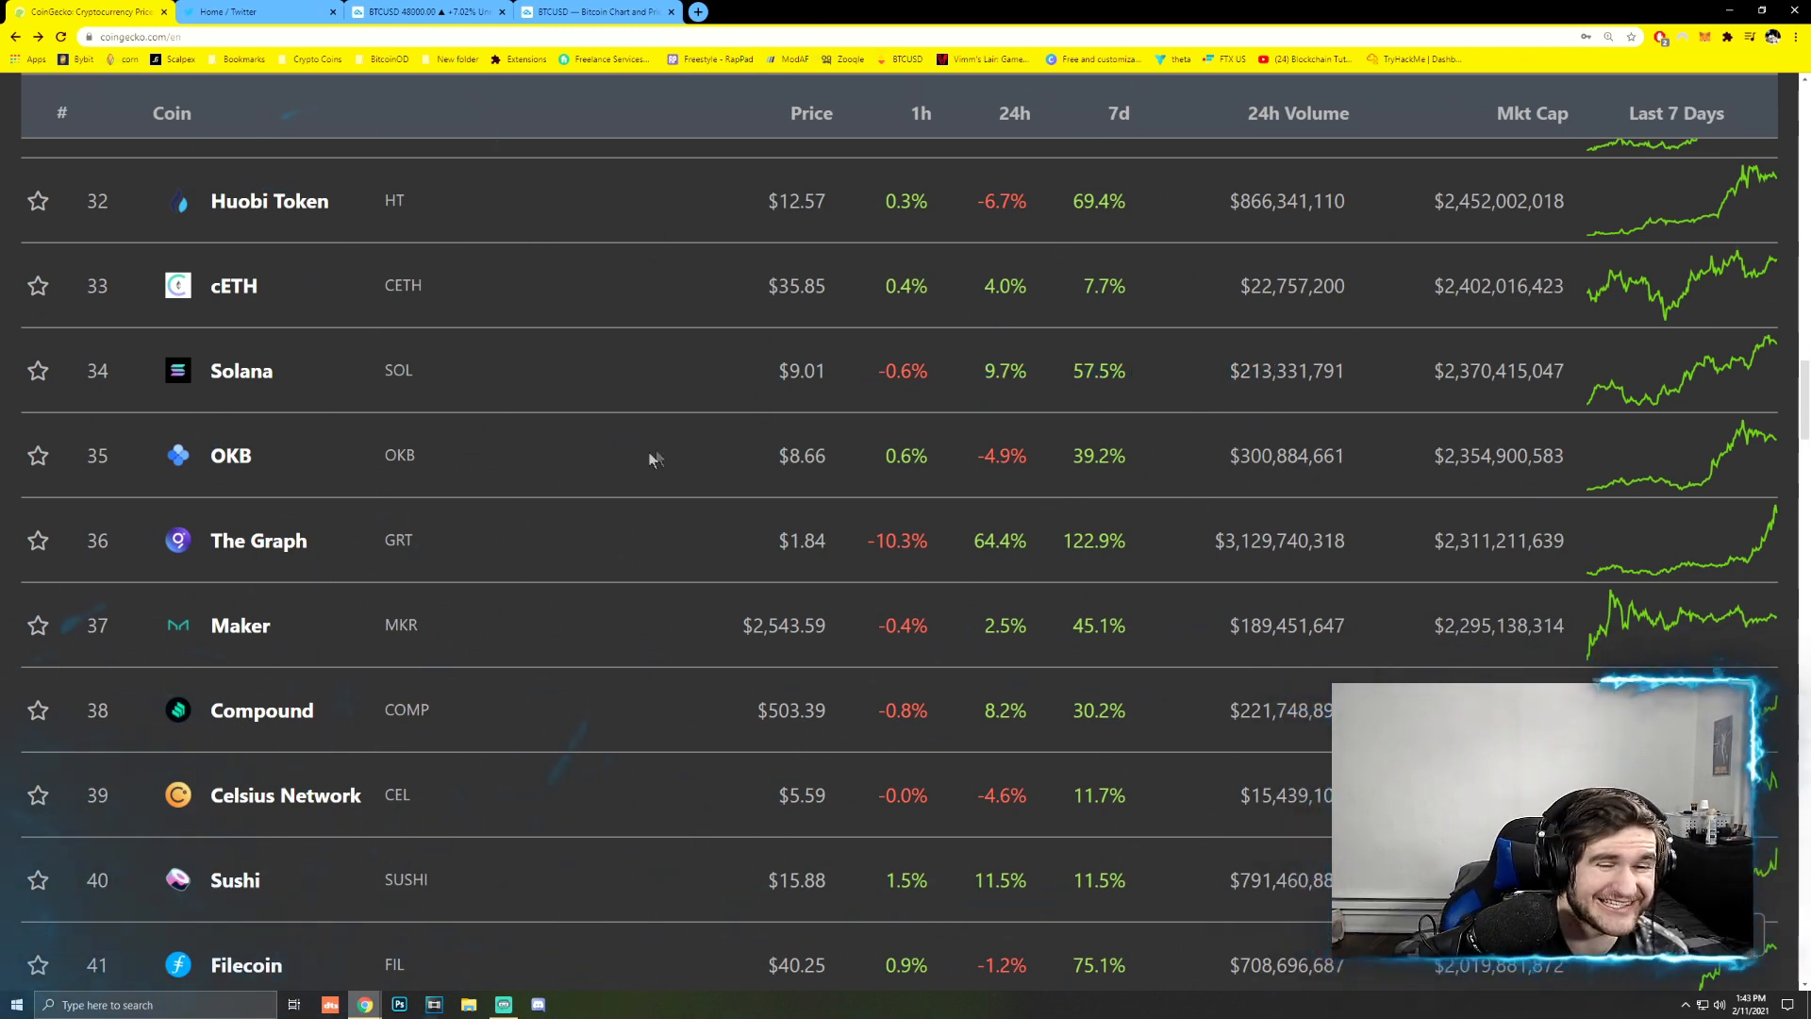
# - Scroll the CoinGecko coins table down to Amp at rank 67, then start scrolling back up
pyautogui.scroll(-3)
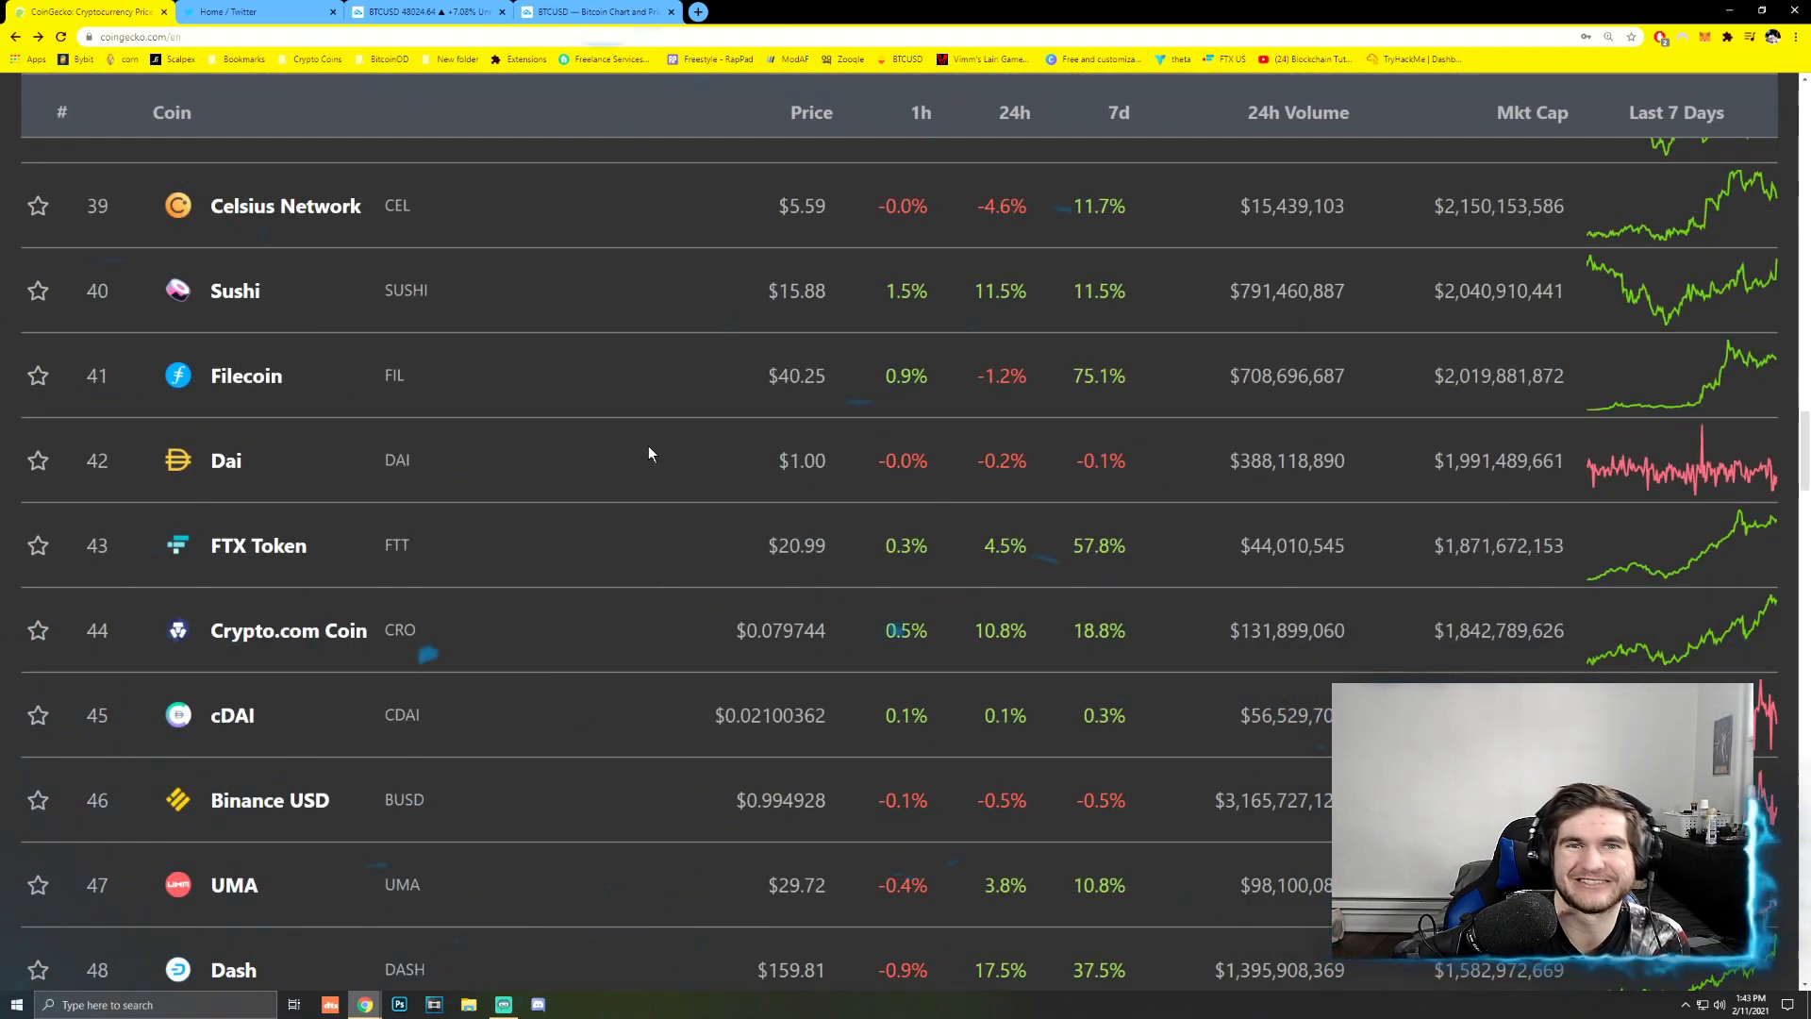
pyautogui.scroll(-3)
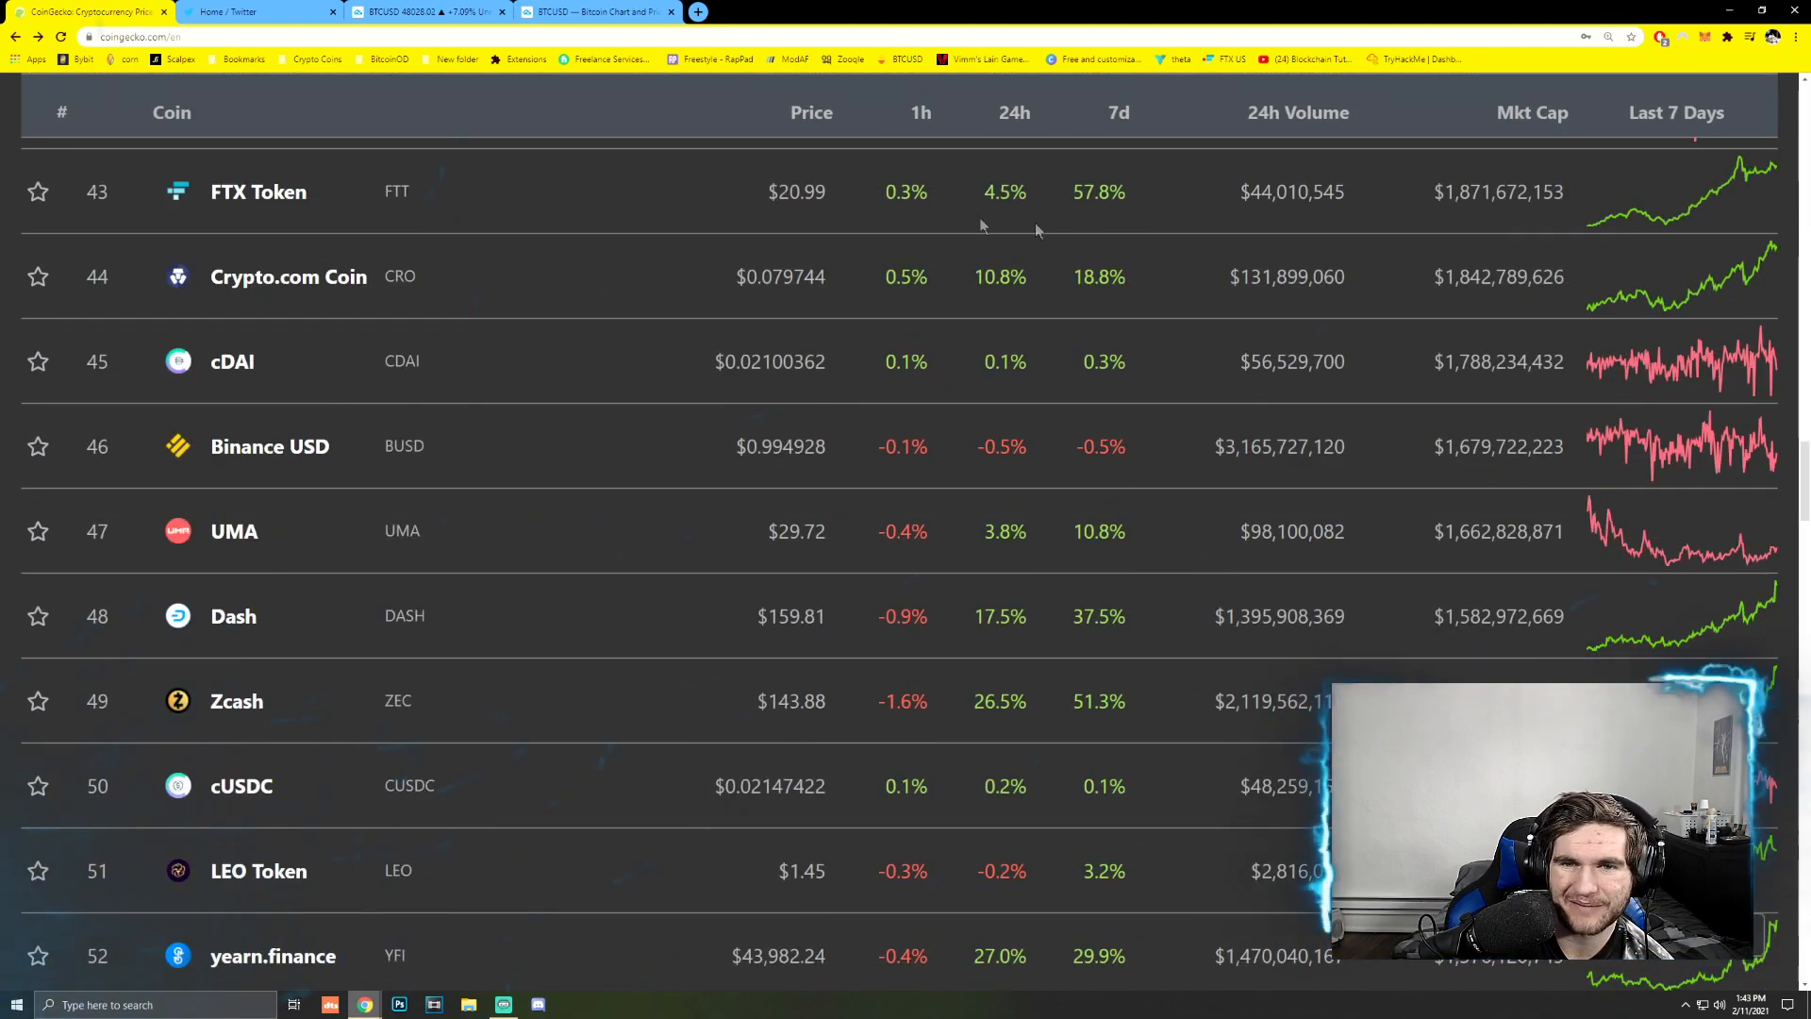
pyautogui.scroll(-3)
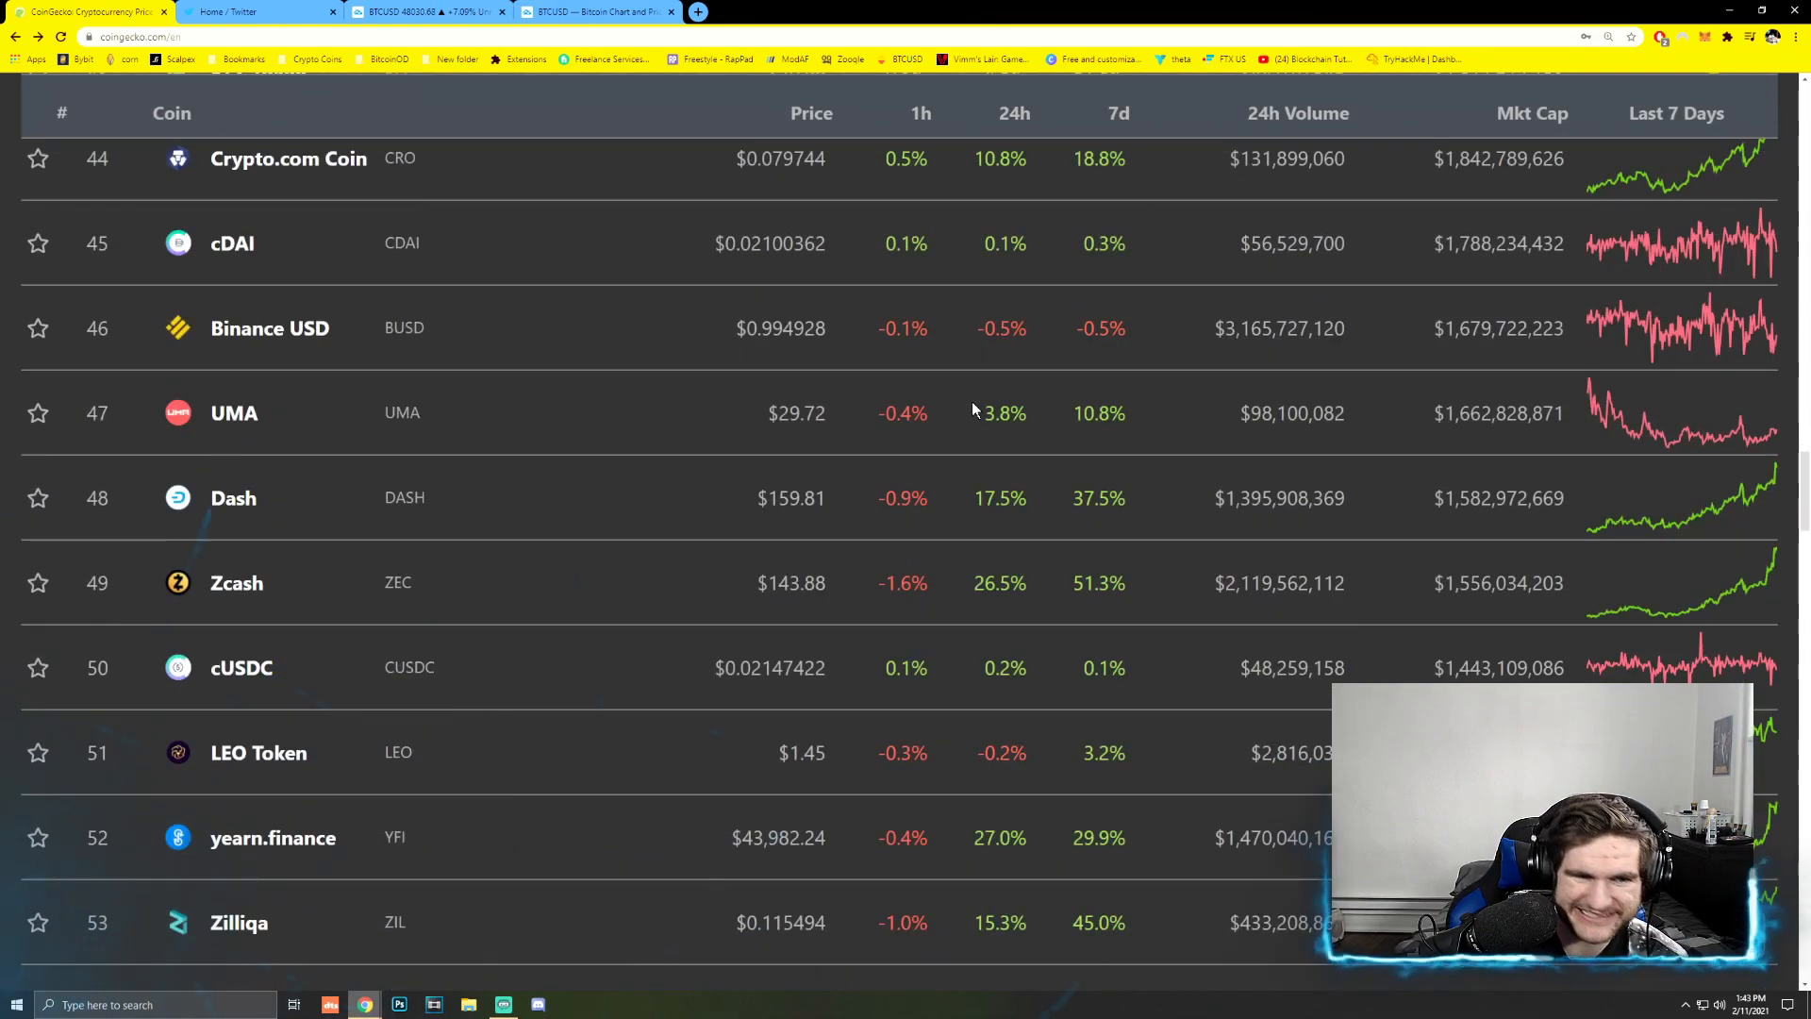
pyautogui.scroll(-3)
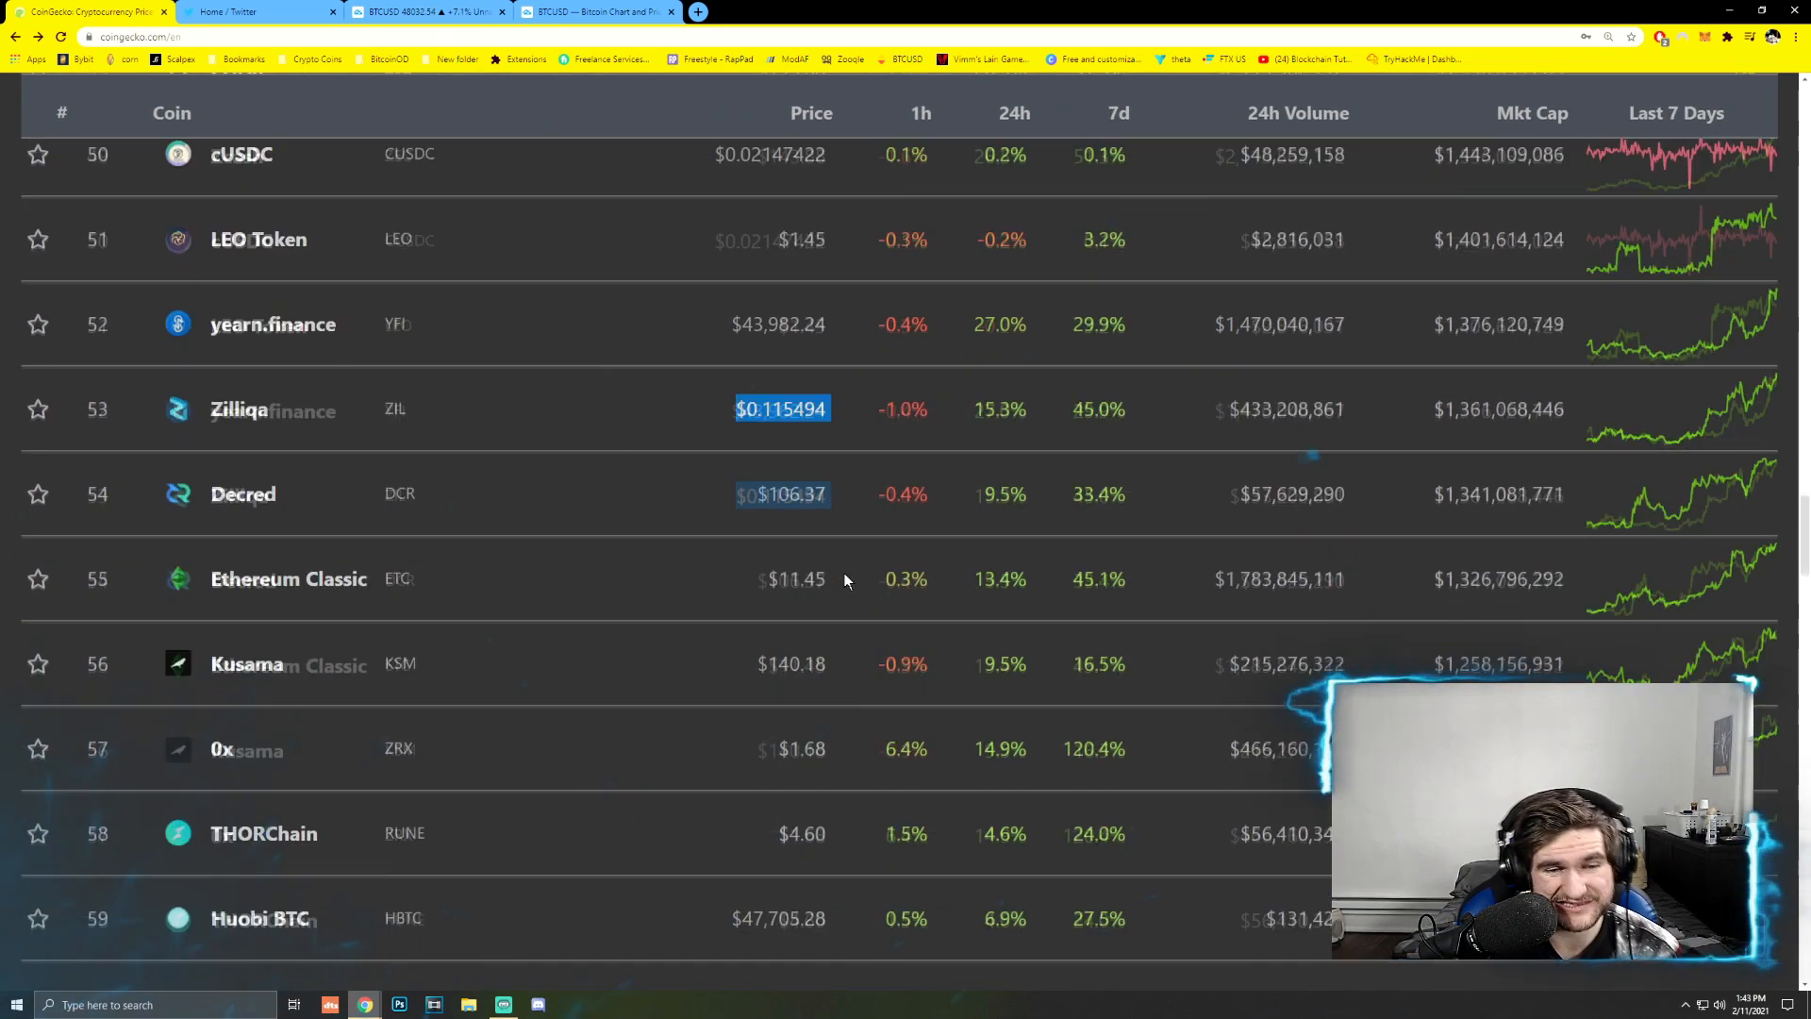
pyautogui.scroll(-3)
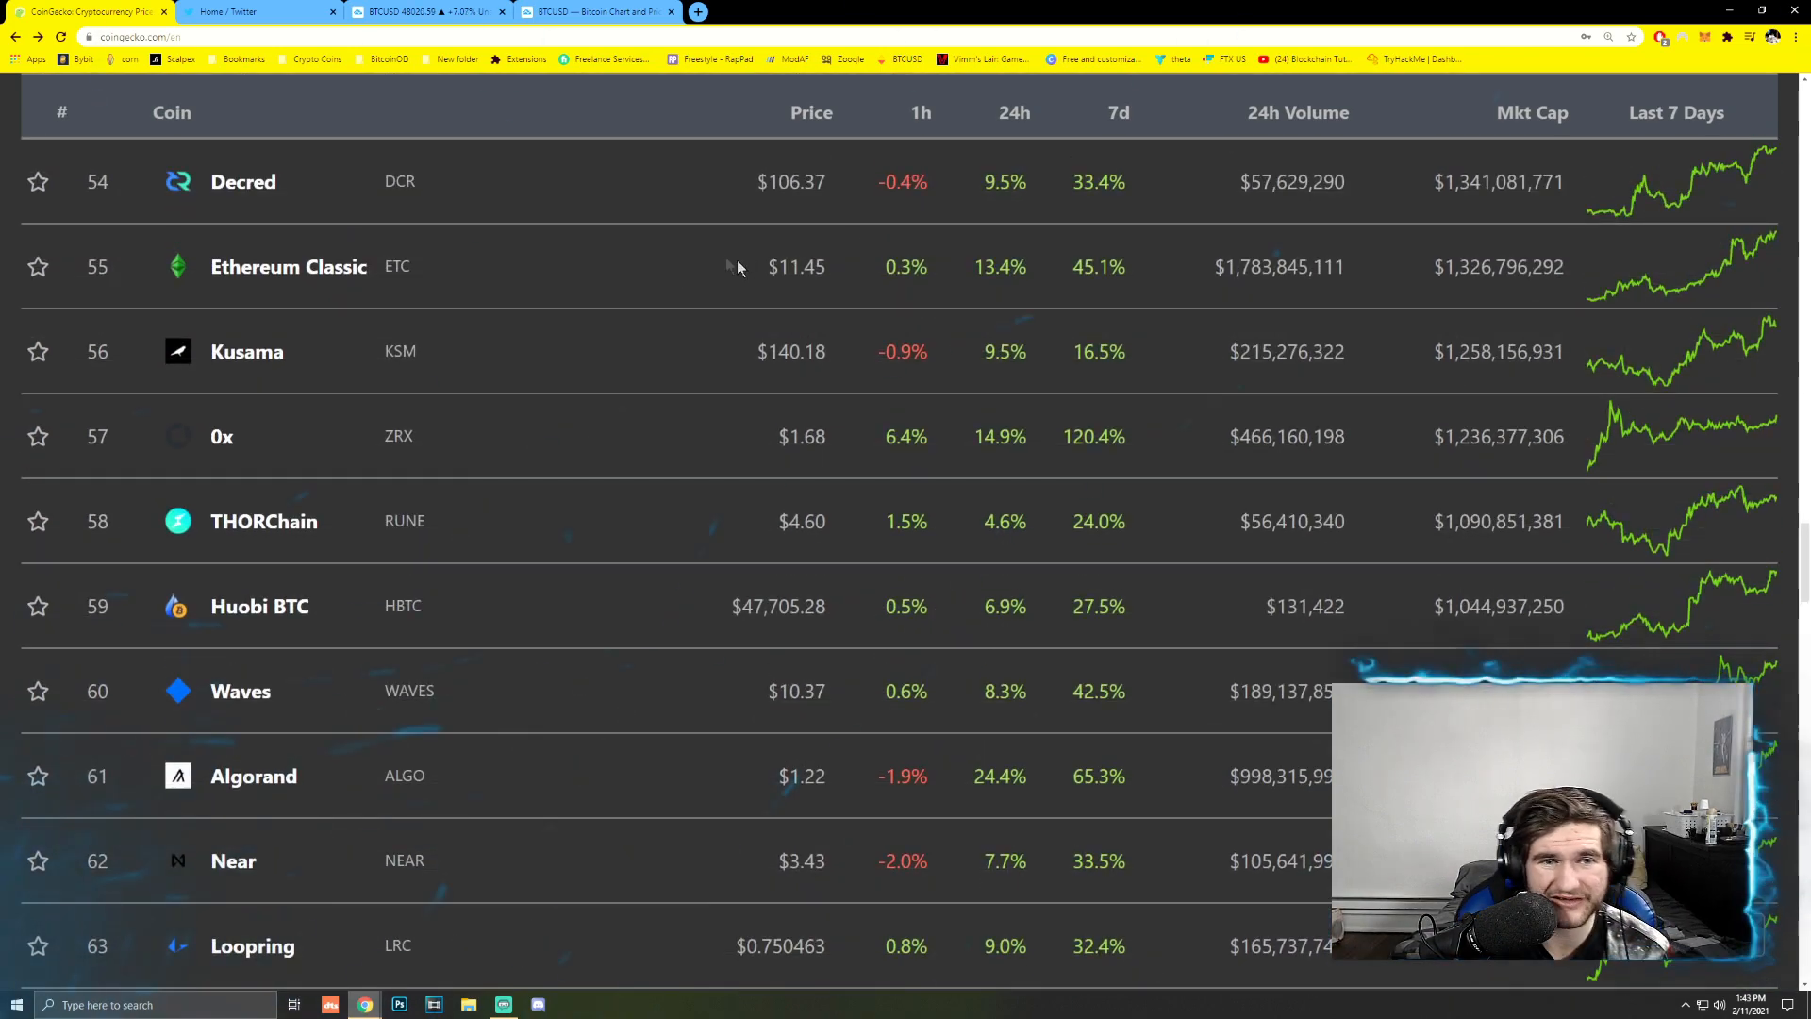
pyautogui.scroll(-3)
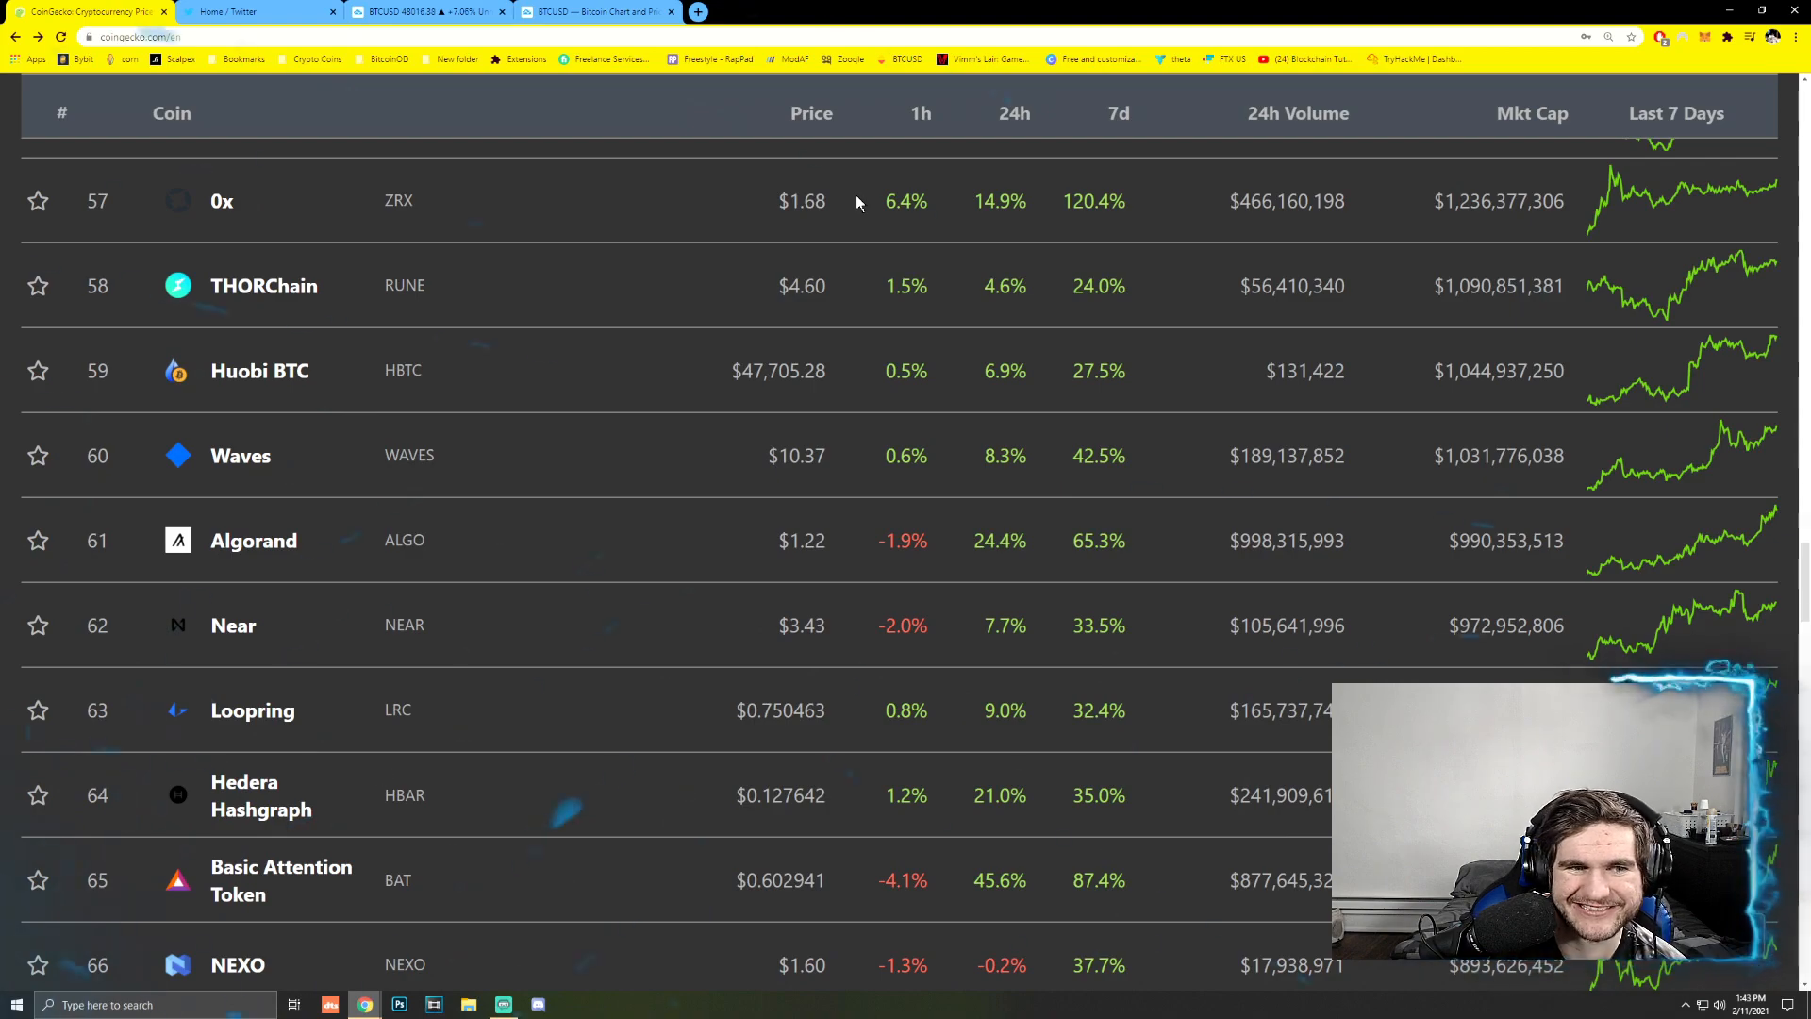
pyautogui.scroll(-3)
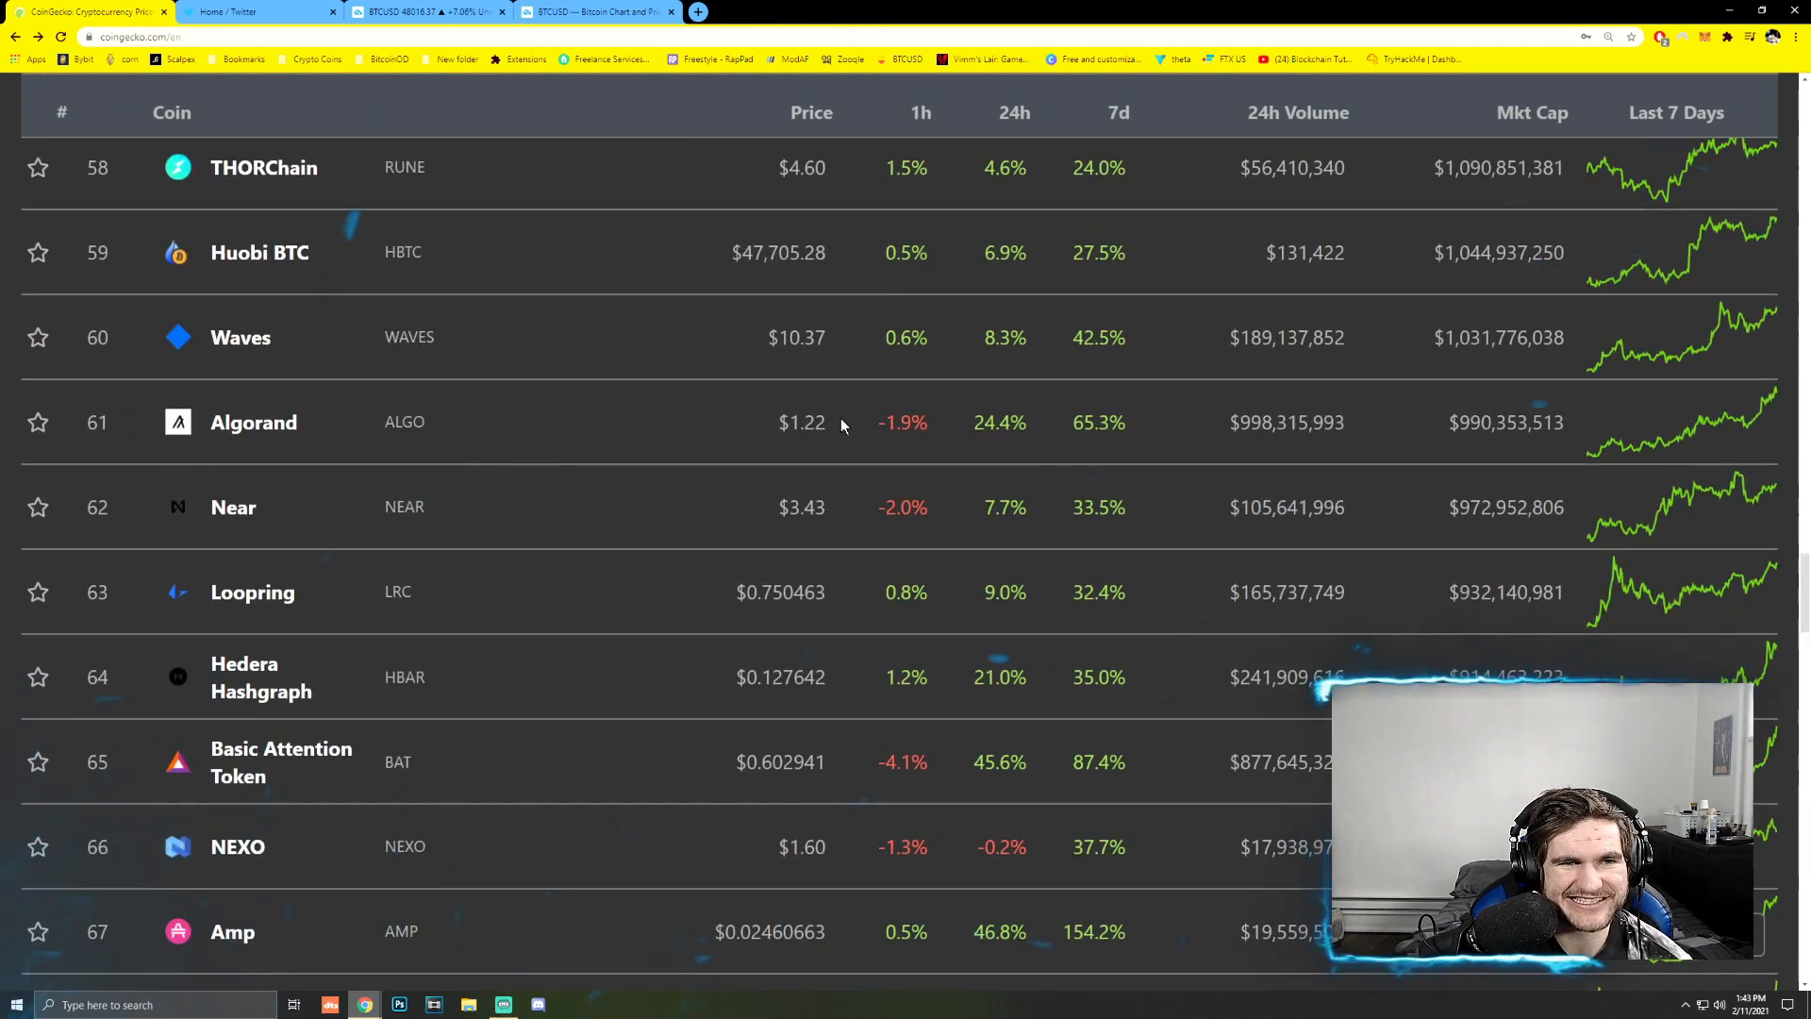
pyautogui.scroll(3)
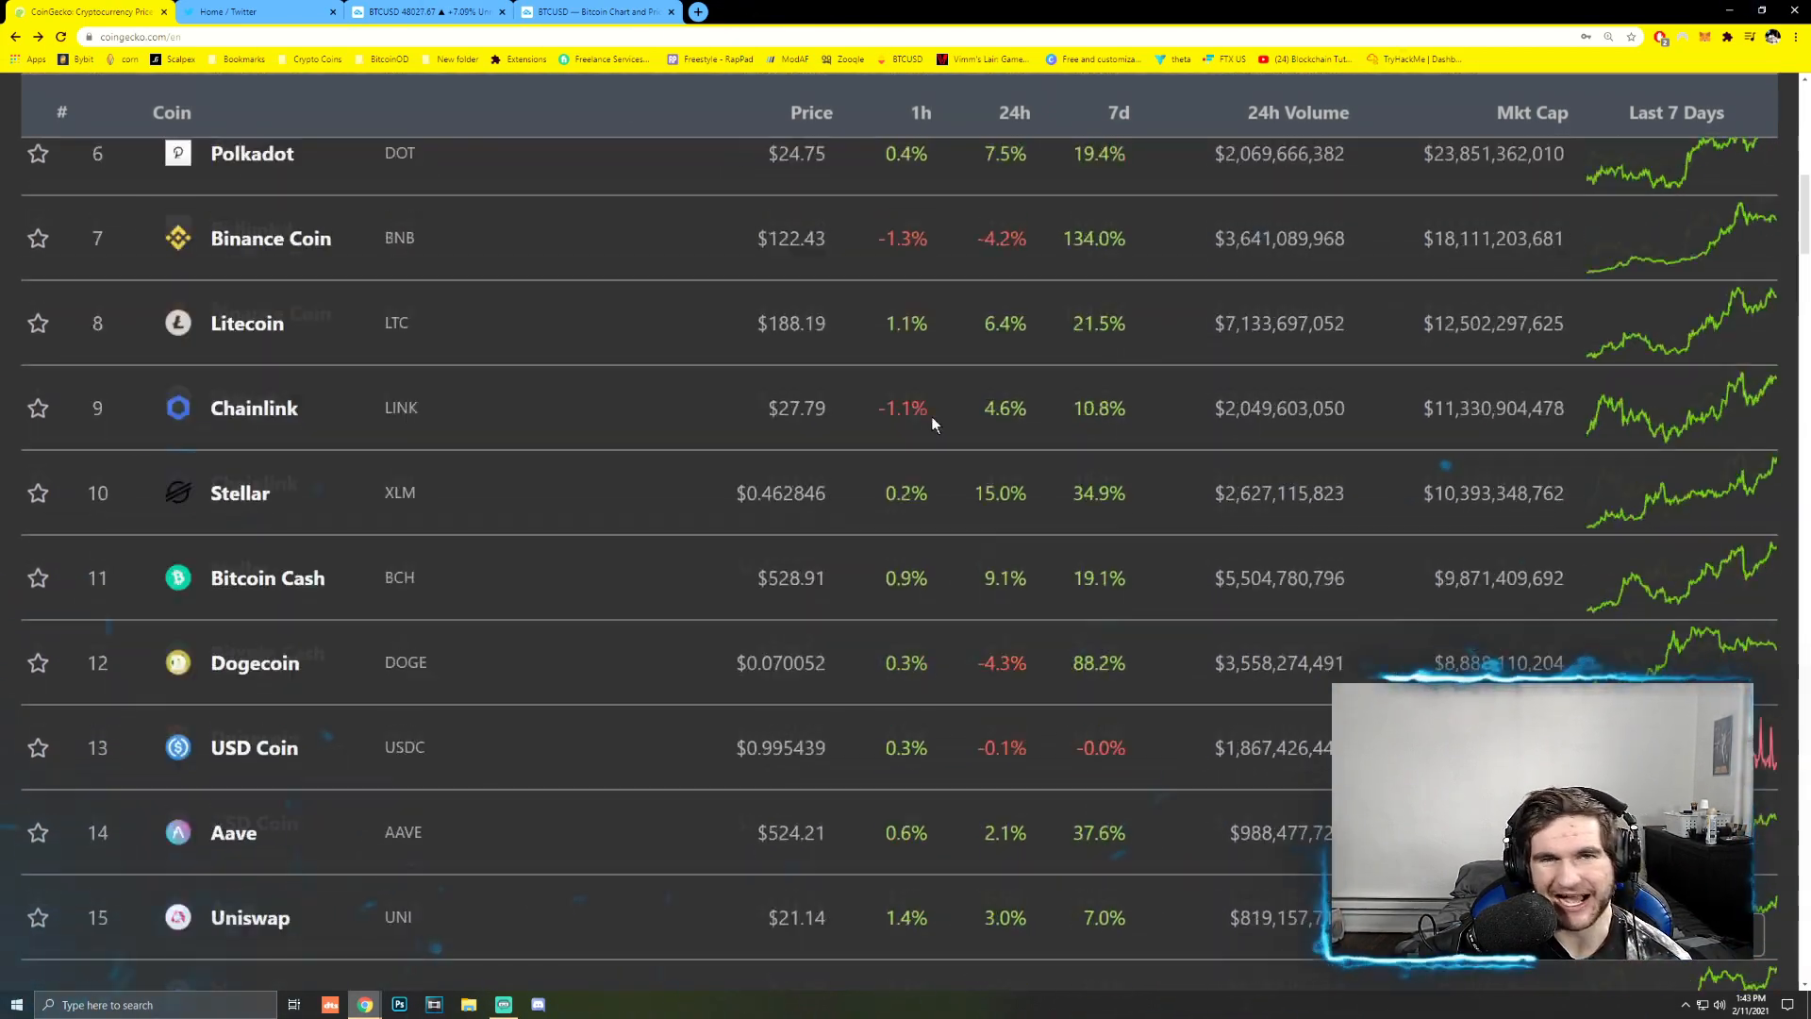
# - Scroll back up to Polkadot, then switch to Twitter and open the creator's Profile page
pyautogui.scroll(3)
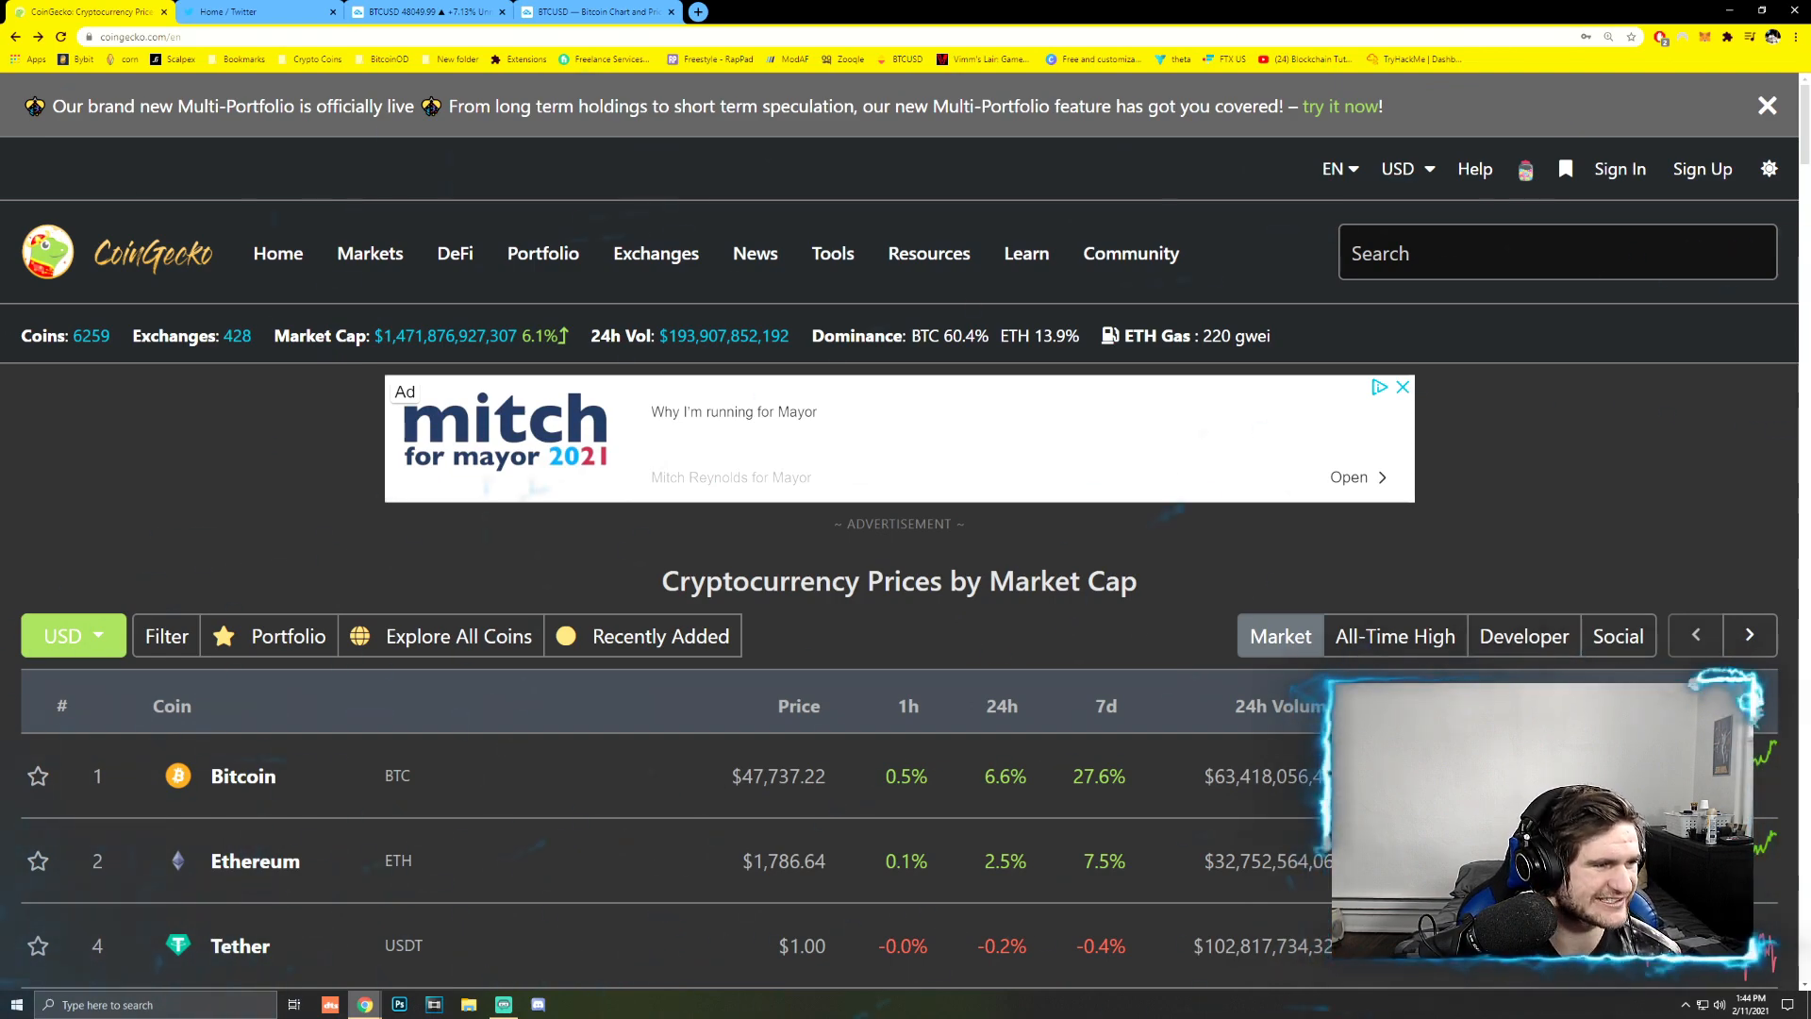
pyautogui.click(253, 11)
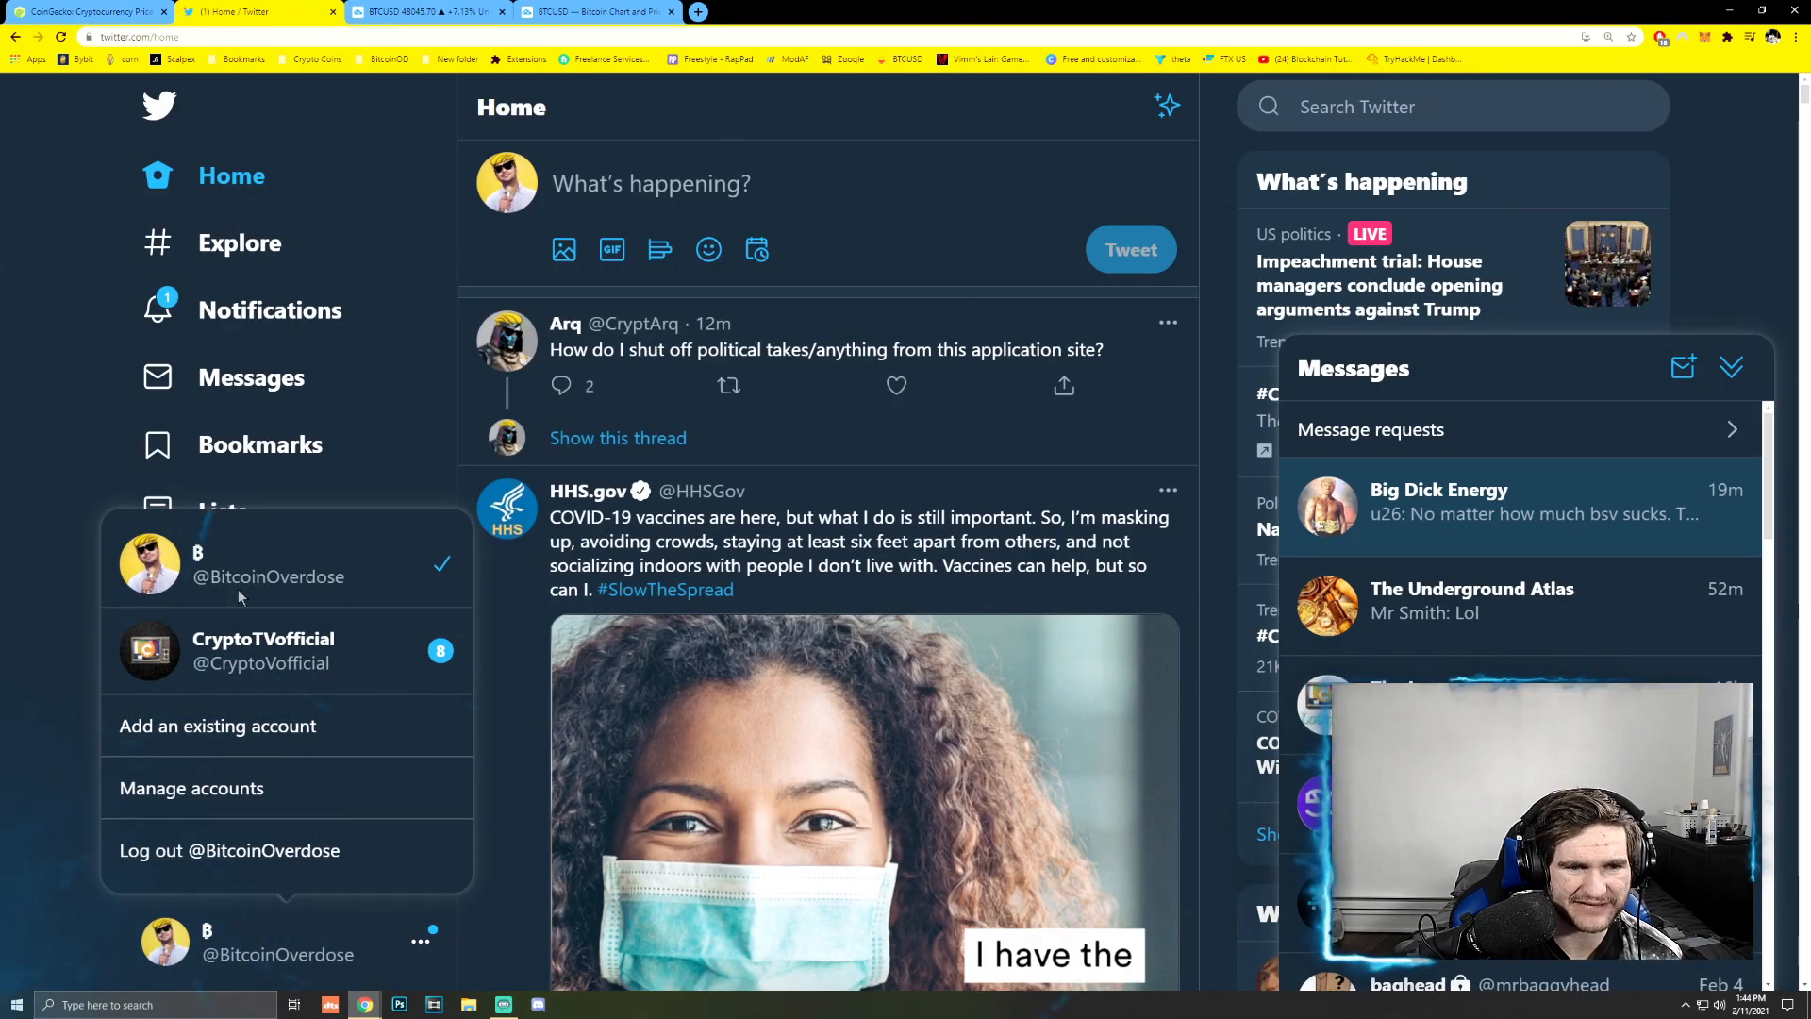
pyautogui.click(268, 564)
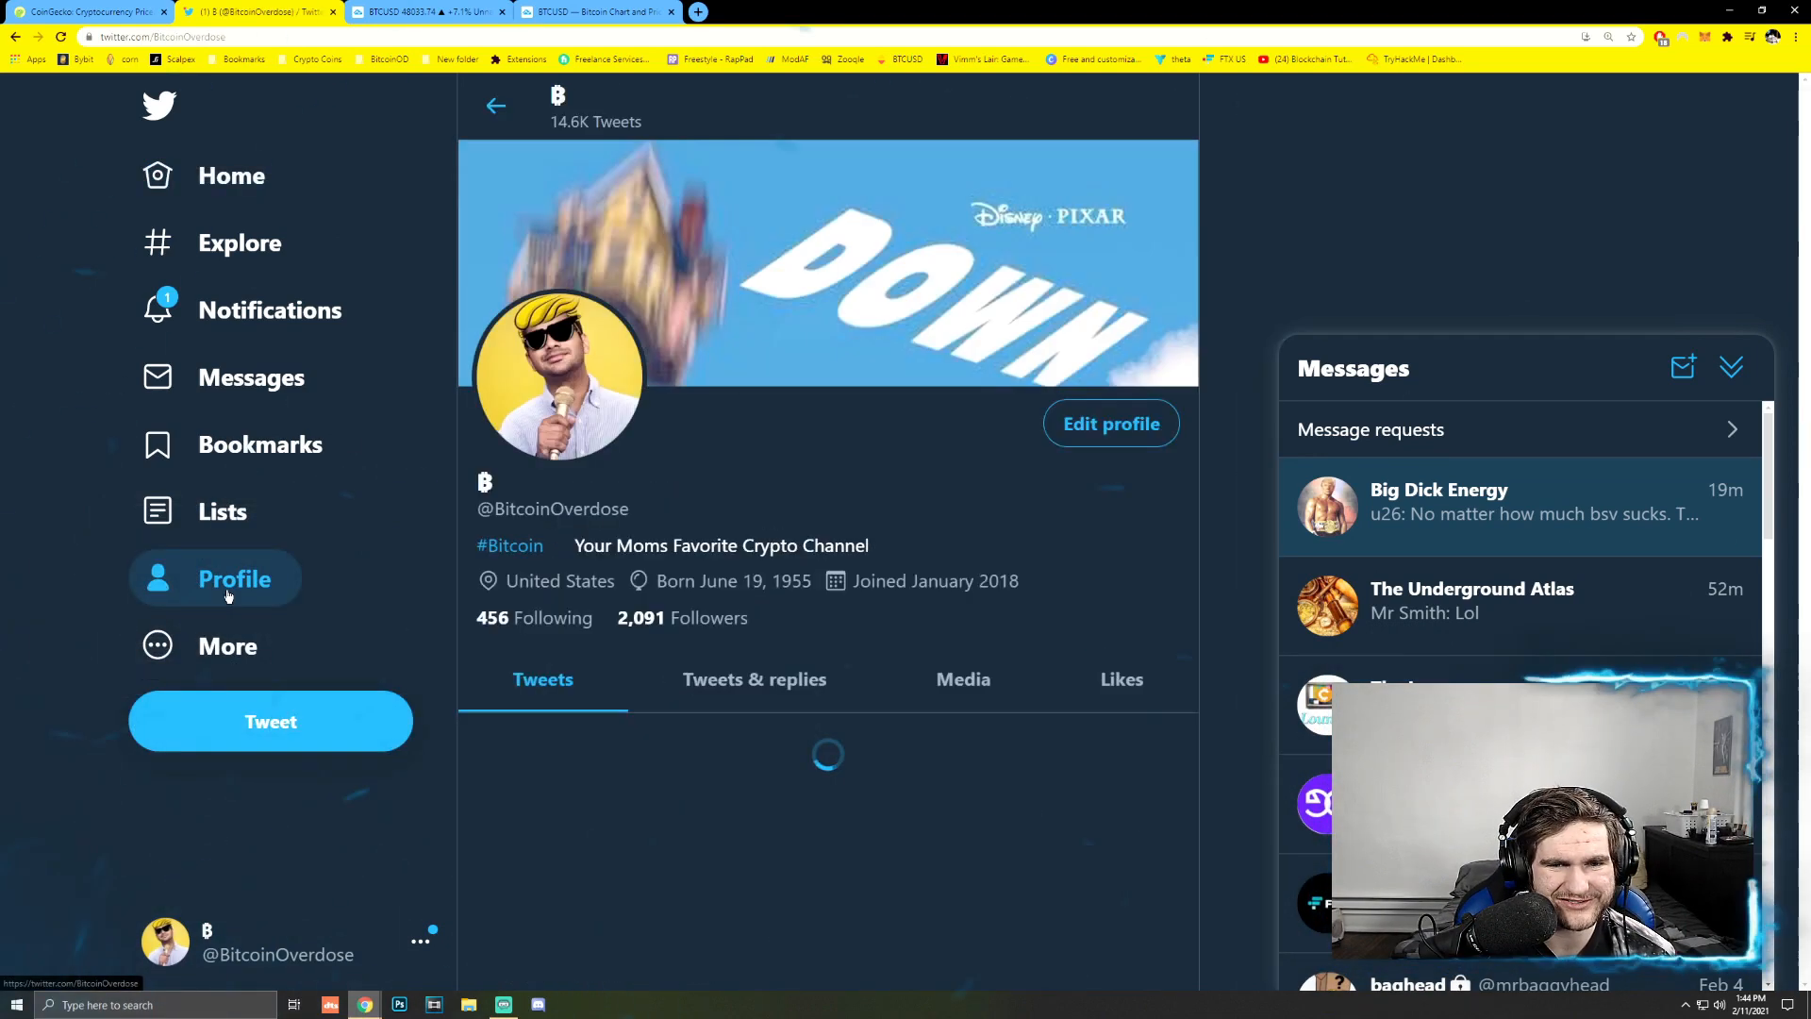